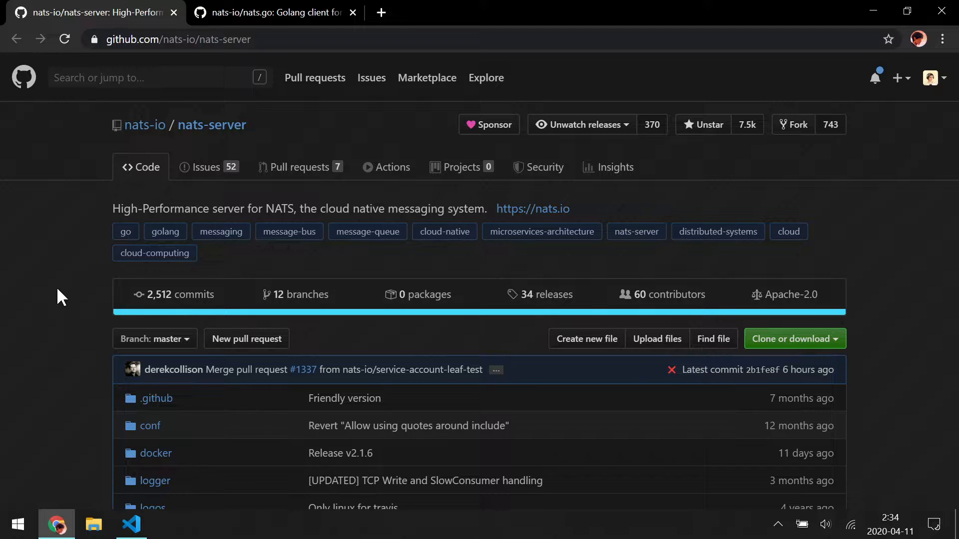
# Open the downloaded nats-server zip and browse to the local Programs folder.
pyautogui.click(545, 294)
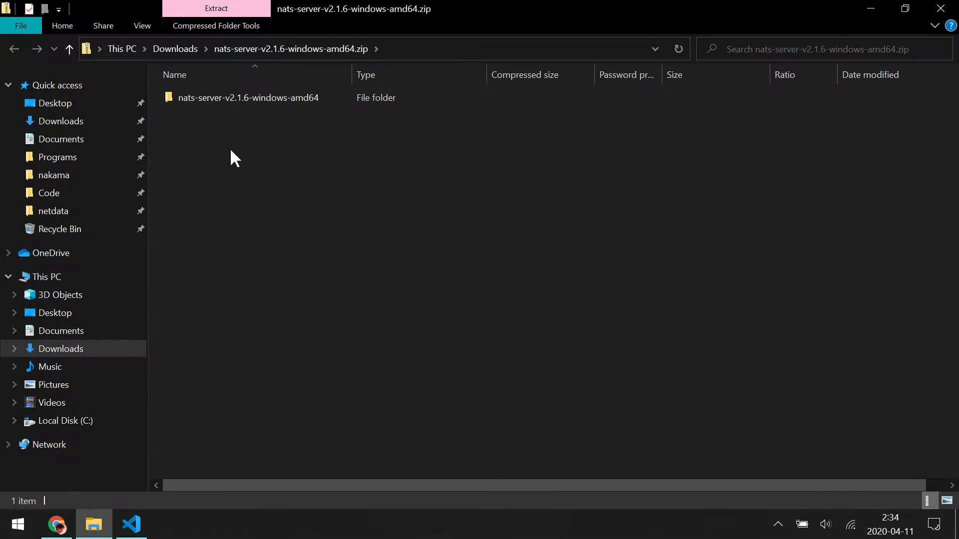
pyautogui.click(57, 158)
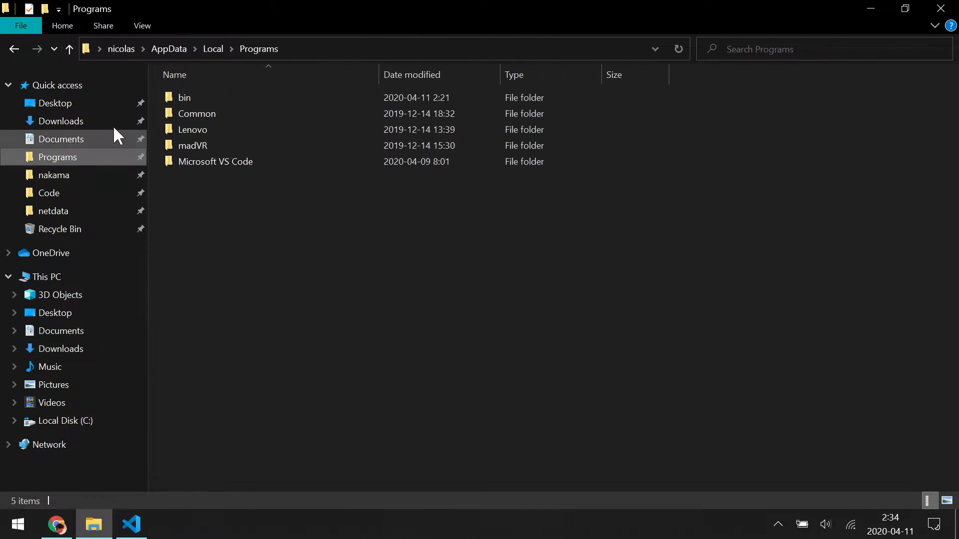
pyautogui.doubleClick(184, 97)
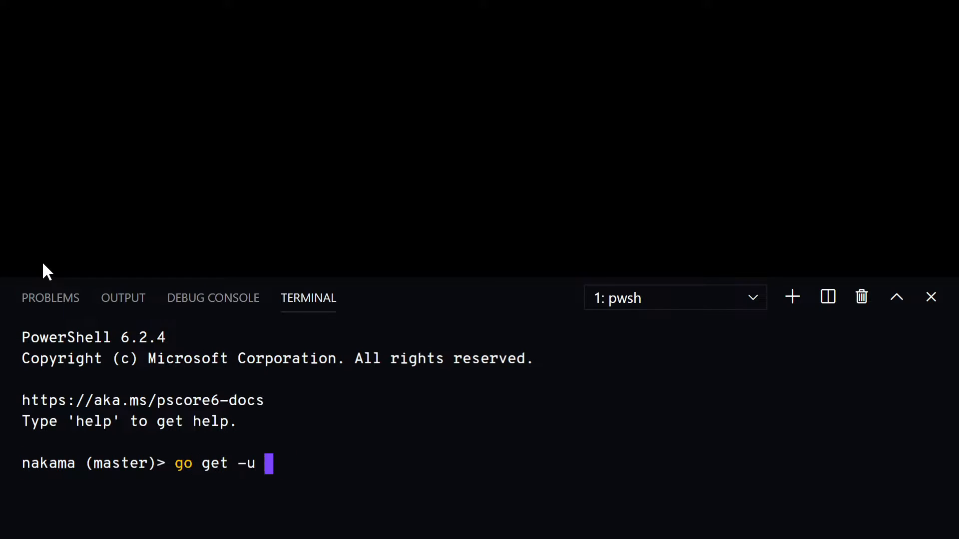
# Fetch github.com/nats-io/nats.go with go get and add a new folder inside pubsub.
pyautogui.write('github.com/nats-io/nats.go')
pyautogui.write('pusub')
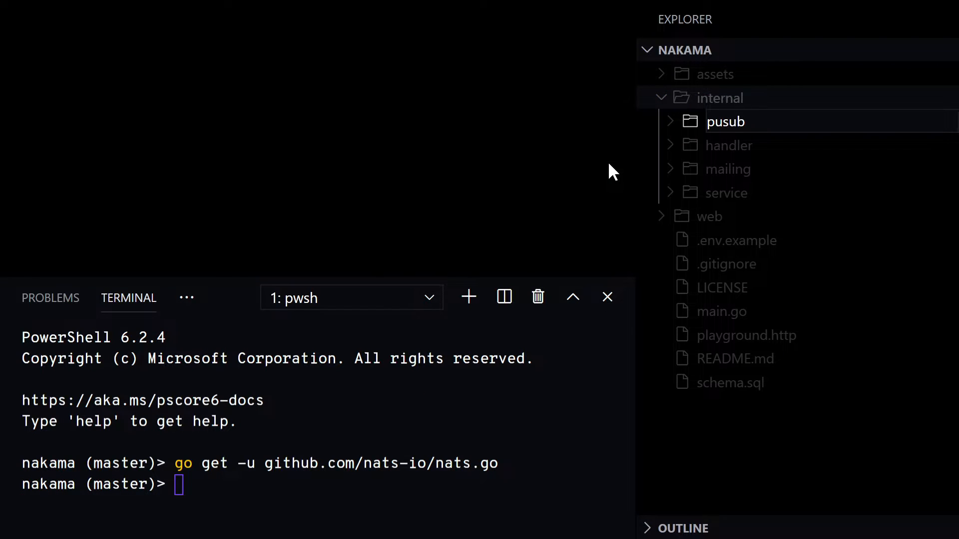
pyautogui.rightClick(726, 121)
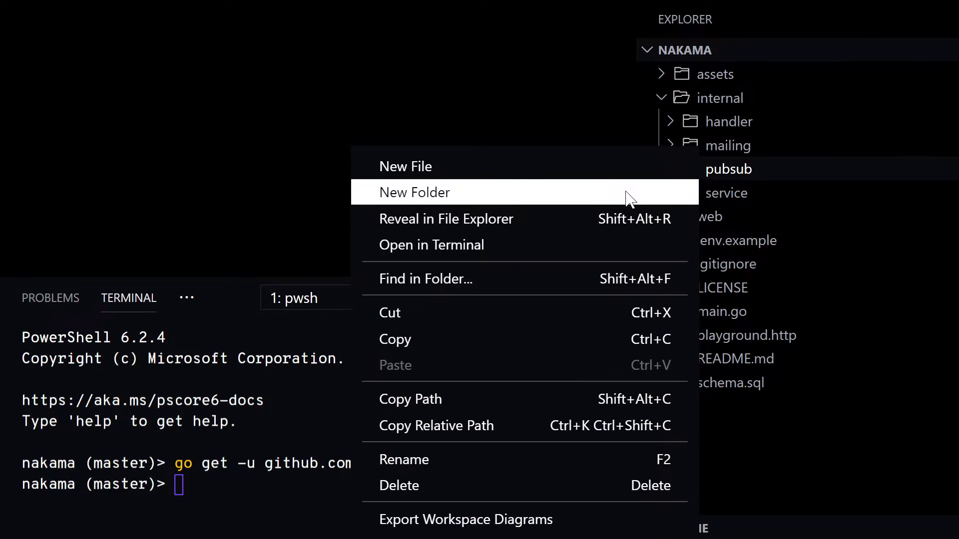
pyautogui.click(413, 191)
pyautogui.write('type')
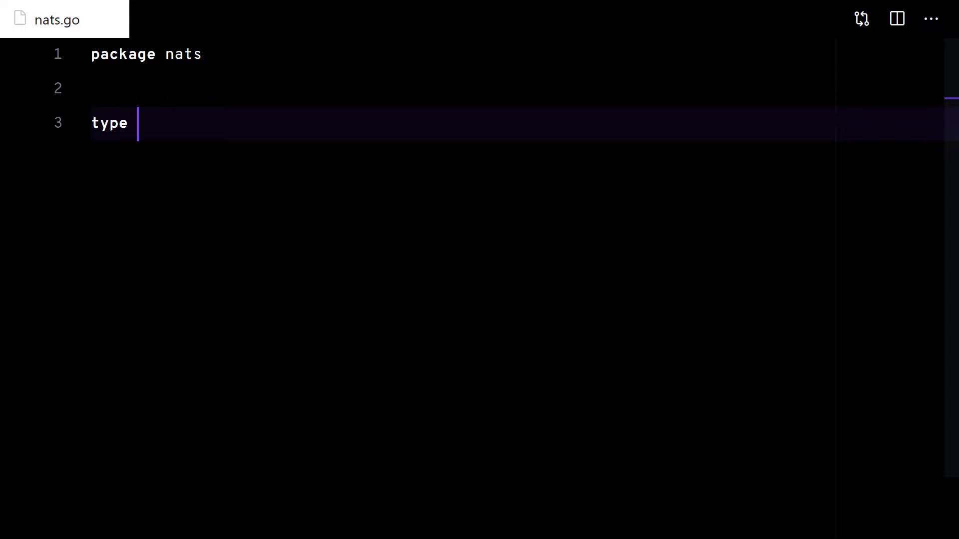
# Define the PubSub struct with a *nats.Conn field and a Pub(topic, data) method.
pyautogui.write('PubSub')
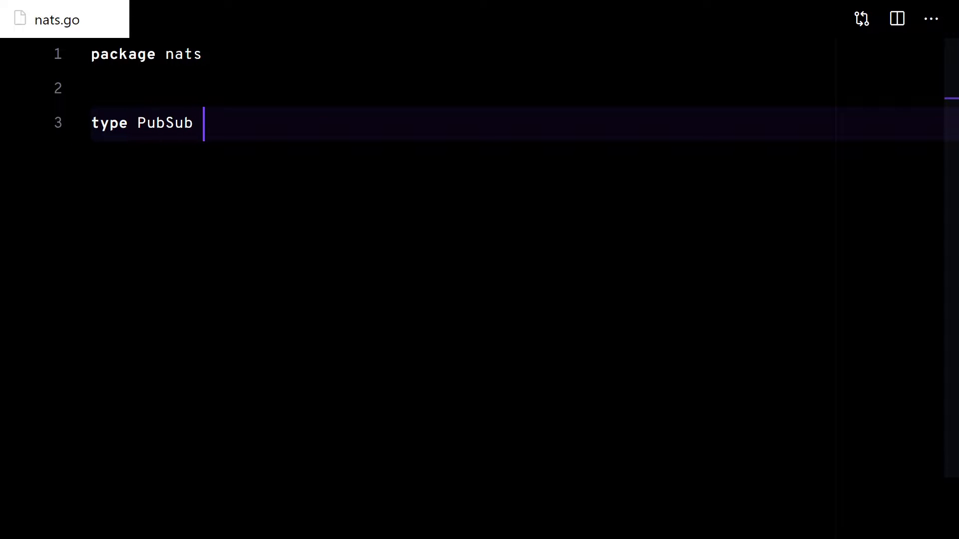
pyautogui.write('struct {')
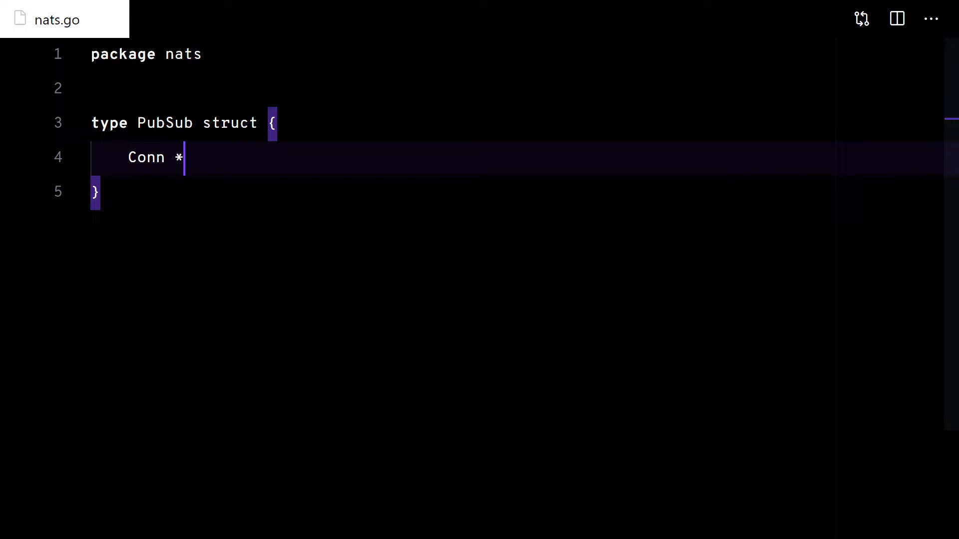
pyautogui.write('nats.Conn')
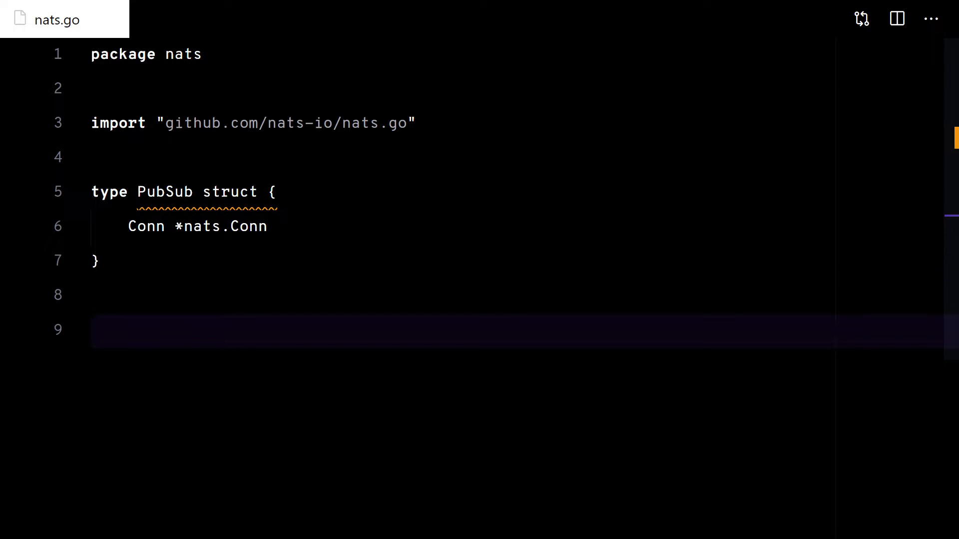
pyautogui.write('func (ps *PubSub)')
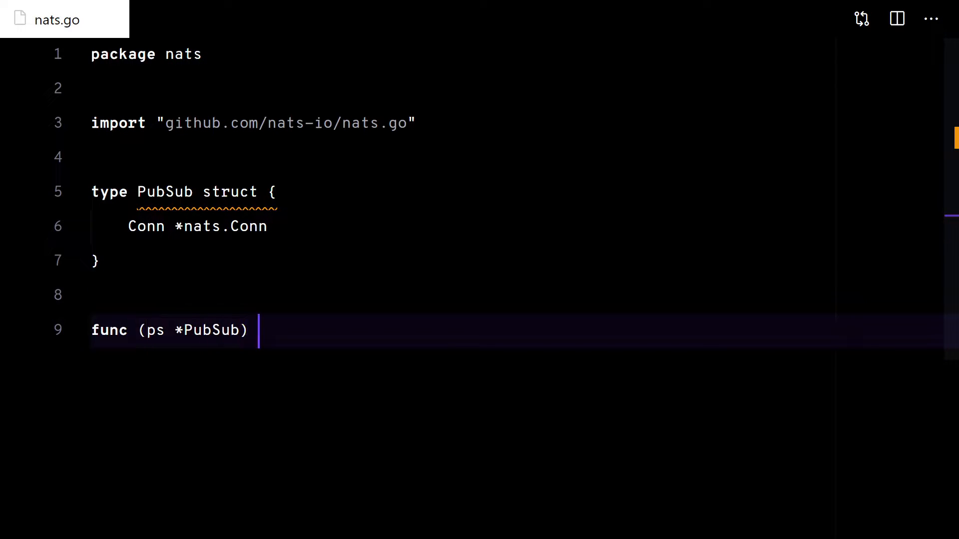
pyautogui.write('Pub(topic s')
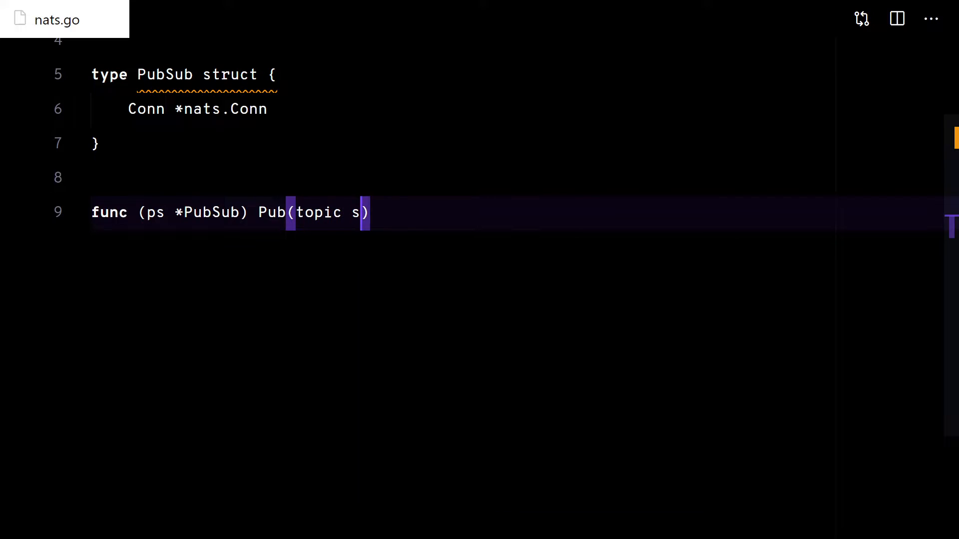
pyautogui.write('tring, data []byte) error {')
pyautogui.write('return ps.Conn.Publish')
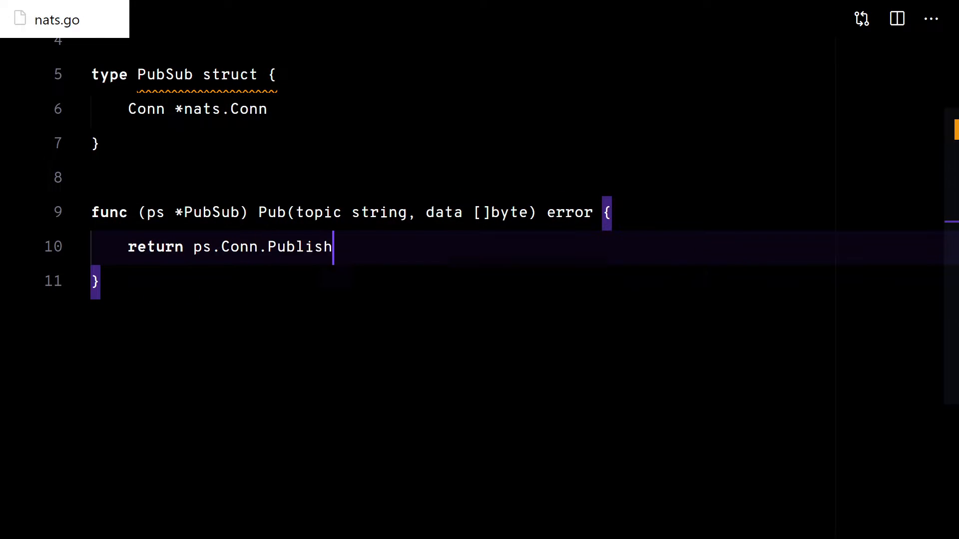
pyautogui.write('(topic, data)')
pyautogui.write('func (ps ')
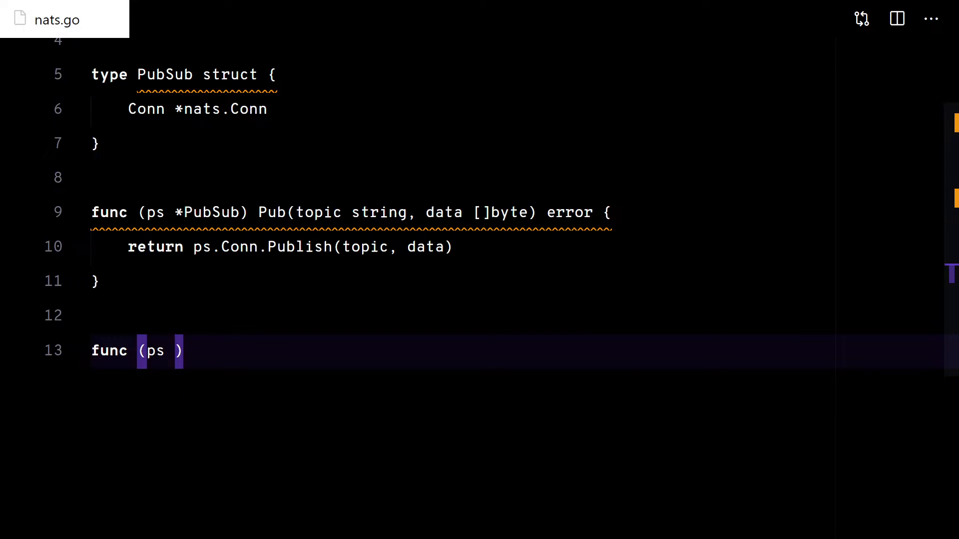
# Add a Sub method that subscribes via the connection, returning Unsubscribe or a wrapped error.
pyautogui.write('*PubSub) Sub(topic string, func(data []byte))')
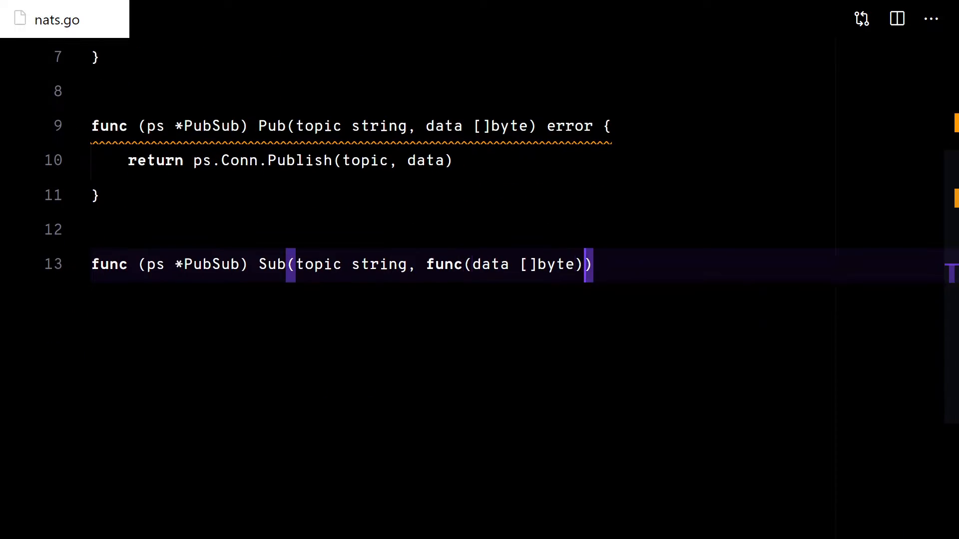
pyautogui.write('(unsub func() error, erro')
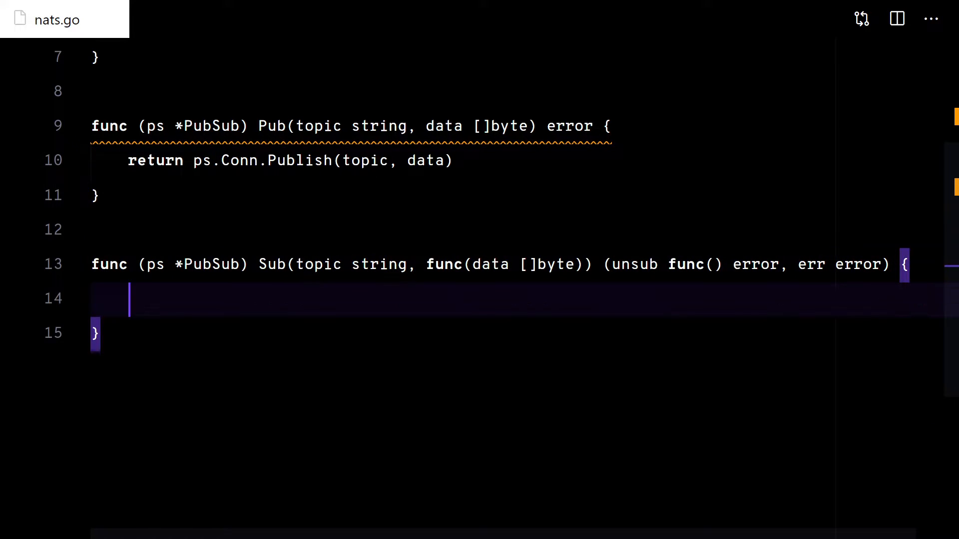
pyautogui.write('s, err := ps.Conn.Subscribe(topic,func(')
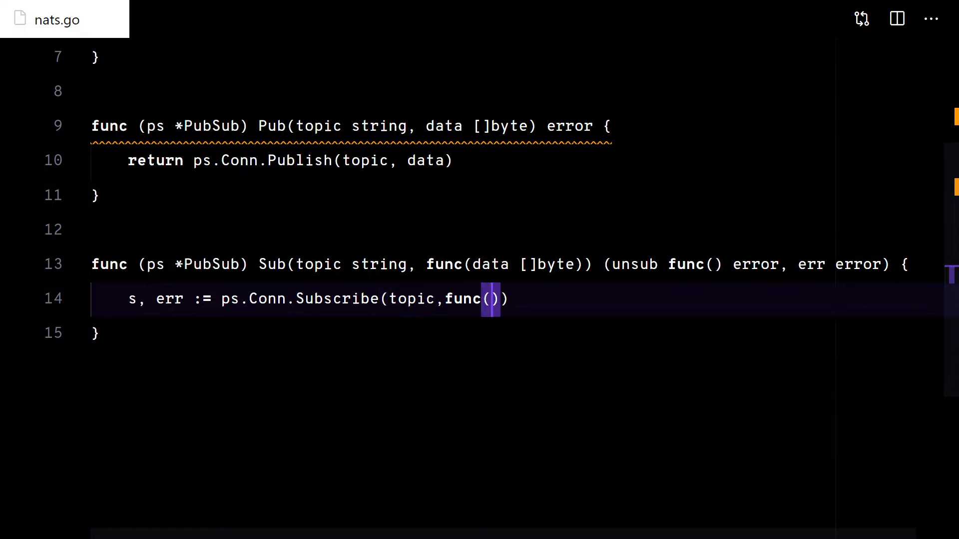
pyautogui.write('msg *nats-')
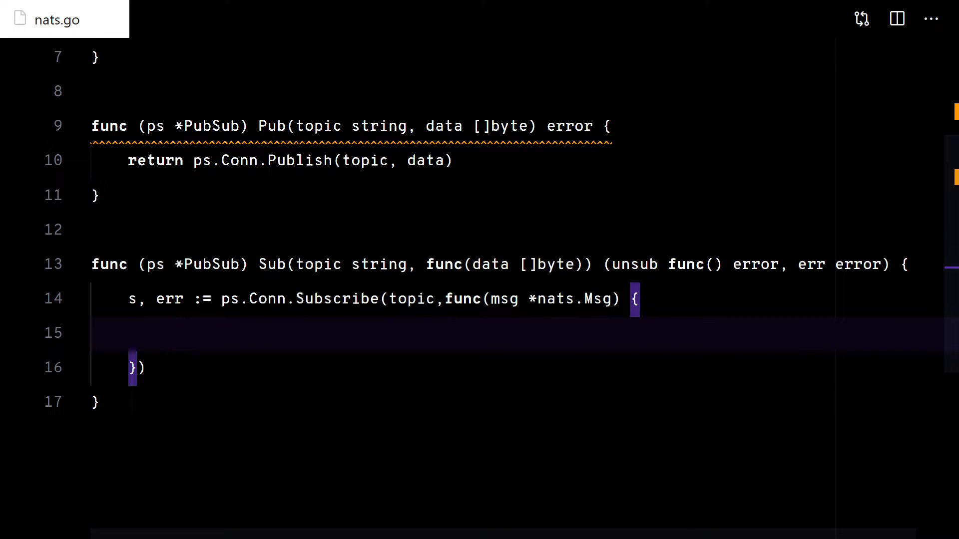
pyautogui.write('cb(msg.Data')
pyautogui.write('return nil,')
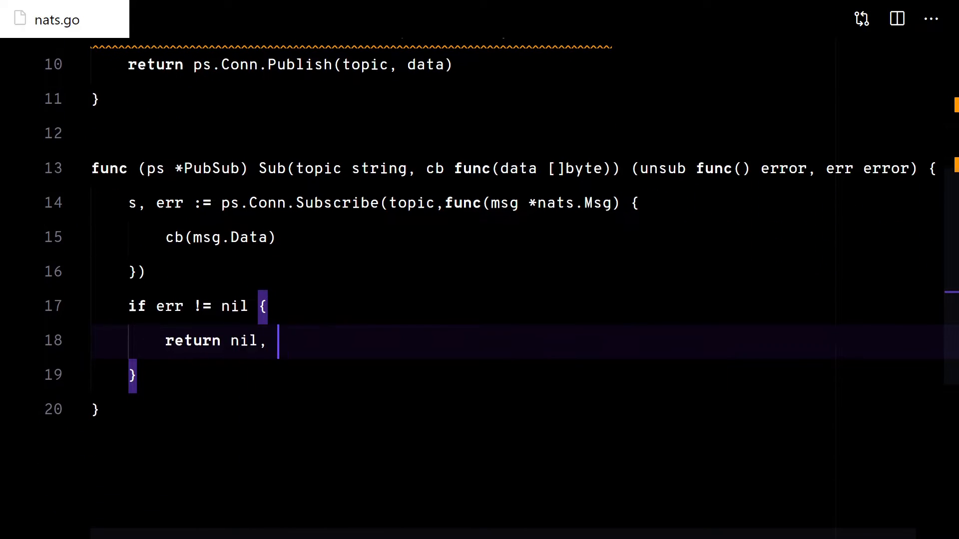
pyautogui.write('fmt.Errorf("c")')
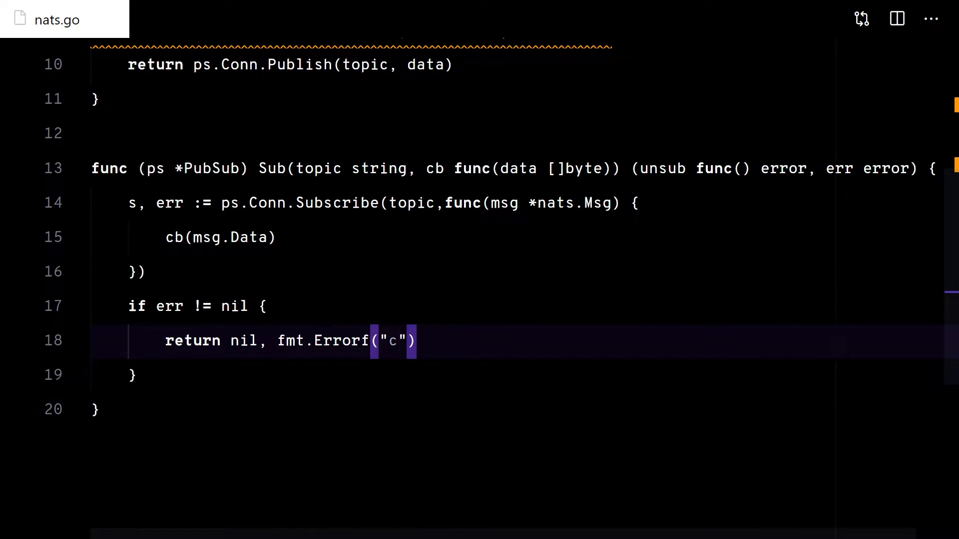
pyautogui.write('ould not')
pyautogui.write('return s.')
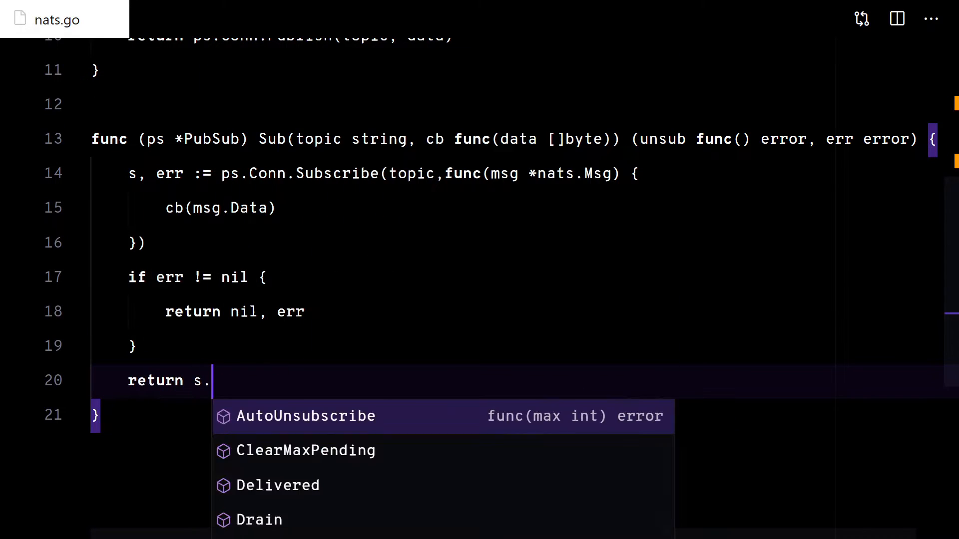
pyautogui.write('Unsubscribe, nil')
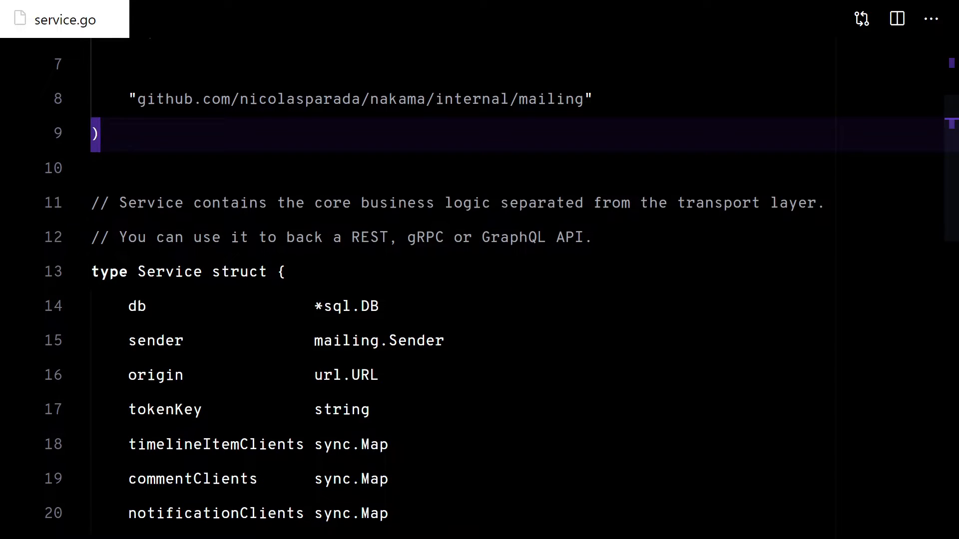
# Add a Conf struct to service.go including a PubSub pubsub.PubSub field.
pyautogui.scroll(-3)
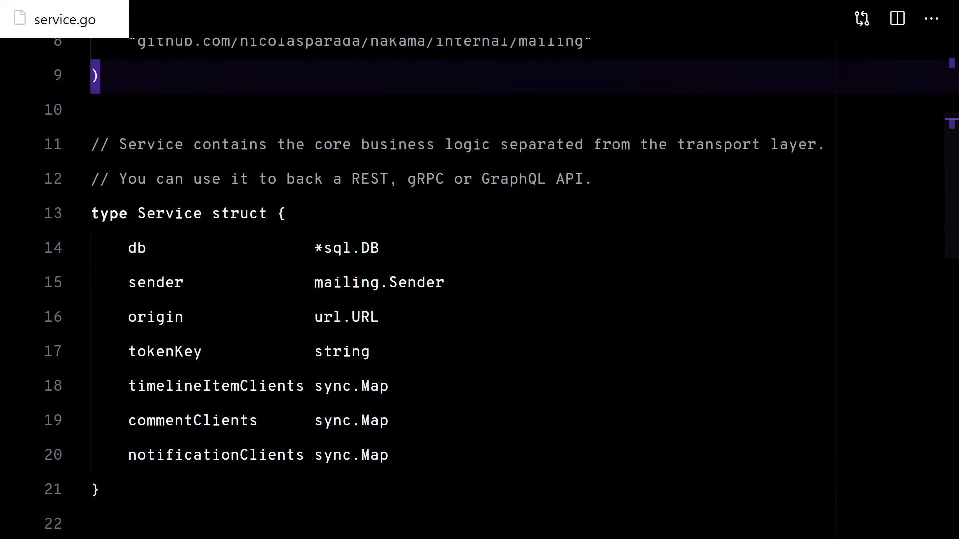
pyautogui.scroll(-3)
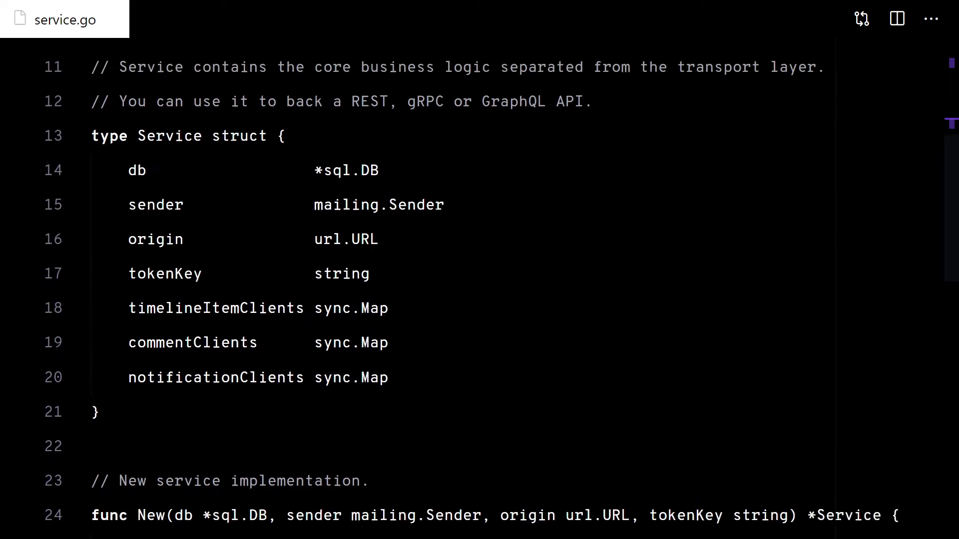
pyautogui.write('type Conf struct {')
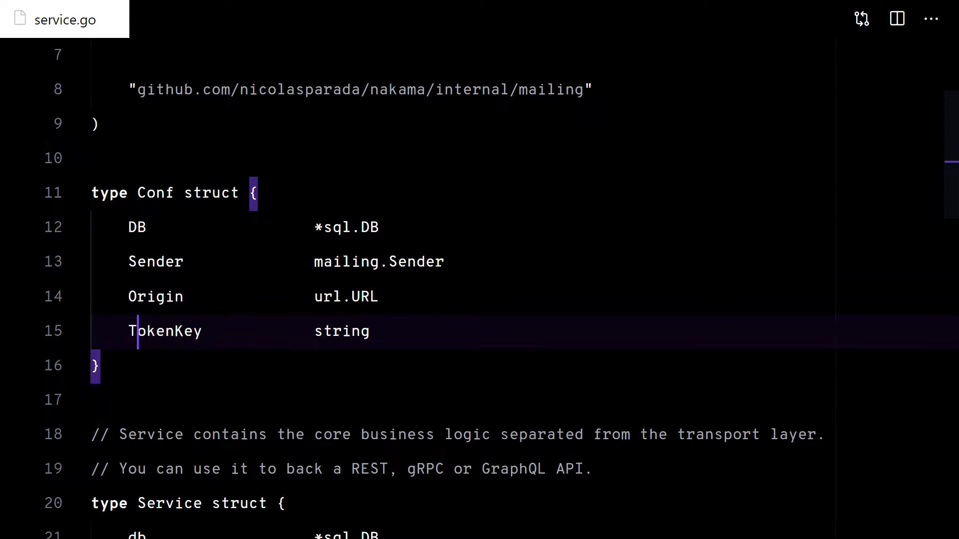
pyautogui.write('Pu')
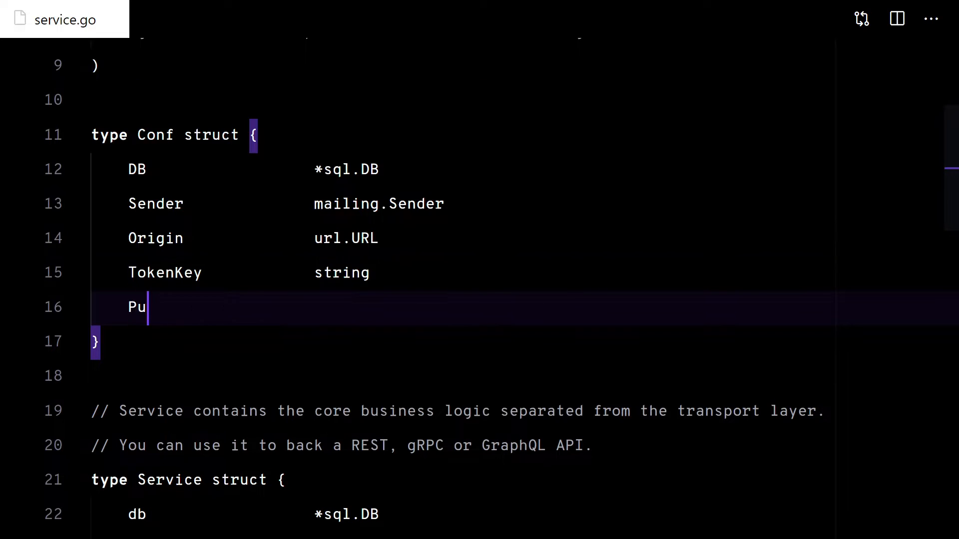
pyautogui.write('bSub pubsub.')
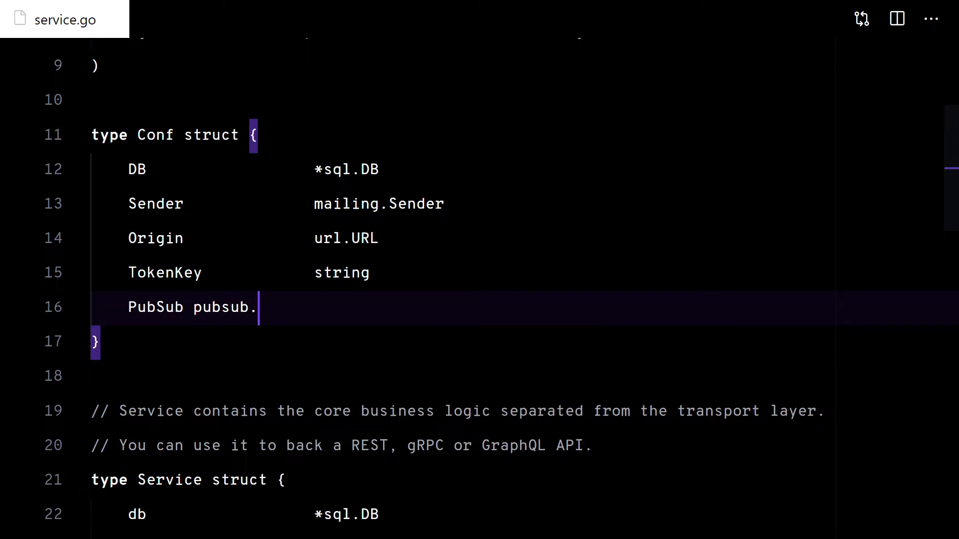
pyautogui.write('PubSub')
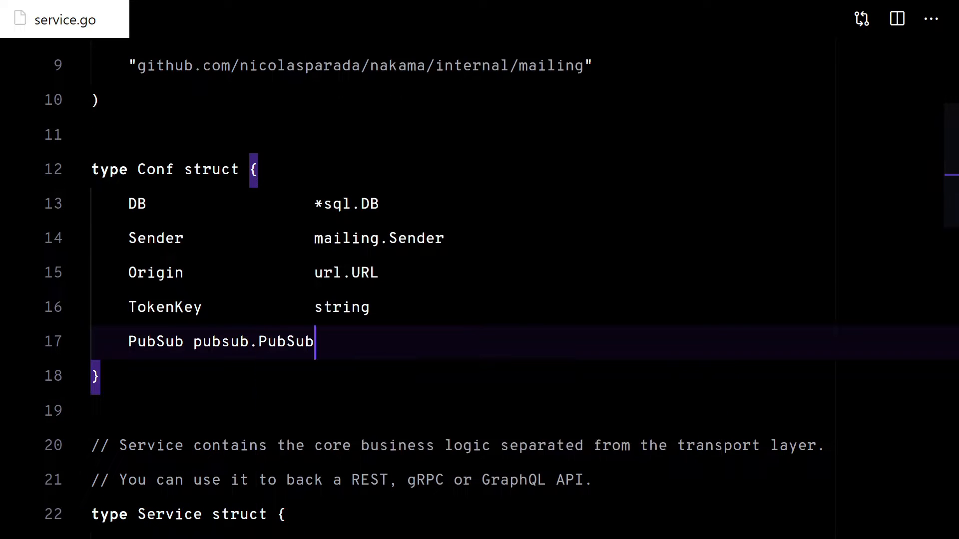
# Make New take conf Conf, set pubsub: conf.PubSub, and add a pubsub field to Service.
pyautogui.scroll(-3)
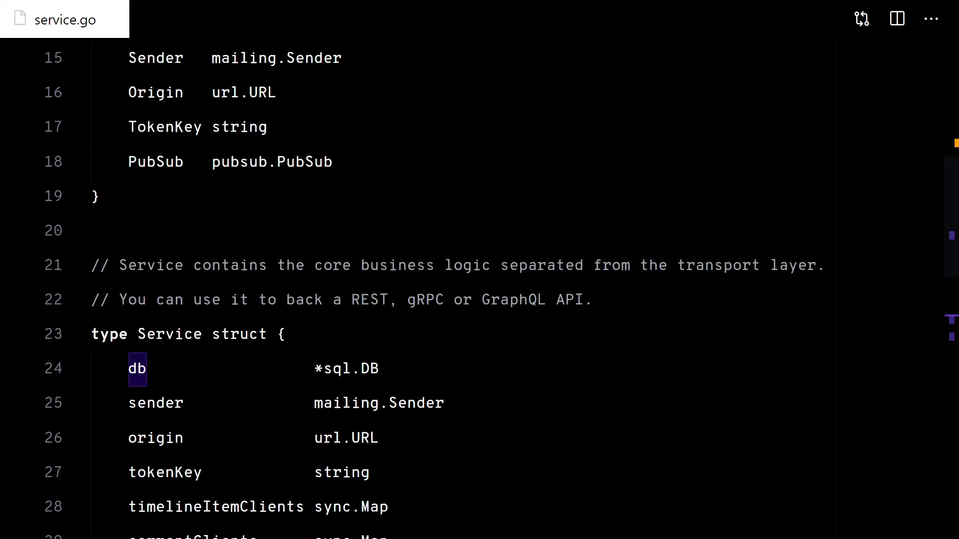
pyautogui.scroll(-3)
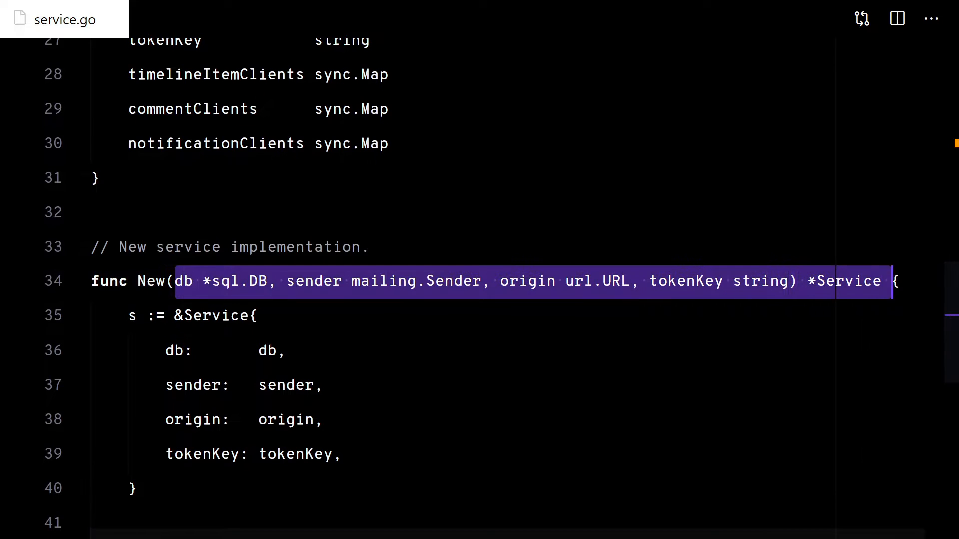
pyautogui.write('conf Cong')
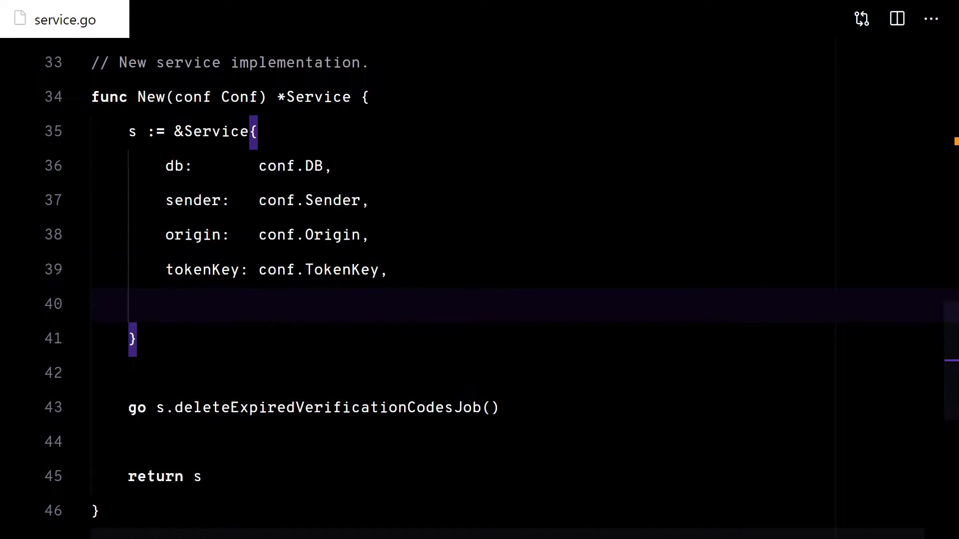
pyautogui.write('pubsub:  conf.PubSub,')
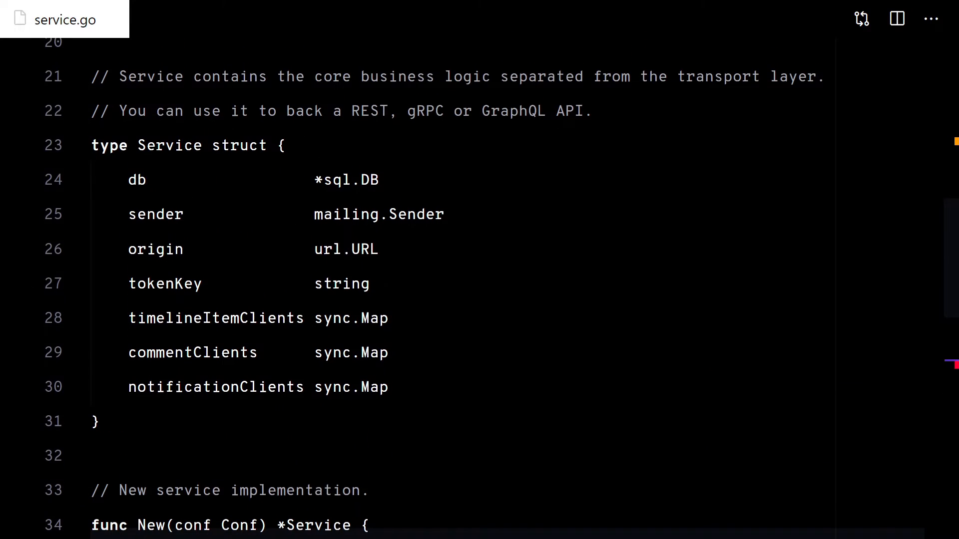
pyautogui.write('pubsub pubsub.P')
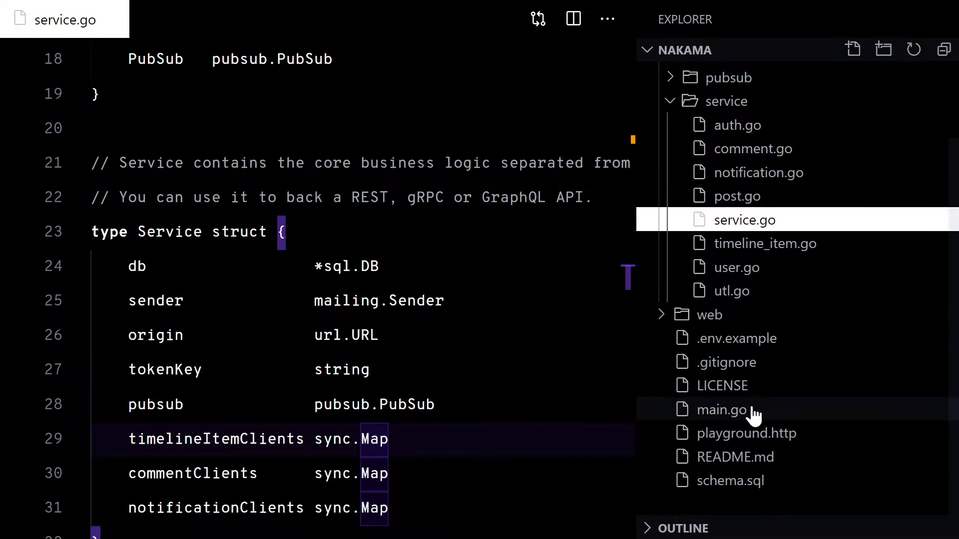
# In main.go, connect natsConn with nats.Connect(nats.DefaultURL), handle errors, and pass service.Conf.
pyautogui.click(724, 409)
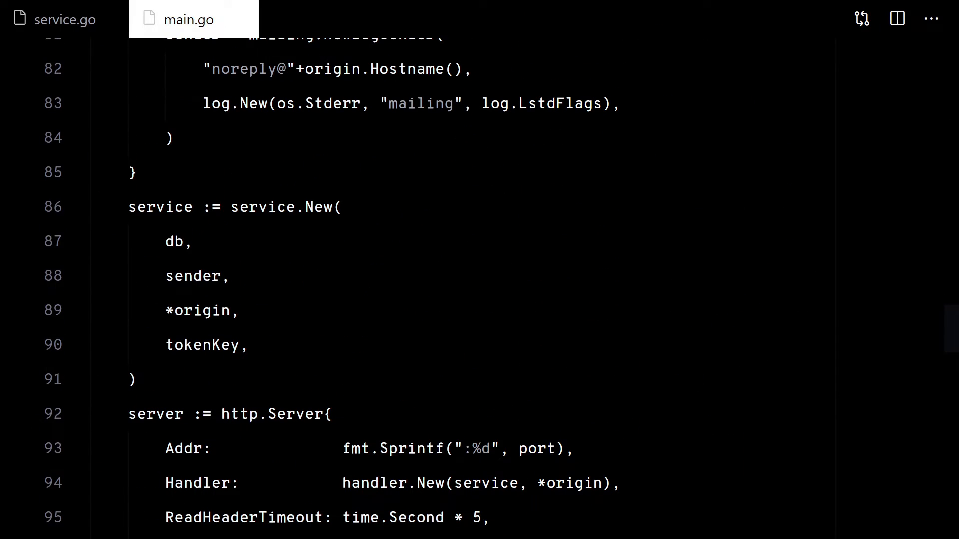
pyautogui.write('servie')
pyautogui.write('nats')
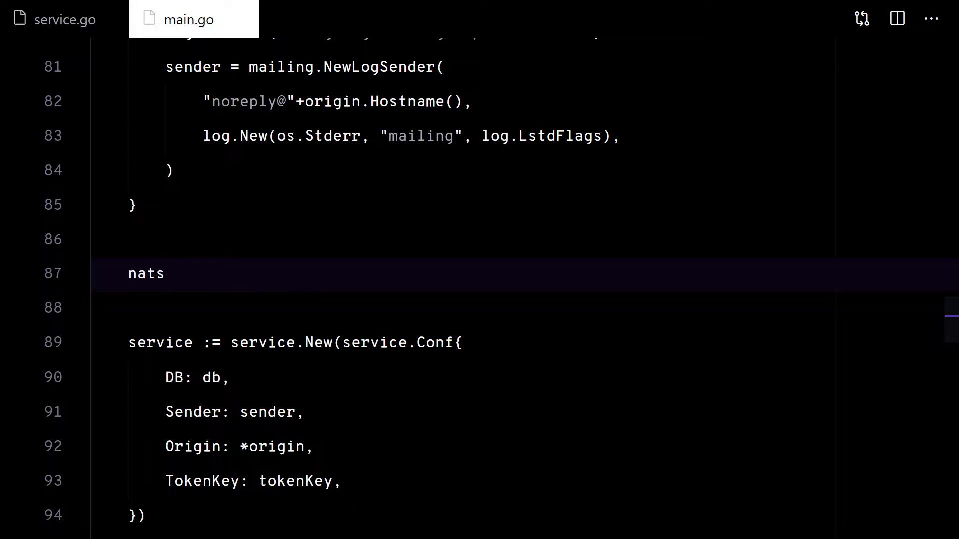
pyautogui.write('.')
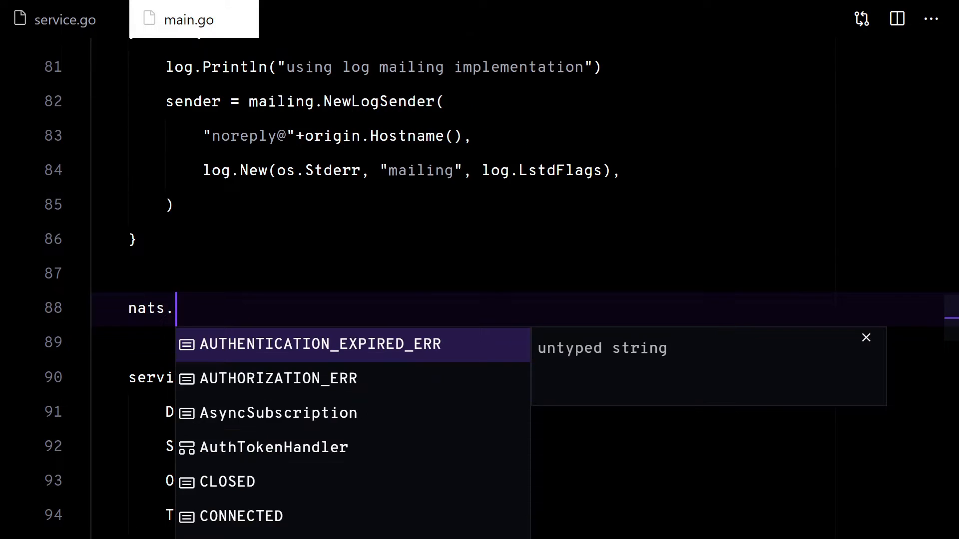
pyautogui.write('Defa')
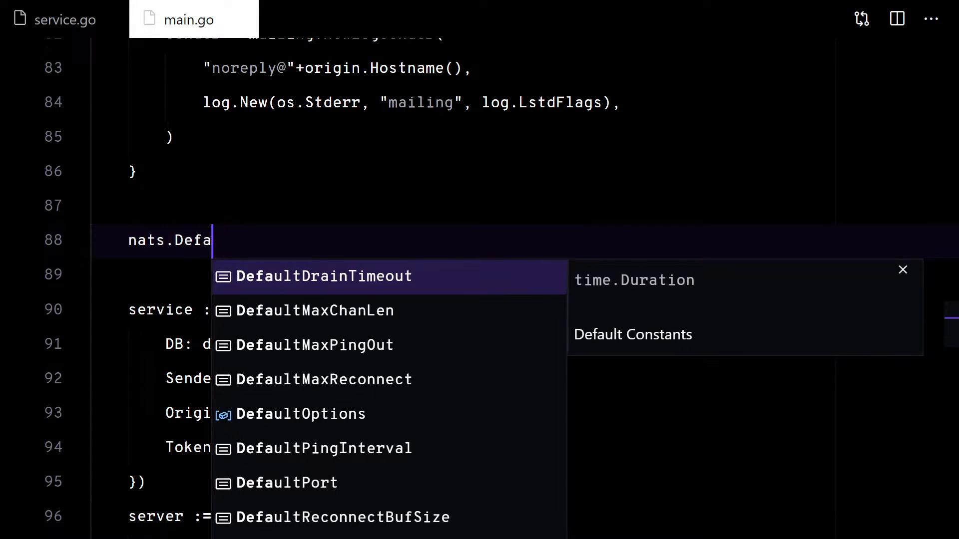
pyautogui.write('Cl')
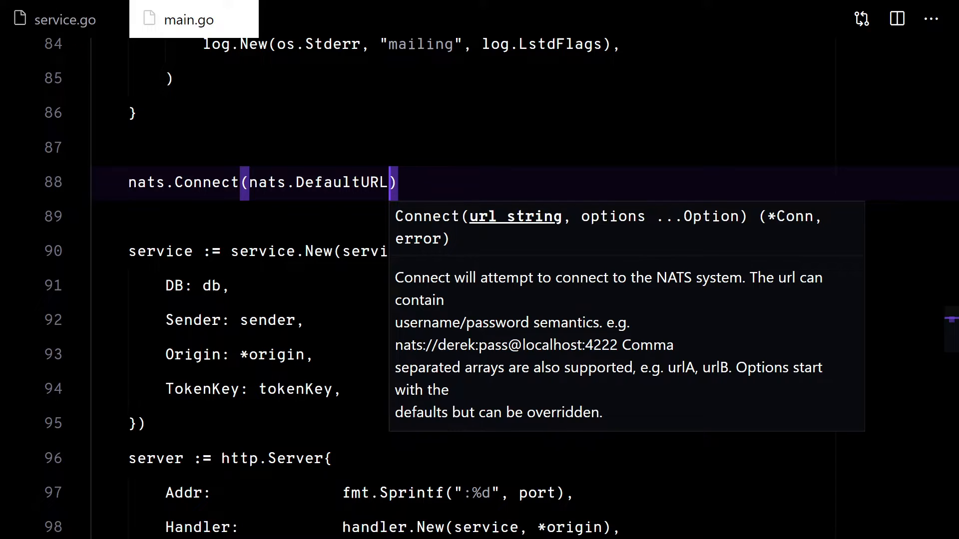
pyautogui.write('natsConn, err :=')
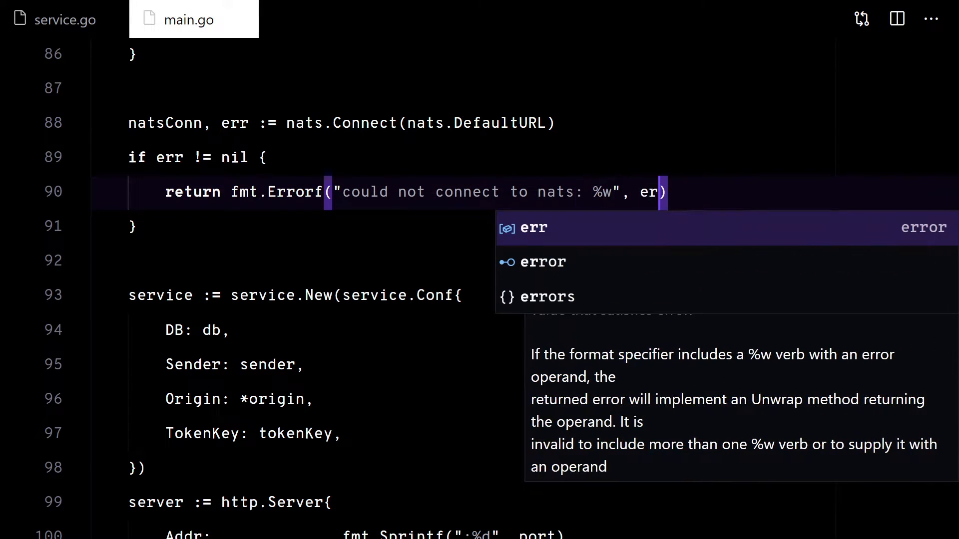
pyautogui.write('natsConn.')
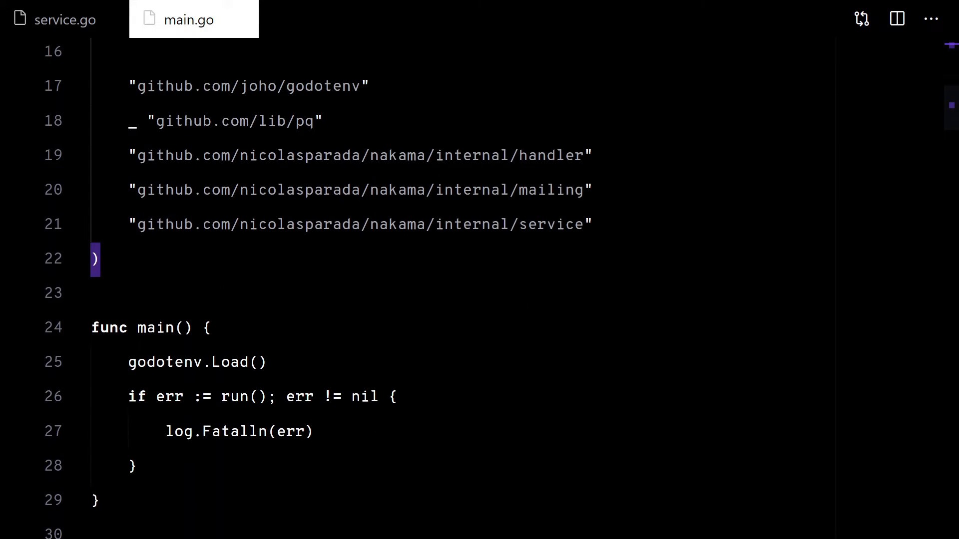
pyautogui.write('nats: %w", err)')
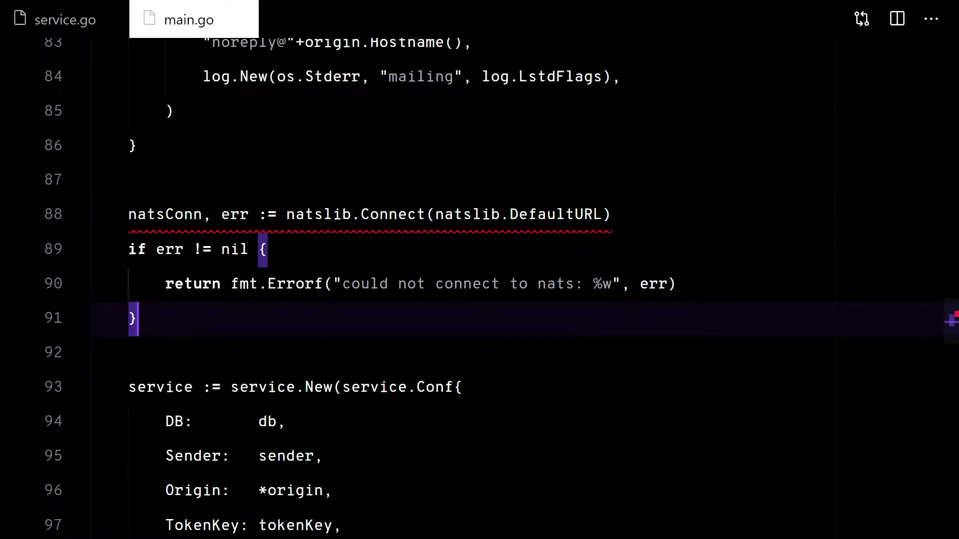
pyautogui.write('nats.')
pyautogui.write('natsURL = env("NATS_UR")')
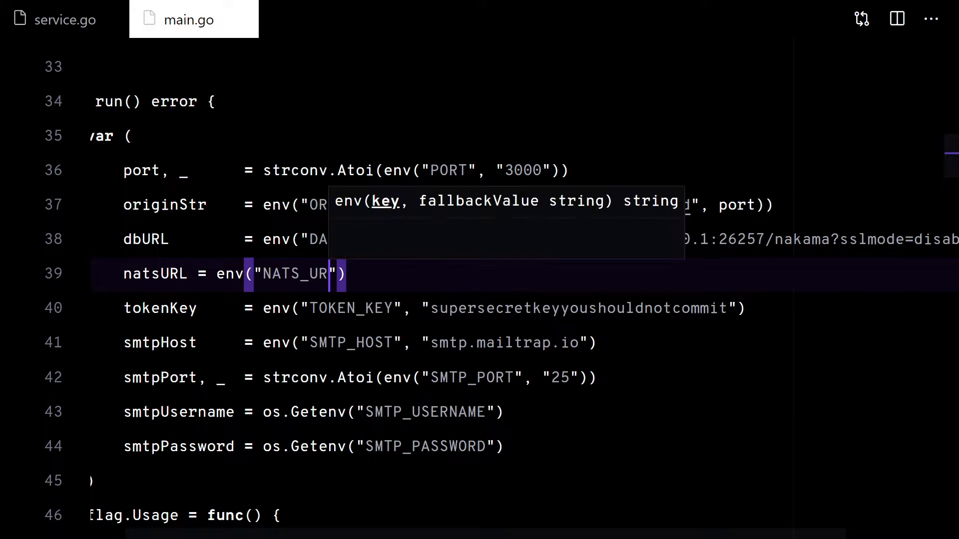
# Add a NATS_URL setting with a 'NATS server' flag, and pass PubSub{Conn: natsConn} to service.Conf.
pyautogui.scroll(-3)
pyautogui.write('flag.StringVar(&natsURL, "nats", natsURL, "Database URL')
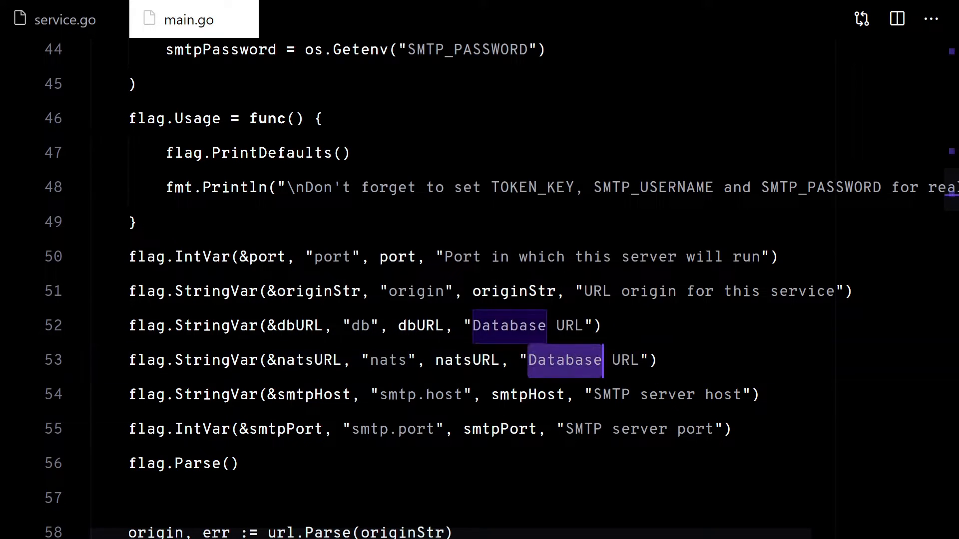
pyautogui.write('NATS server')
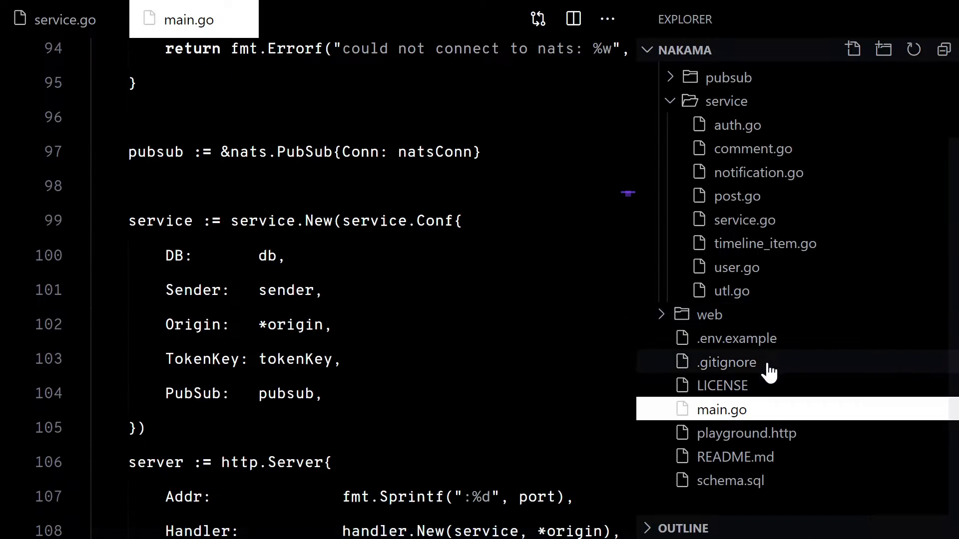
# Add NATS_URL=nats://127.0.0.1:4222 to .env.example and close the open editors.
pyautogui.click(736, 338)
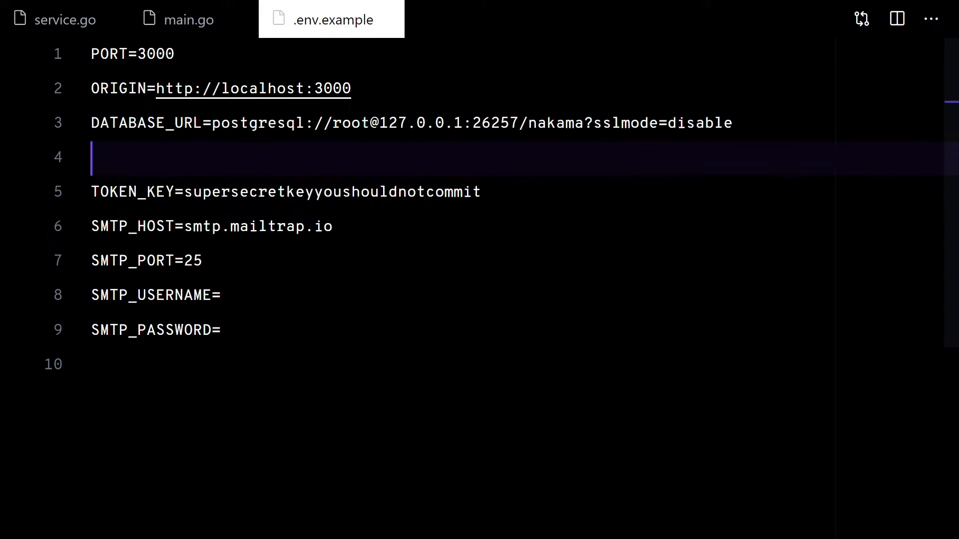
pyautogui.click(189, 19)
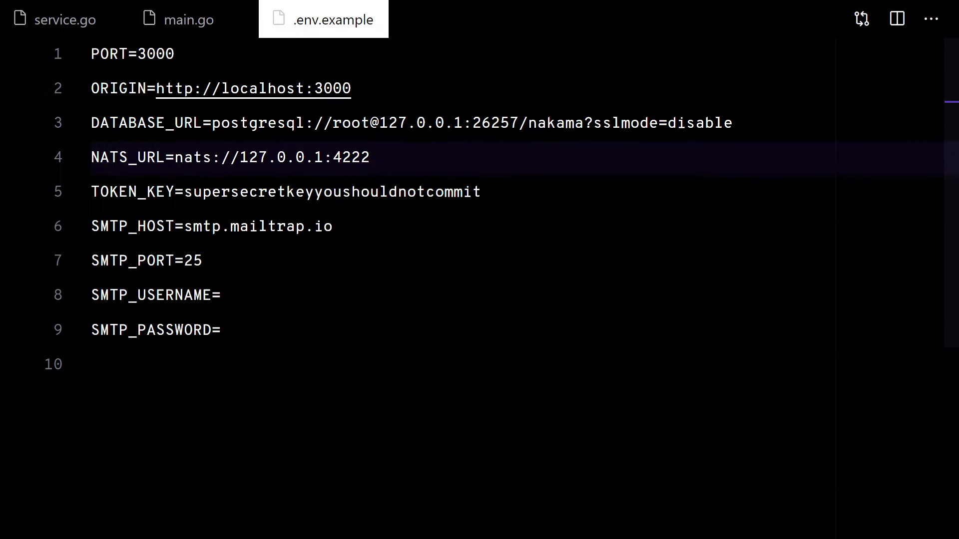
pyautogui.click(59, 18)
pyautogui.write('cockroach s')
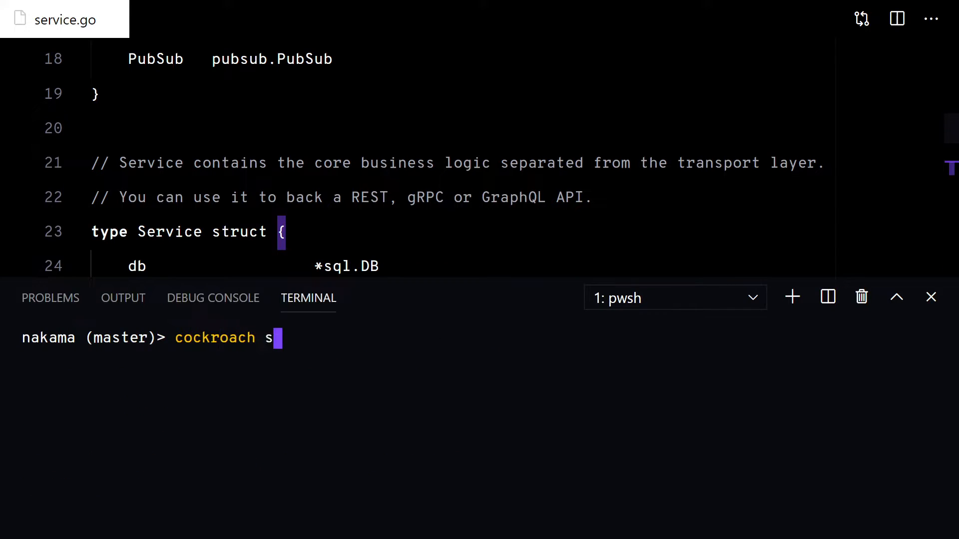
# Start insecure single-node CockroachDB on 127.0.0.1, then build and run nakama in another terminal.
pyautogui.write('tart single-node-')
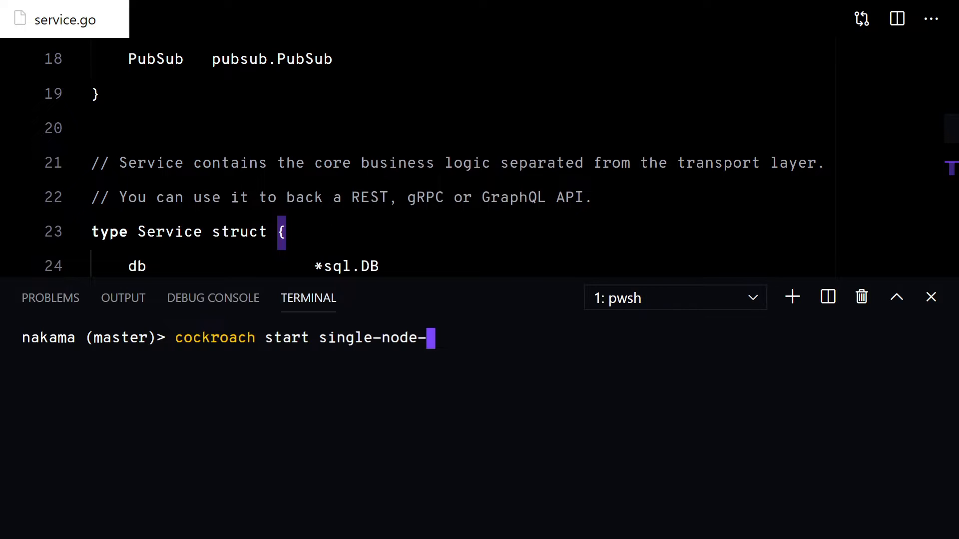
pyautogui.write('--insecure --host')
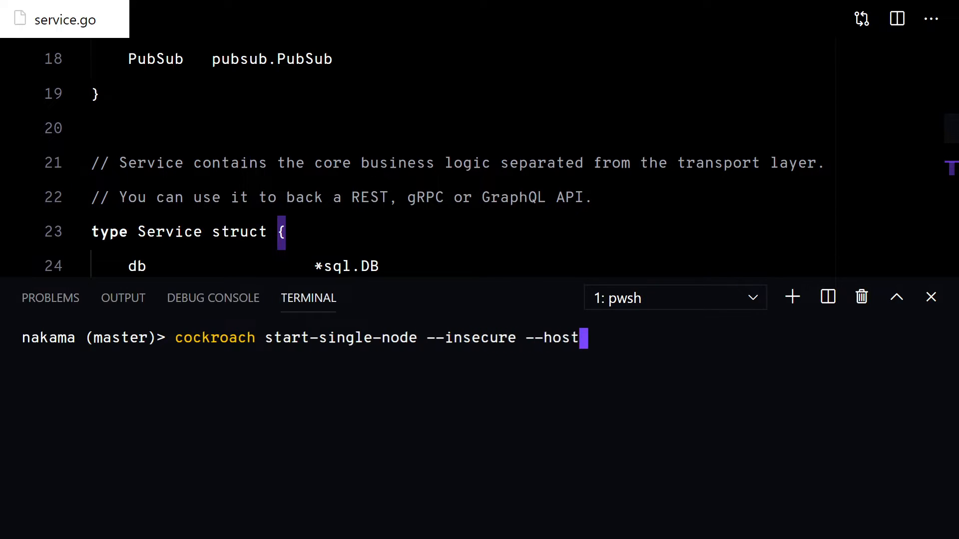
pyautogui.write('127.0.0.1')
pyautogui.write('nats-ser')
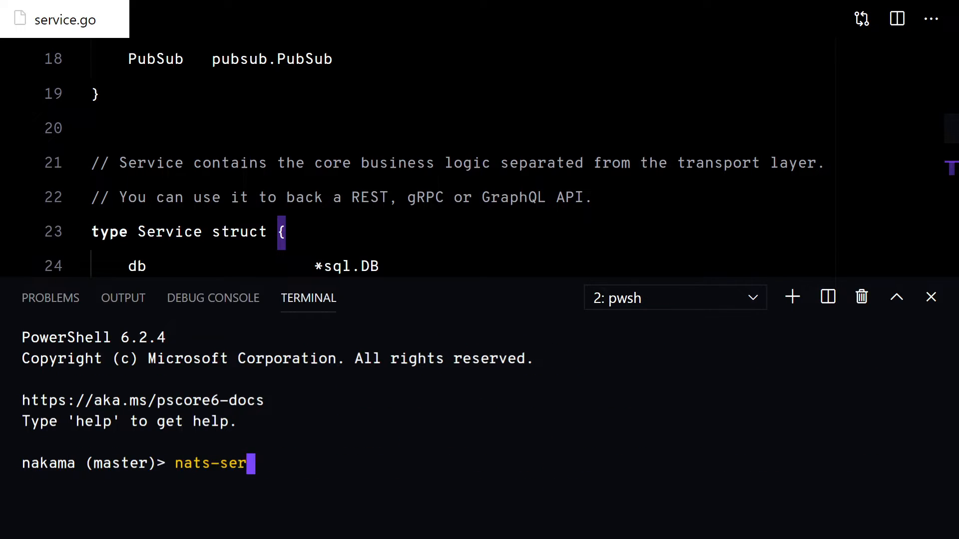
pyautogui.click(790, 297)
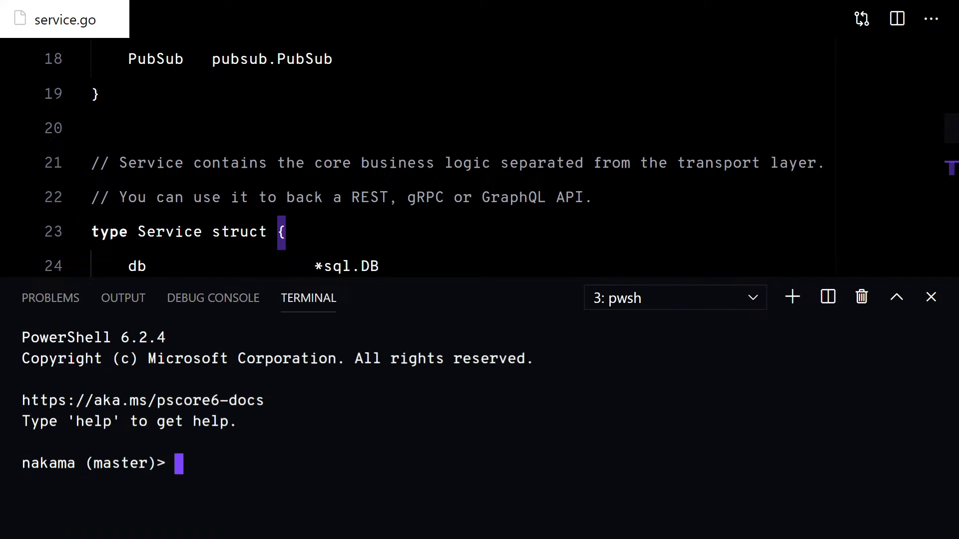
pyautogui.write('go build; ./nakama')
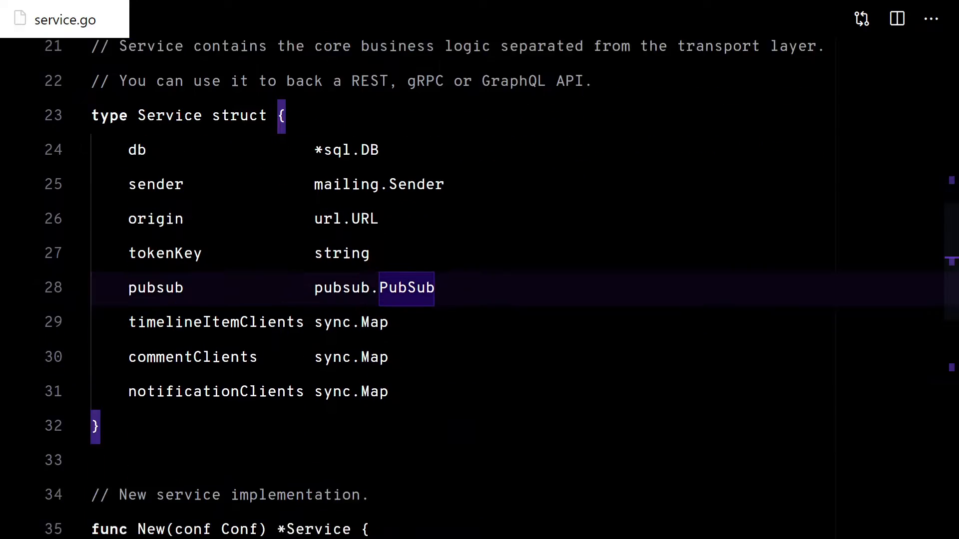
# Call s.pubsub.Pub and add a timelineItemTopic helper returning "timeline_item_"+userID.
pyautogui.scroll(-3)
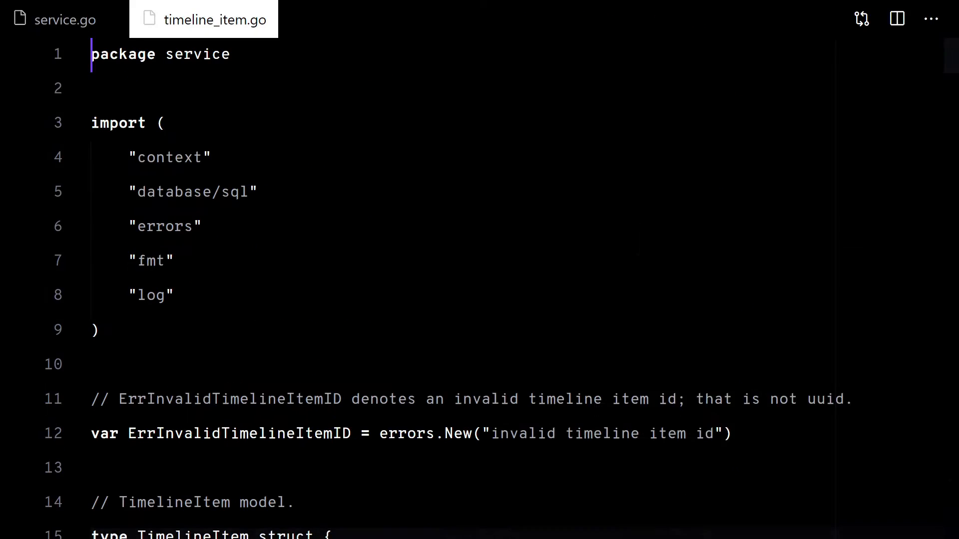
pyautogui.scroll(-3)
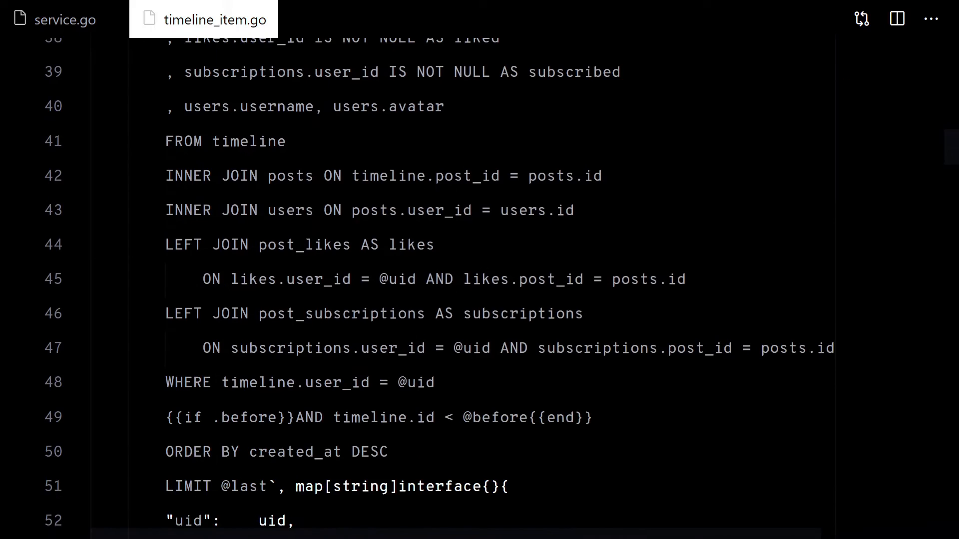
pyautogui.scroll(-3)
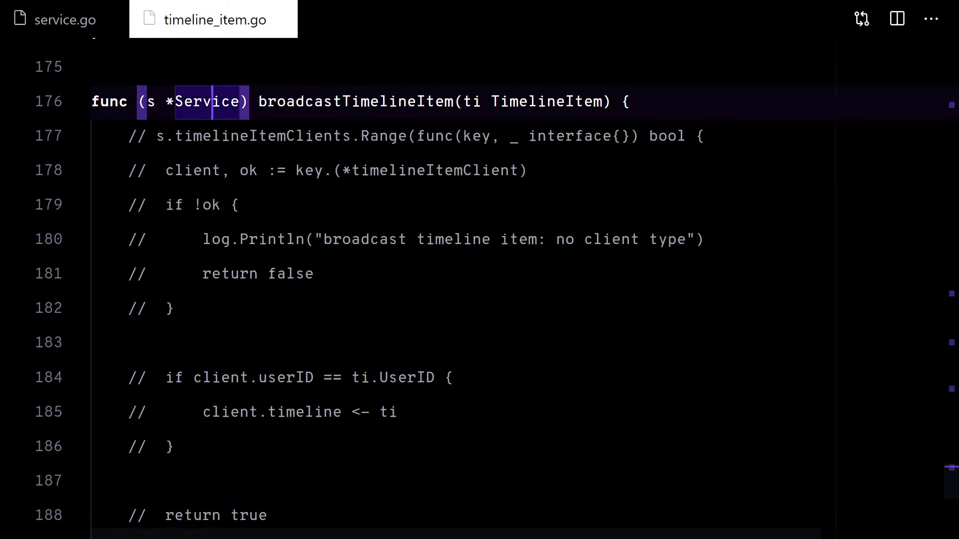
pyautogui.write('s')
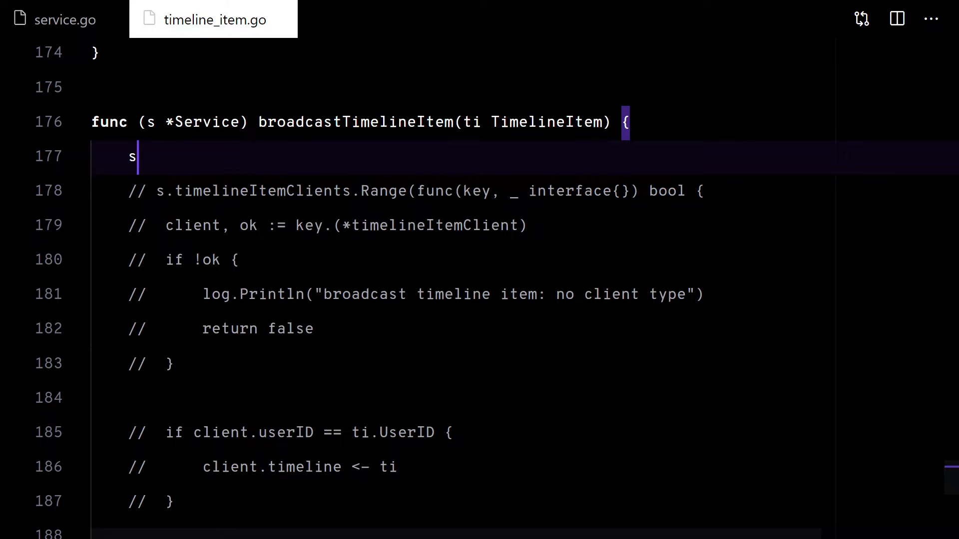
pyautogui.write('.pubsub.Pub()')
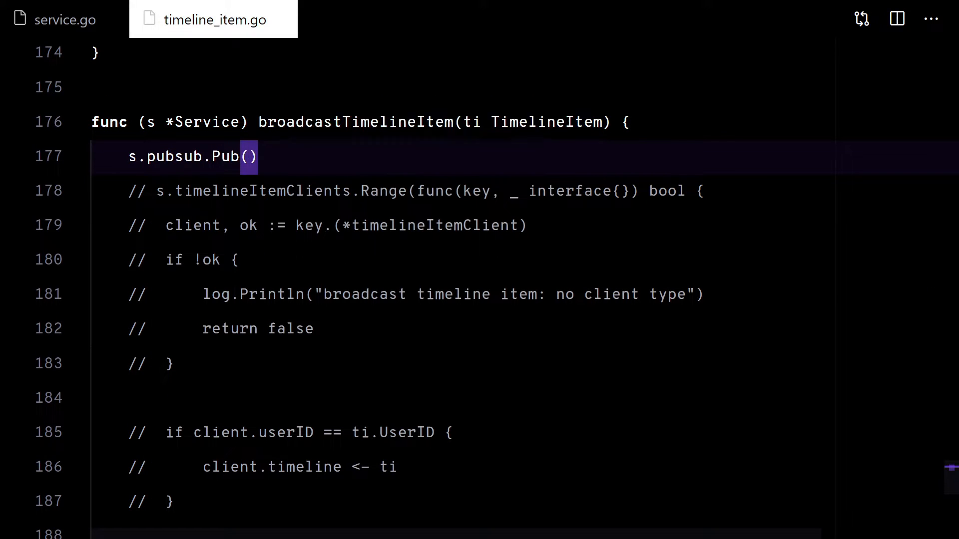
pyautogui.write('timelineItemTopic(ti.UserID')
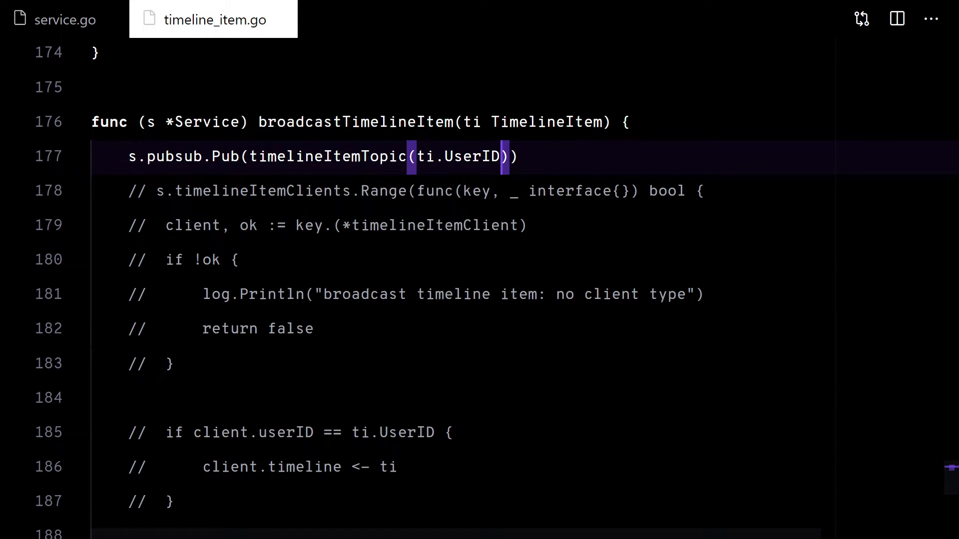
pyautogui.scroll(-3)
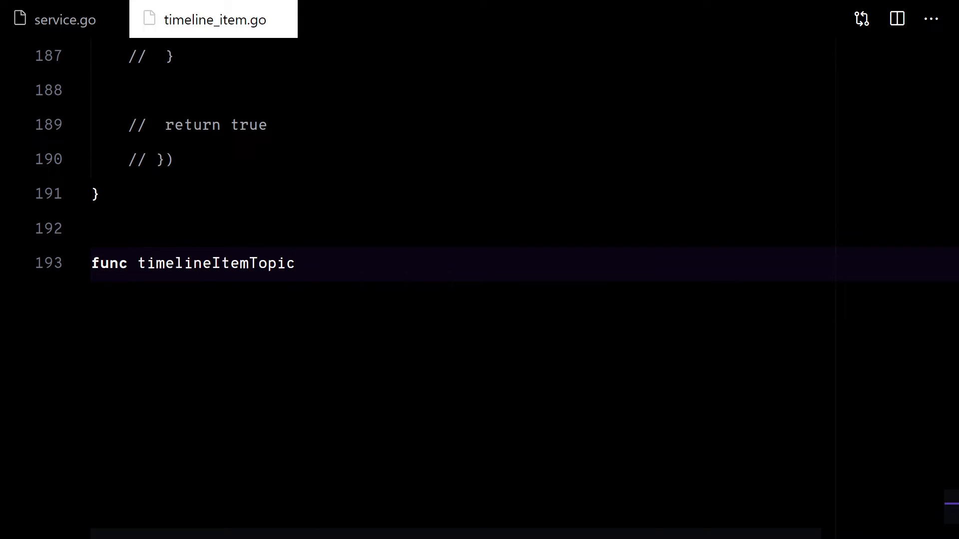
pyautogui.write('(userID string) string')
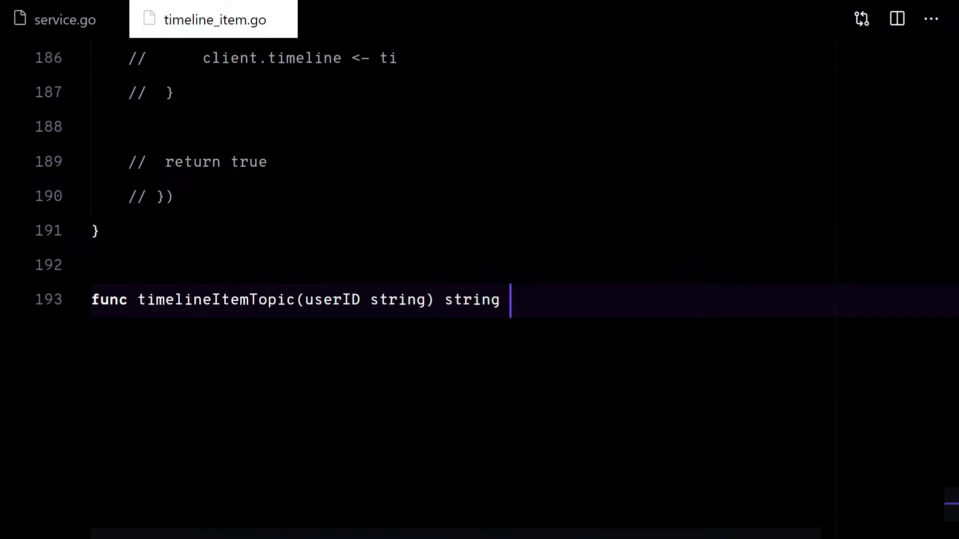
pyautogui.write('{ return "timeline_item" }')
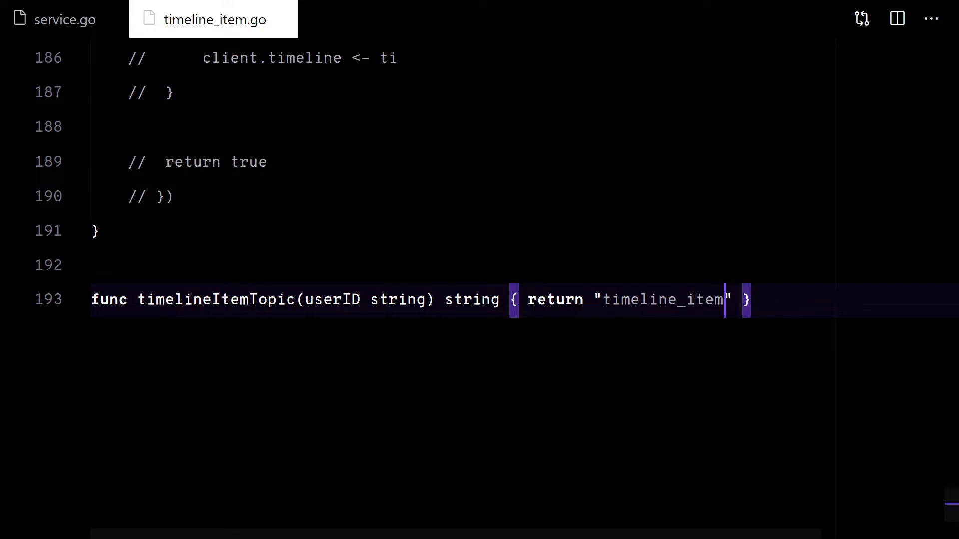
pyautogui.write('_"+userID')
pyautogui.write('var b bytes.Buffer')
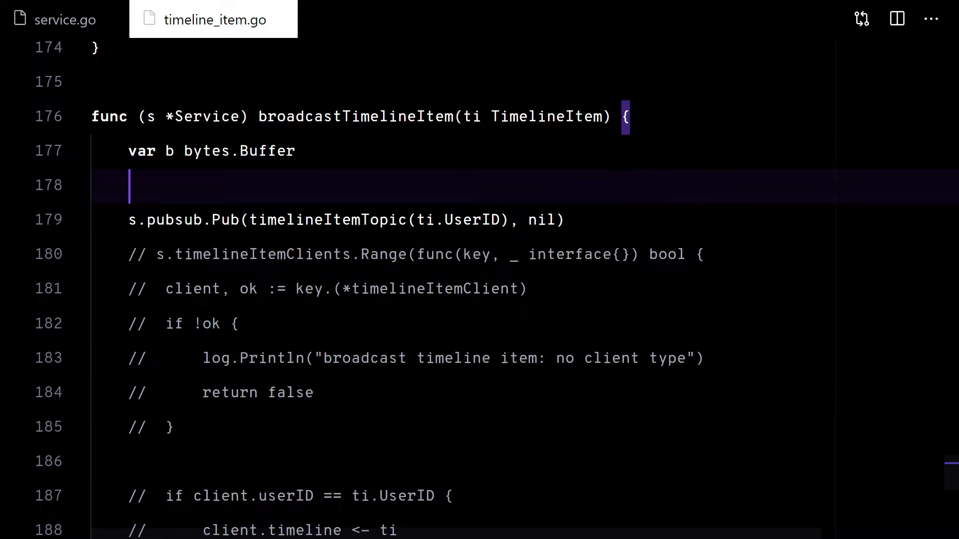
# Gob-encode the timeline item, publish b.Bytes(), and log encode and publish failures.
pyautogui.write('gob.NewEncoder')
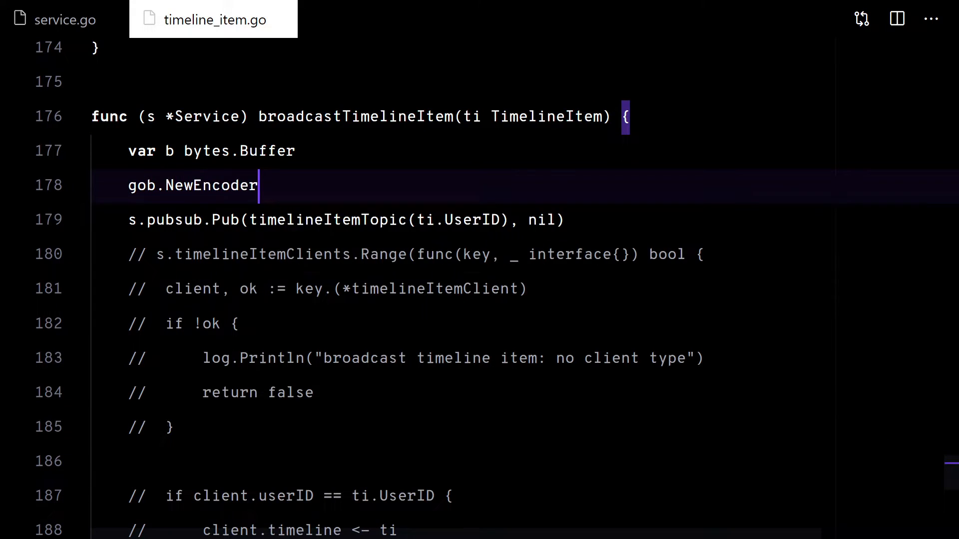
pyautogui.write('(&b).Encode(ti)')
pyautogui.write('return fmt.')
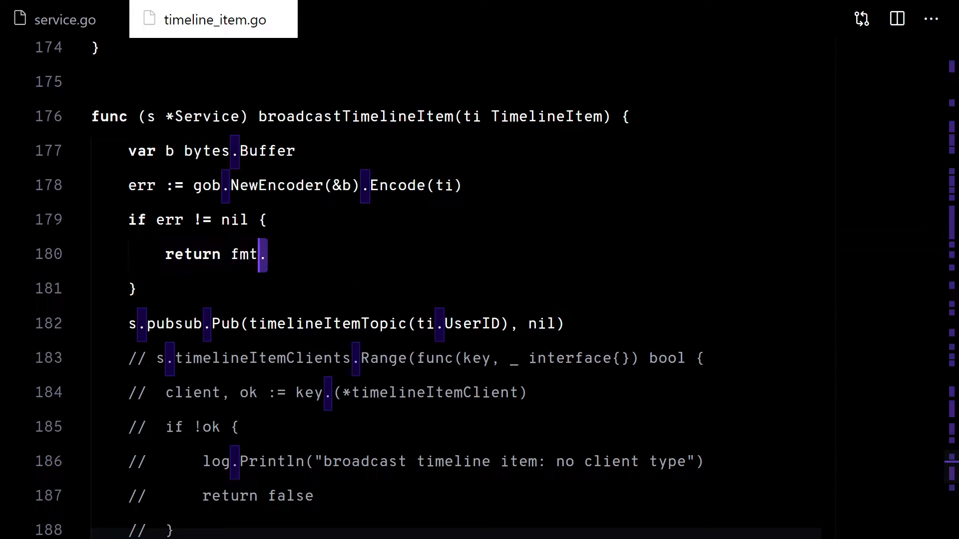
pyautogui.write('log.Printf')
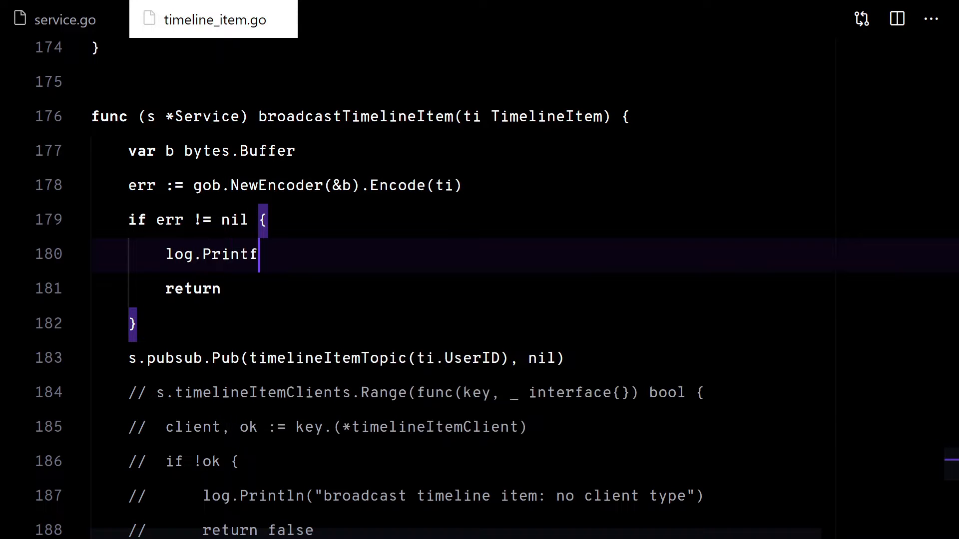
pyautogui.write('("could not gob encode timeline item")')
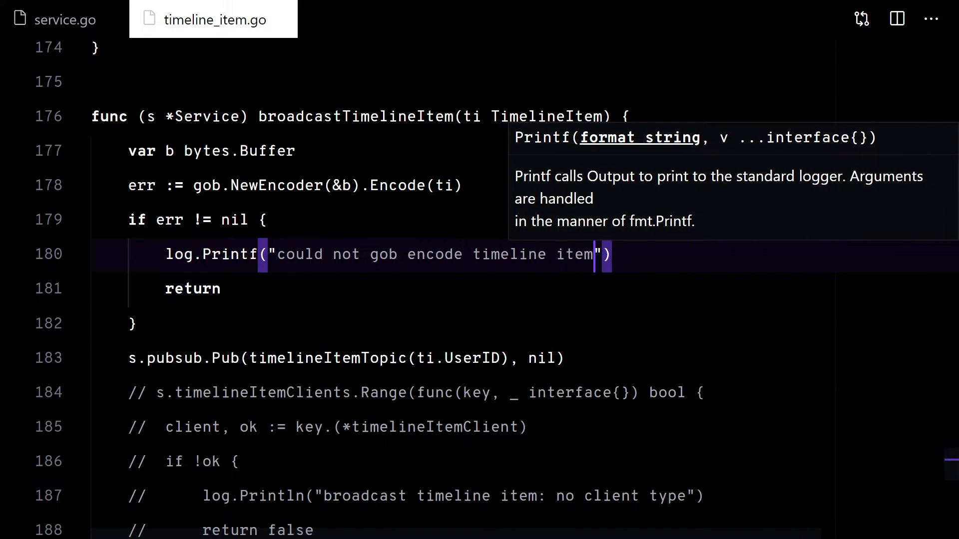
pyautogui.write(': %v\\n", err')
pyautogui.click(329, 358)
pyautogui.write('b')
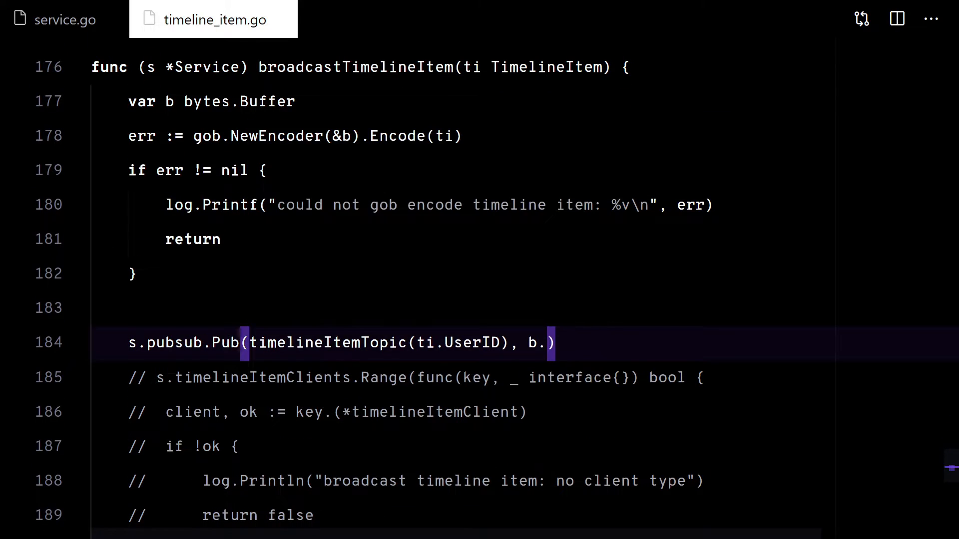
pyautogui.write('.Bytes()')
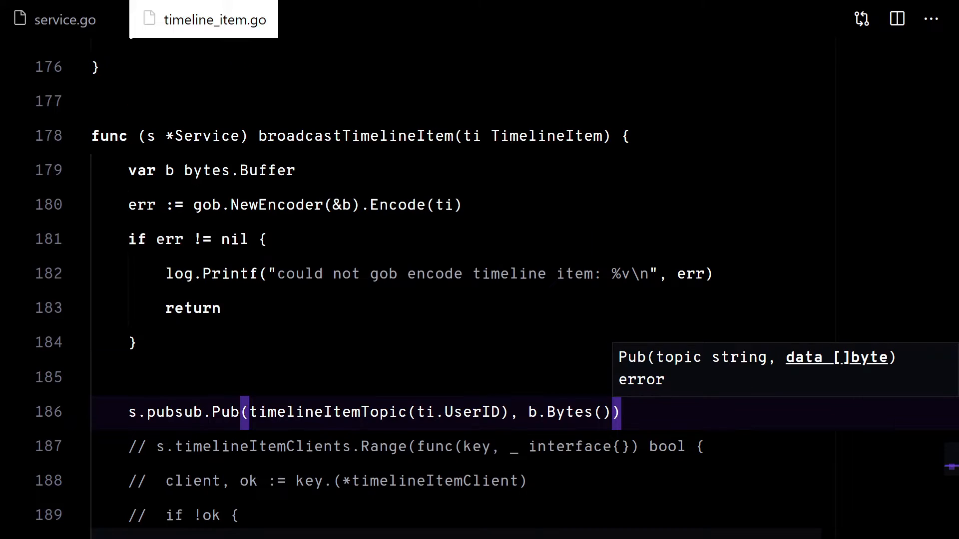
pyautogui.write('err =')
pyautogui.write('log.Printf')
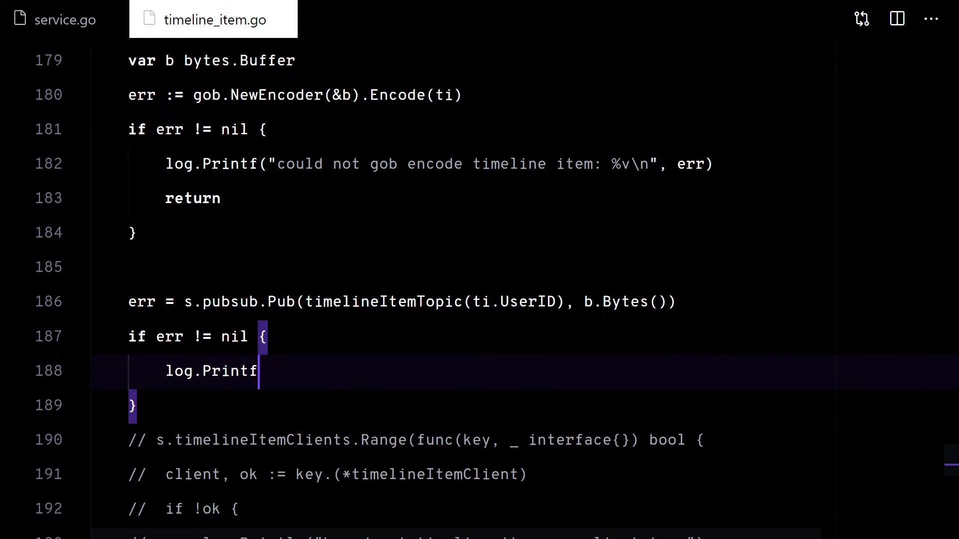
pyautogui.write('("could not publish time"')
pyautogui.write('r')
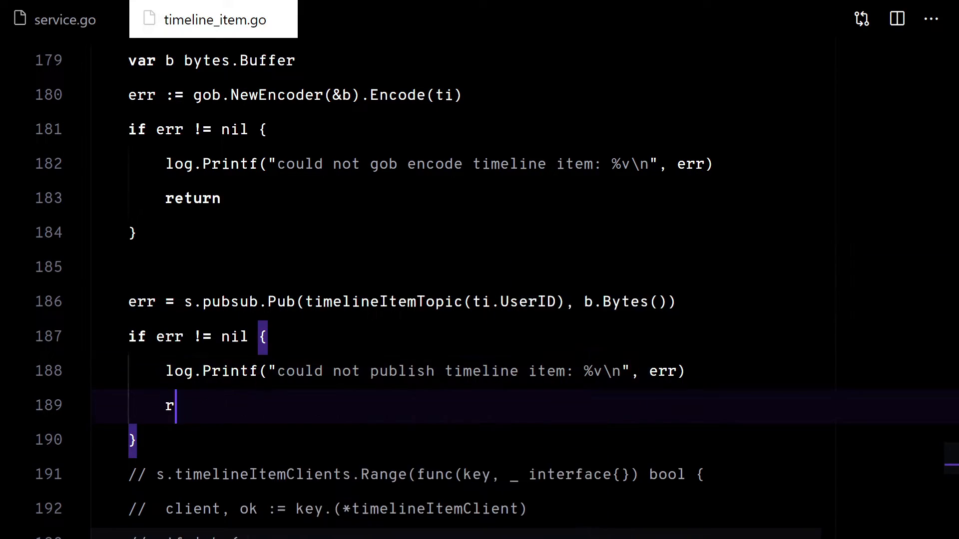
pyautogui.write('eturn')
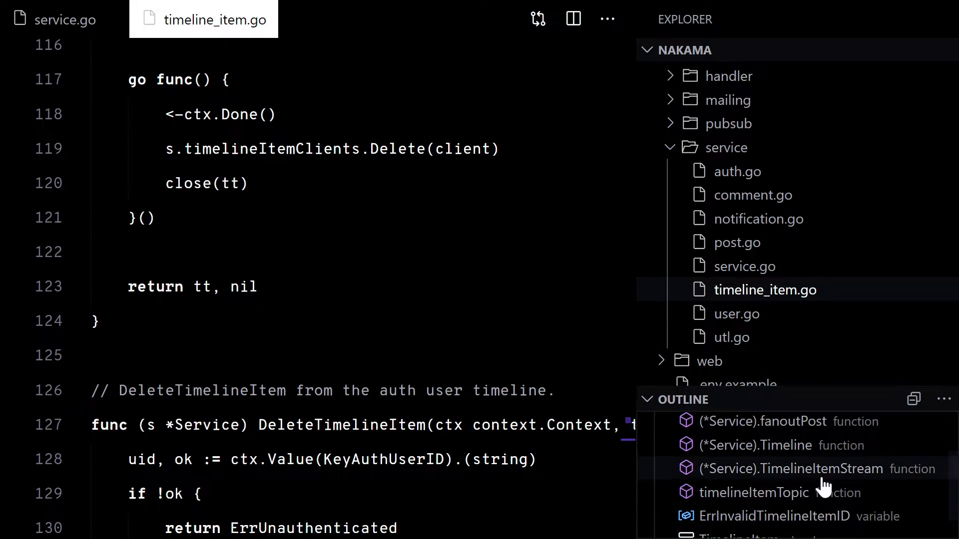
# In TimelineItemStream, subscribe to timelineItemTopic(uid) with a callback gob-decoding items and logging decode errors.
pyautogui.click(791, 468)
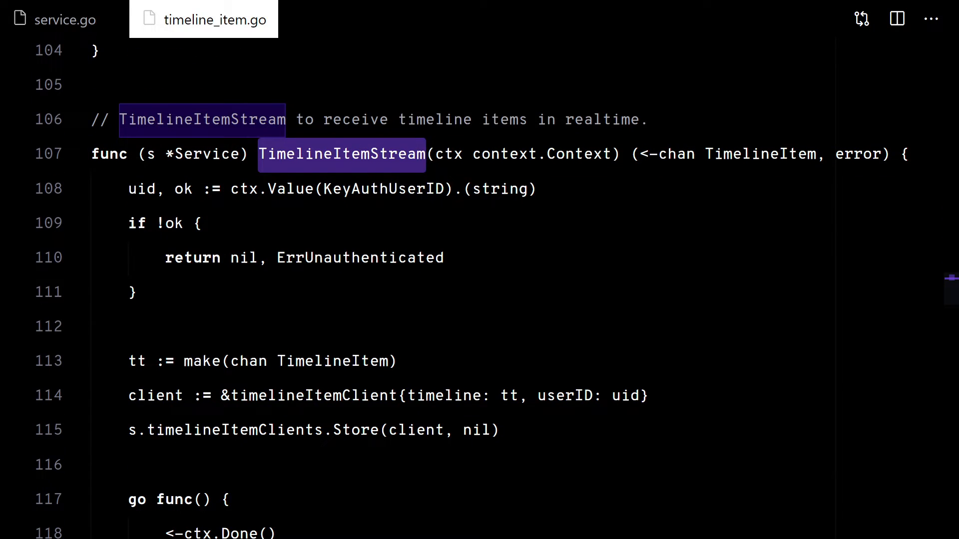
pyautogui.scroll(-3)
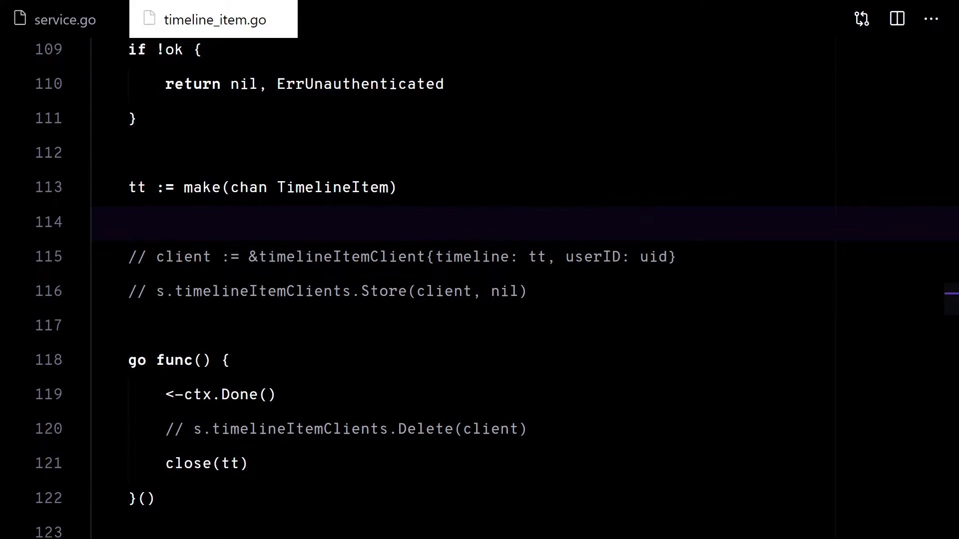
pyautogui.write('ps.')
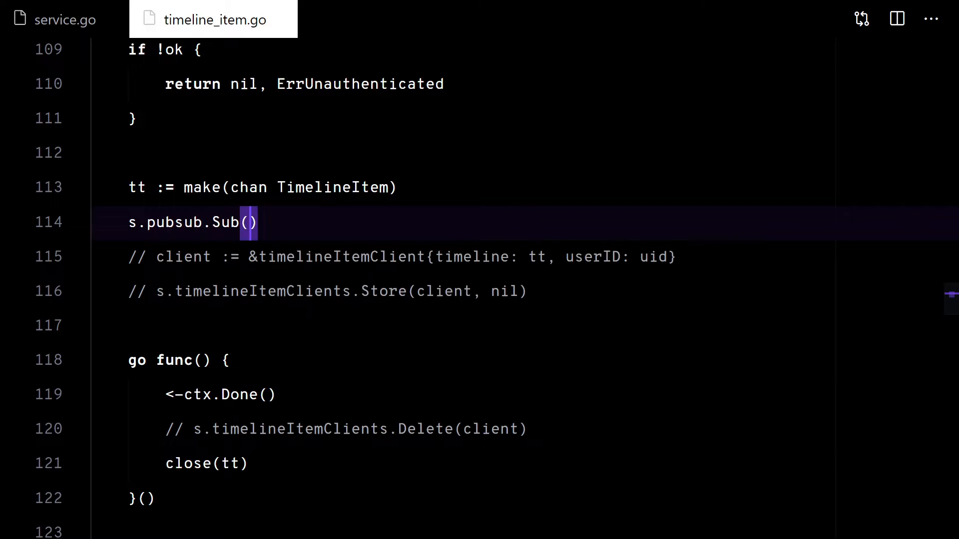
pyautogui.write('timelineItemTopic(uid)')
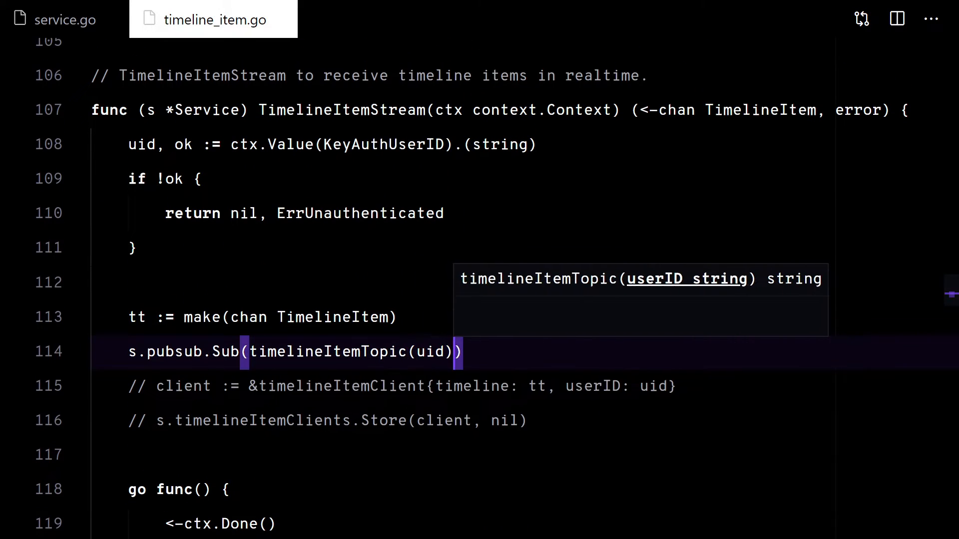
pyautogui.write(', func(data []byte')
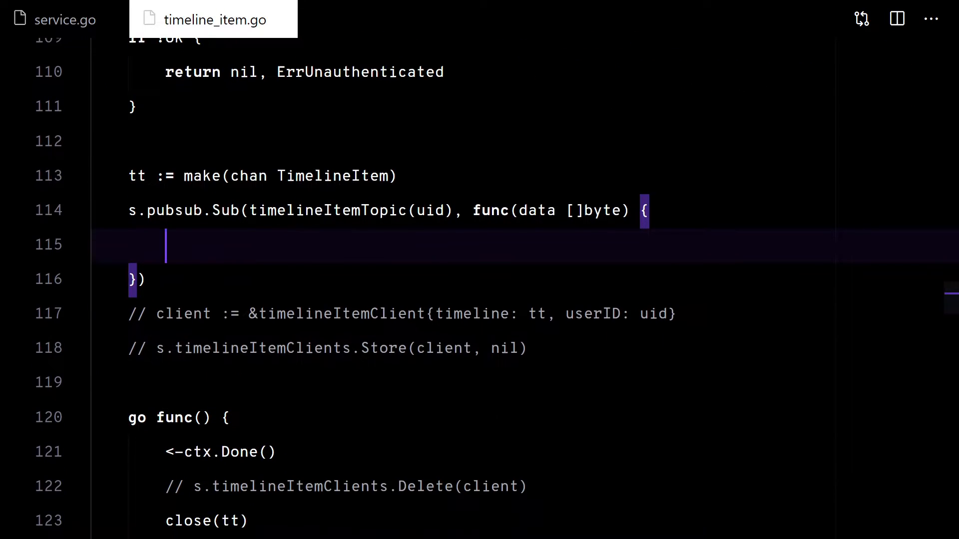
pyautogui.write('go func() {')
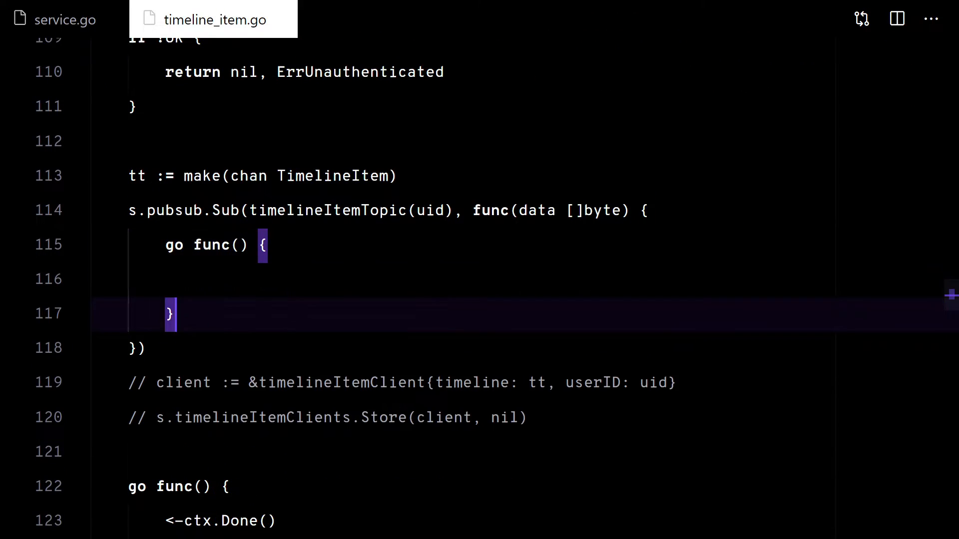
pyautogui.write('(bytes.NewReader())')
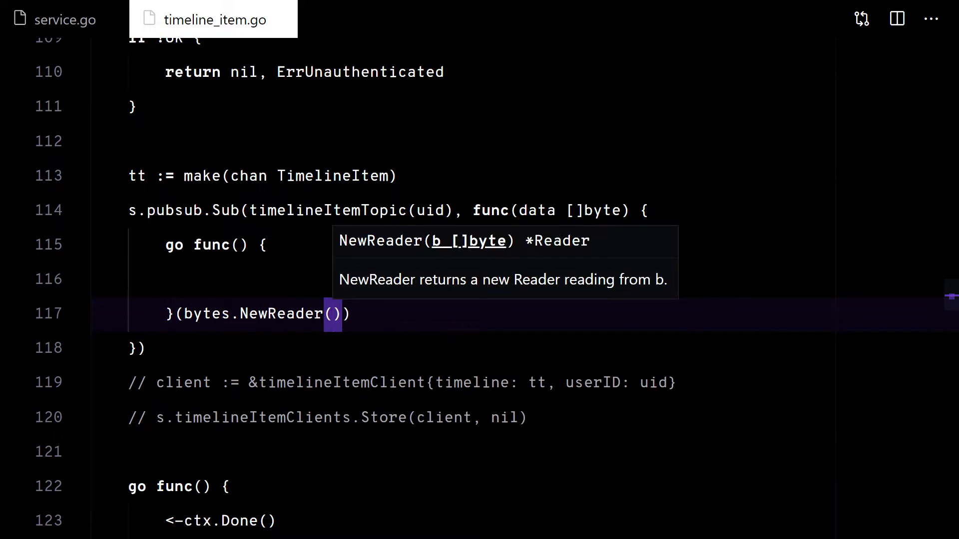
pyautogui.write('r io.Reader')
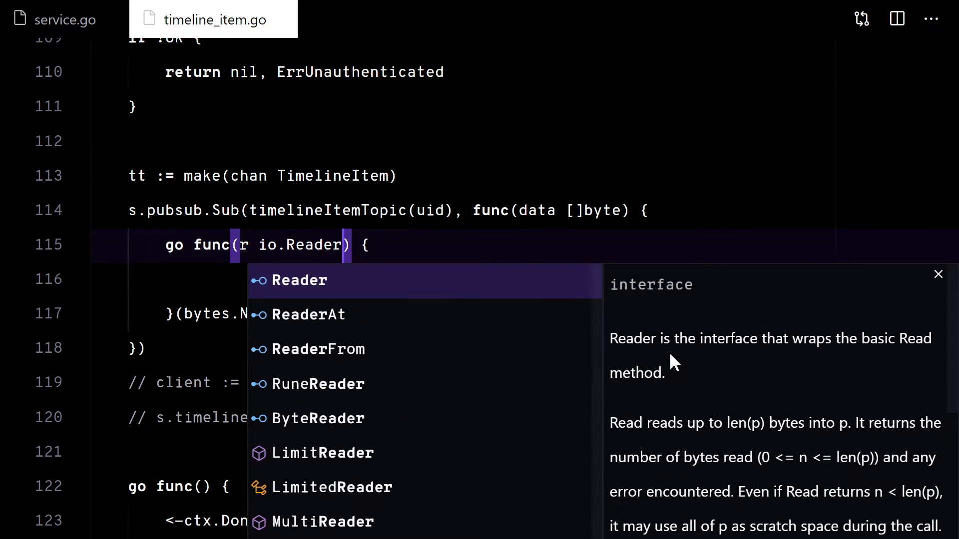
pyautogui.write('var ti TimelineItem')
pyautogui.write('if err != nil {')
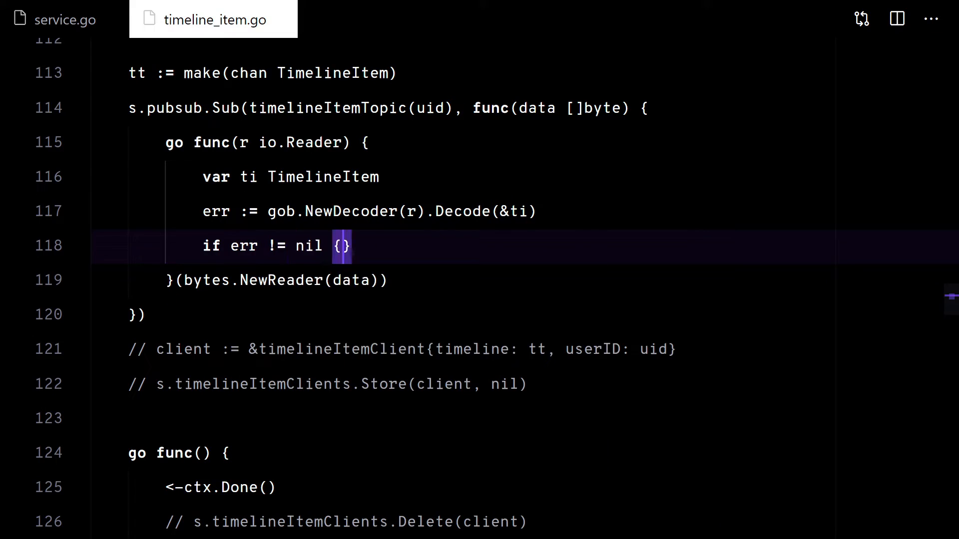
pyautogui.write('log.Printf("could not gob decode')
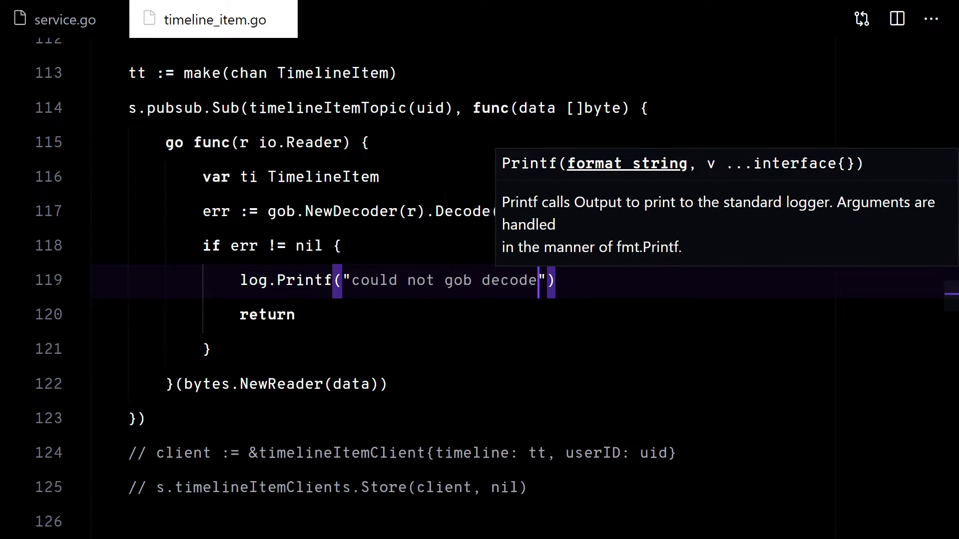
pyautogui.write('timeline item: %v\\n", err')
pyautogui.write('tt <- ti')
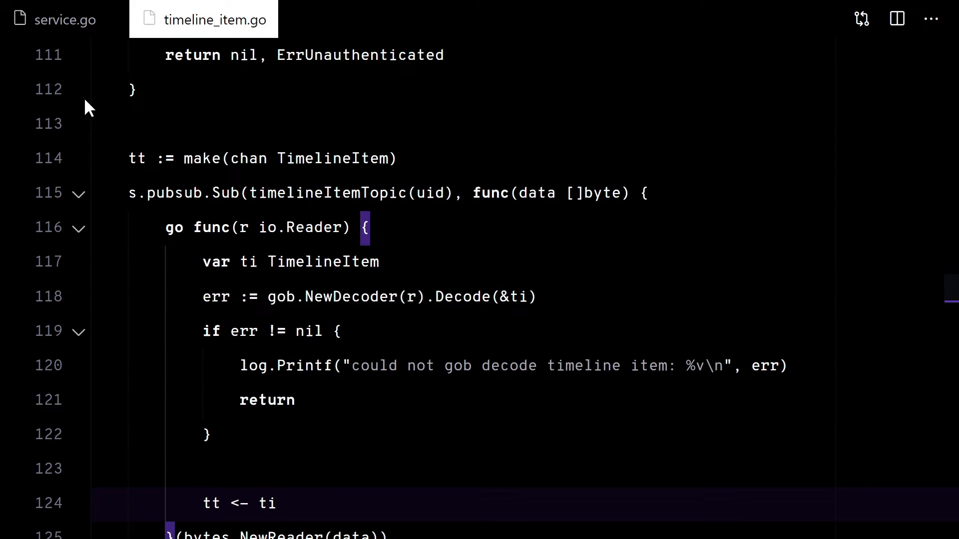
# Keep unsub, wrap the subscribe error with %w, and unsubscribe when the context ends.
pyautogui.write('unsub, err :=')
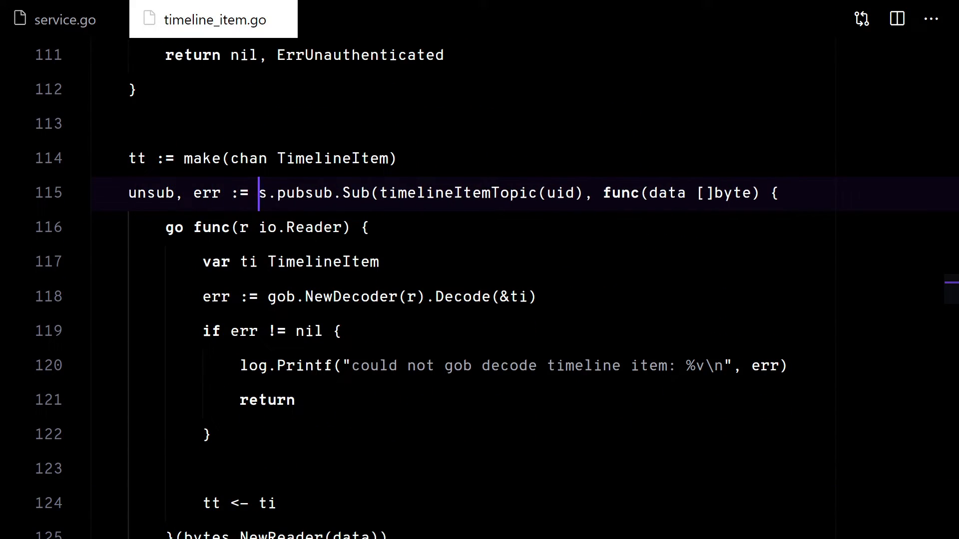
pyautogui.write('return nil, fmt')
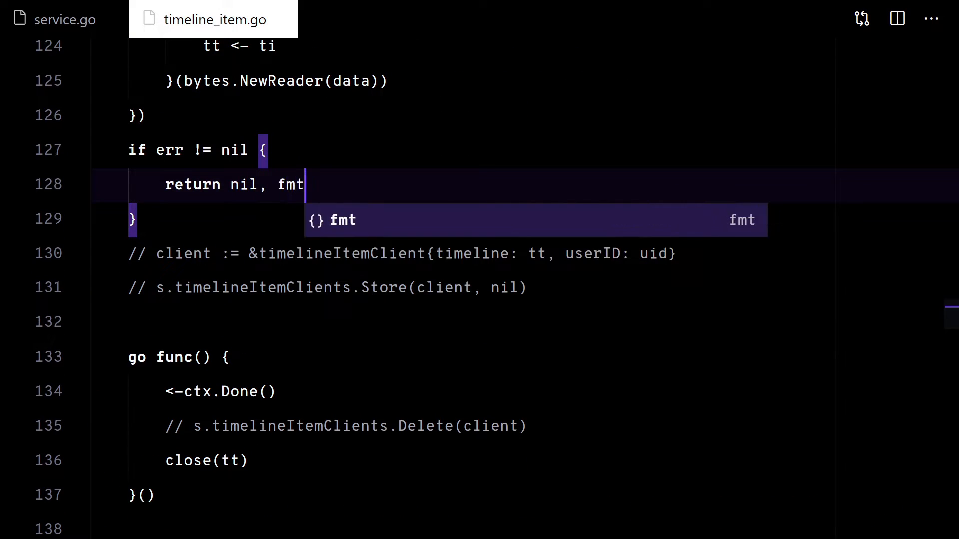
pyautogui.write('.Errorf("could not susbcrib")')
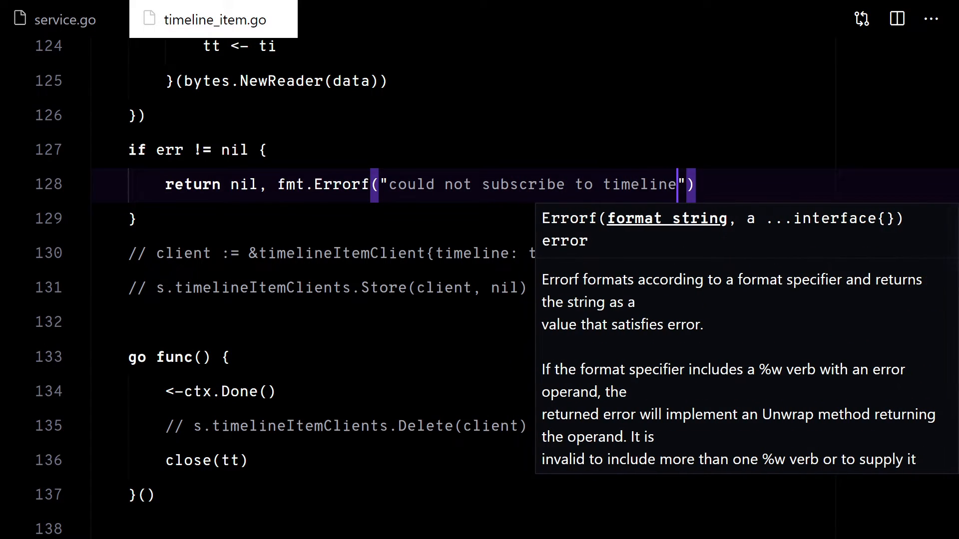
pyautogui.write(': %w", err')
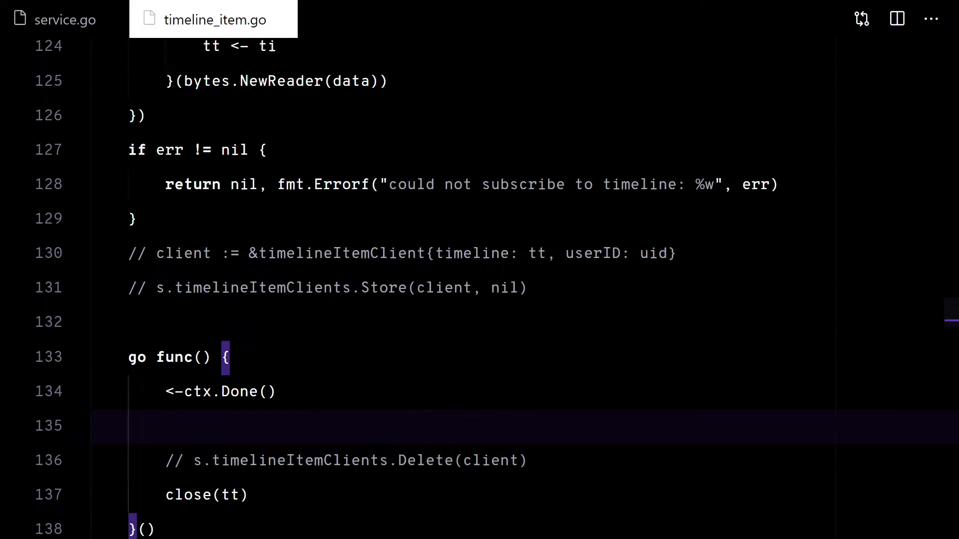
pyautogui.write('ierr := unsub(); err != nil {')
pyautogui.write("// don't return")
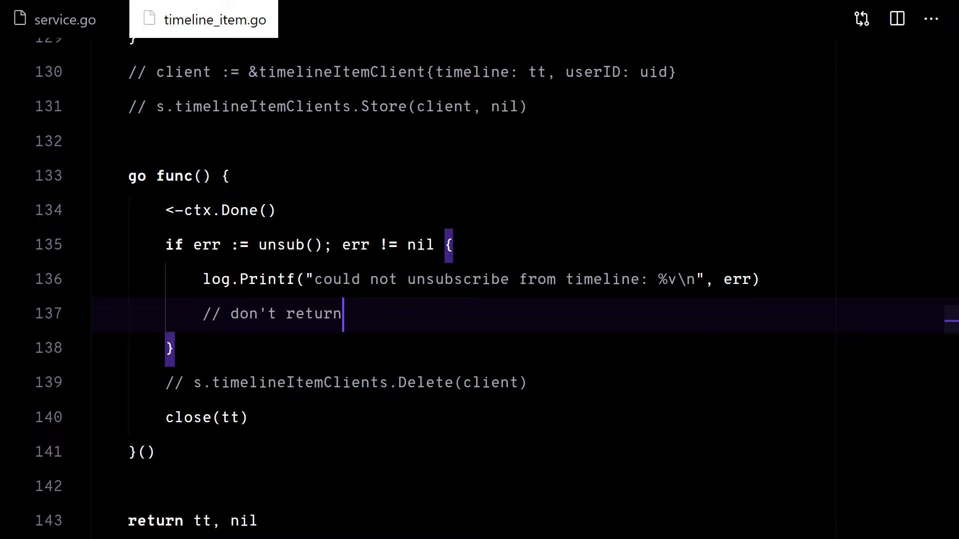
pyautogui.scroll(3)
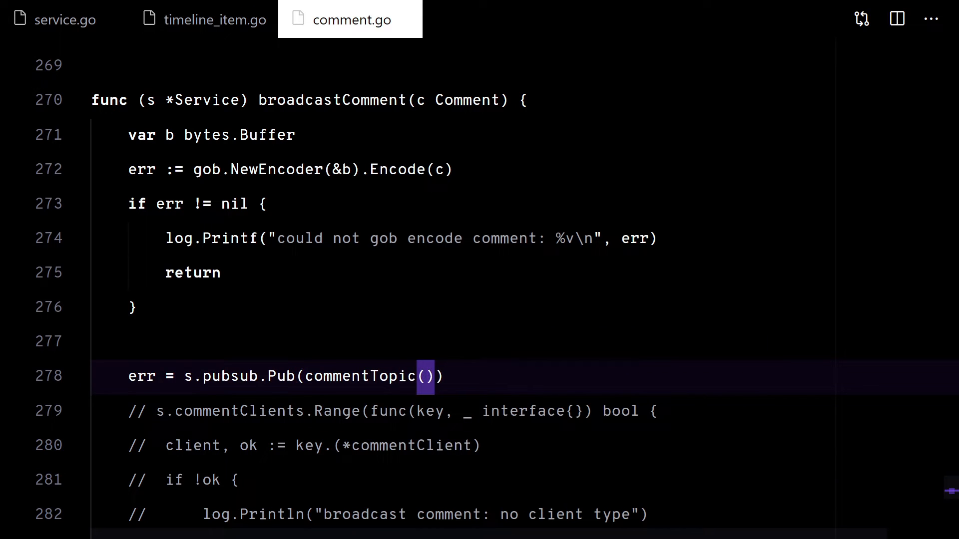
# Publish the encoded comment to commentTopic(c.PostID) and add a commentTopic(postID string) helper.
pyautogui.write('c.PostID),')
pyautogui.write('func commentTopic(p')
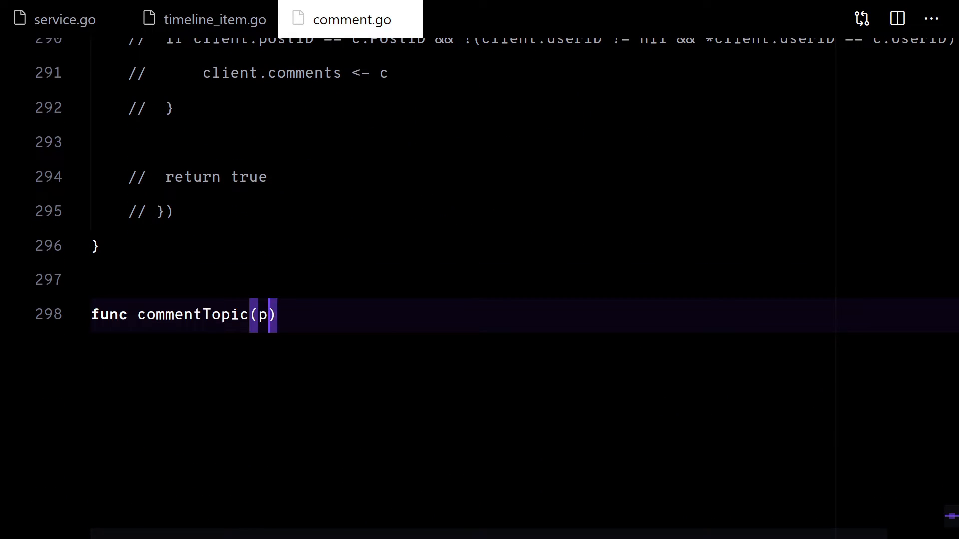
pyautogui.write('ostID string) string { retur')
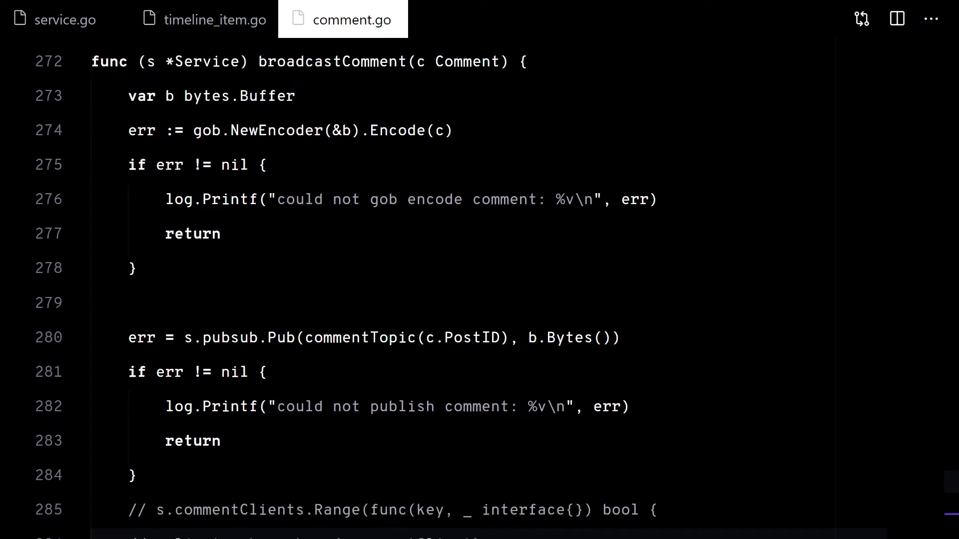
pyautogui.scroll(-3)
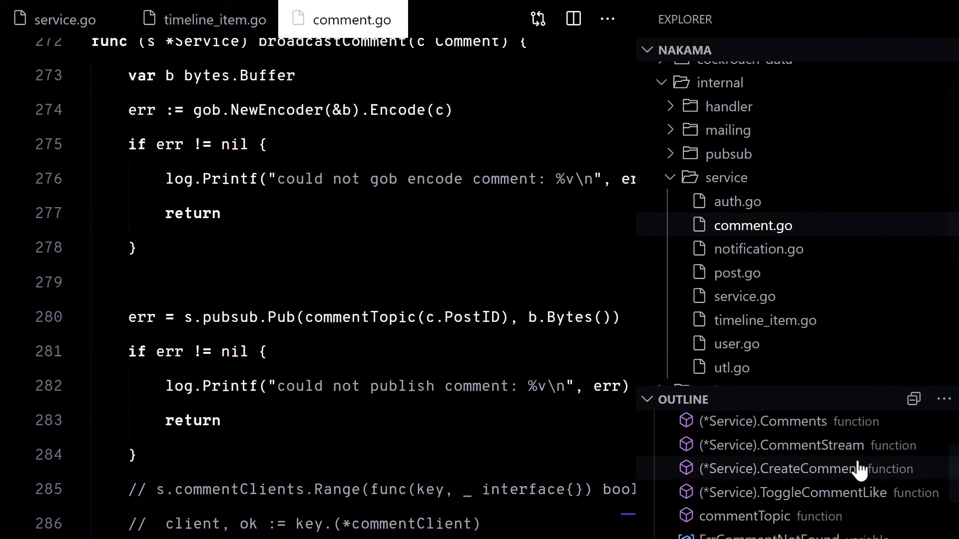
# In CommentStream, subscribe to commentTopic(post) with a callback that gob-decodes each Comment.
pyautogui.click(801, 469)
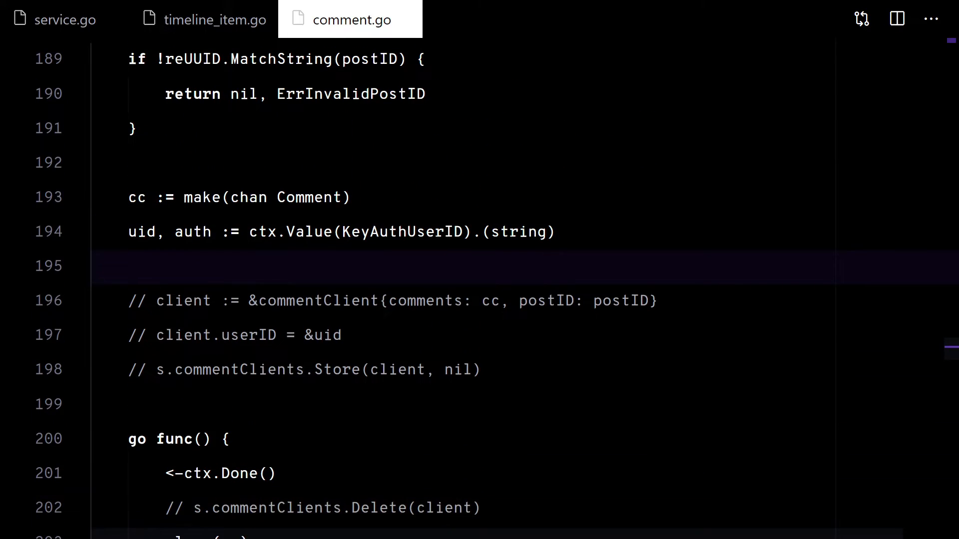
pyautogui.write('unsub, err :=')
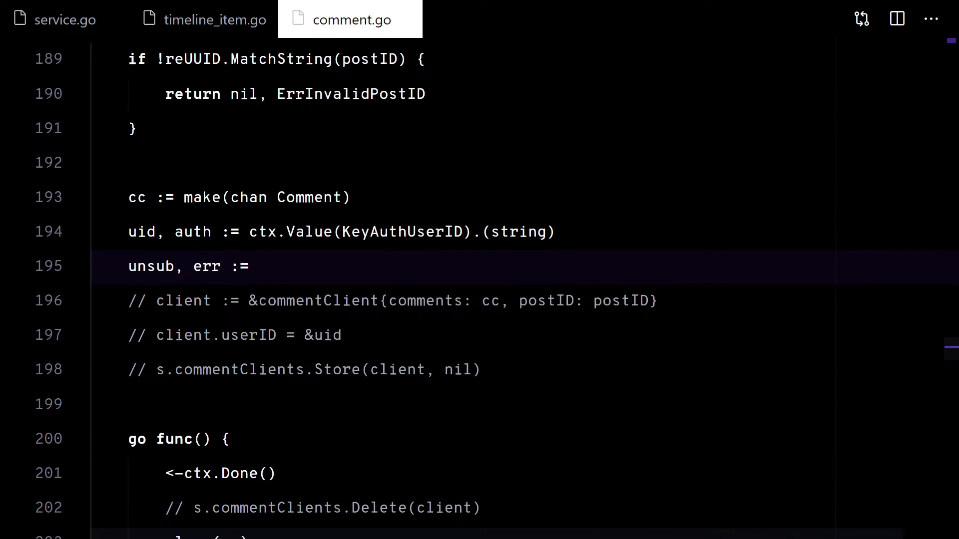
pyautogui.write('s.pubsub.Sub(commentTopic)')
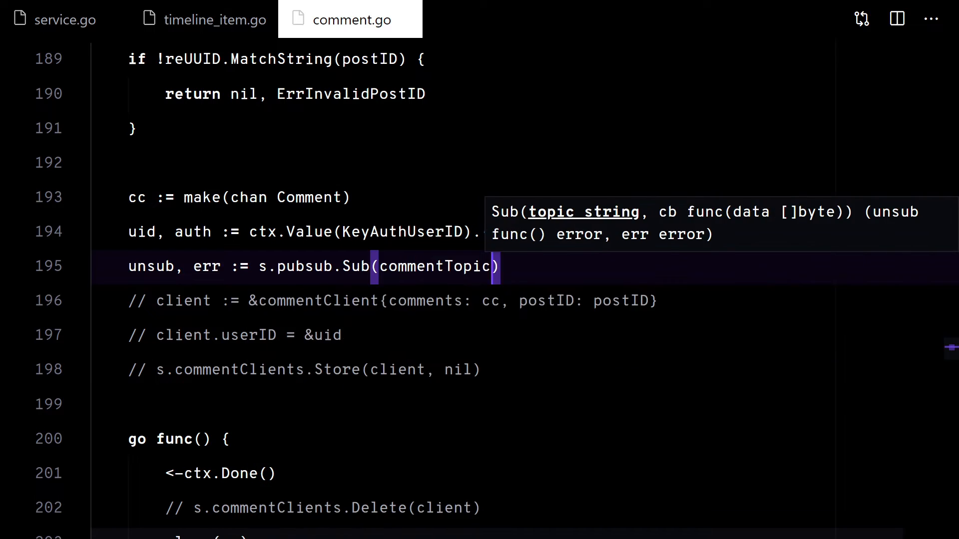
pyautogui.write('(postID')
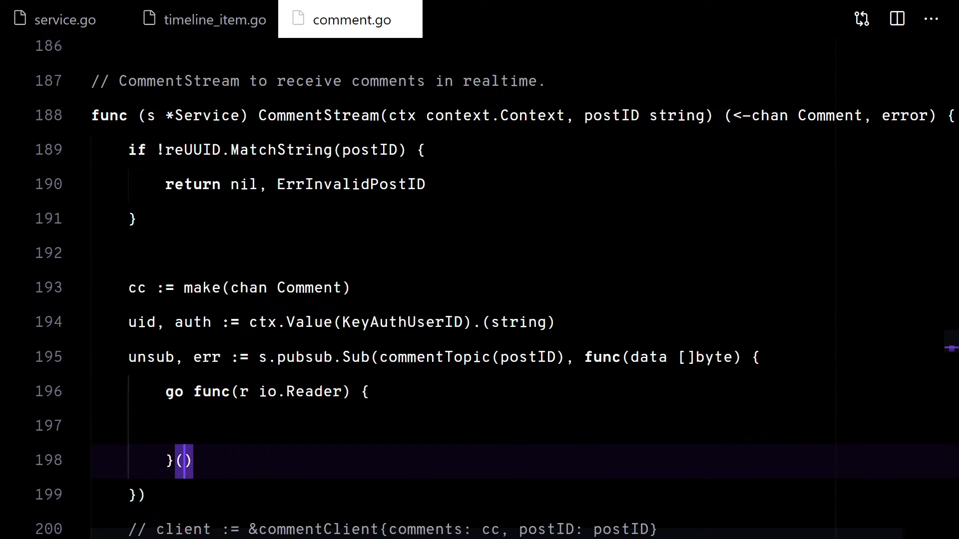
pyautogui.write('bytes.NewReader(data)')
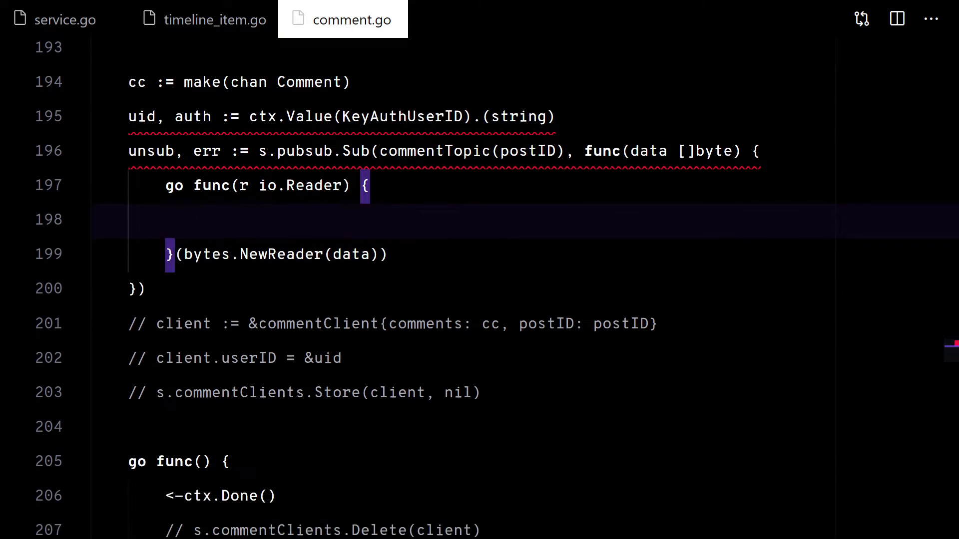
pyautogui.write('var c Comment')
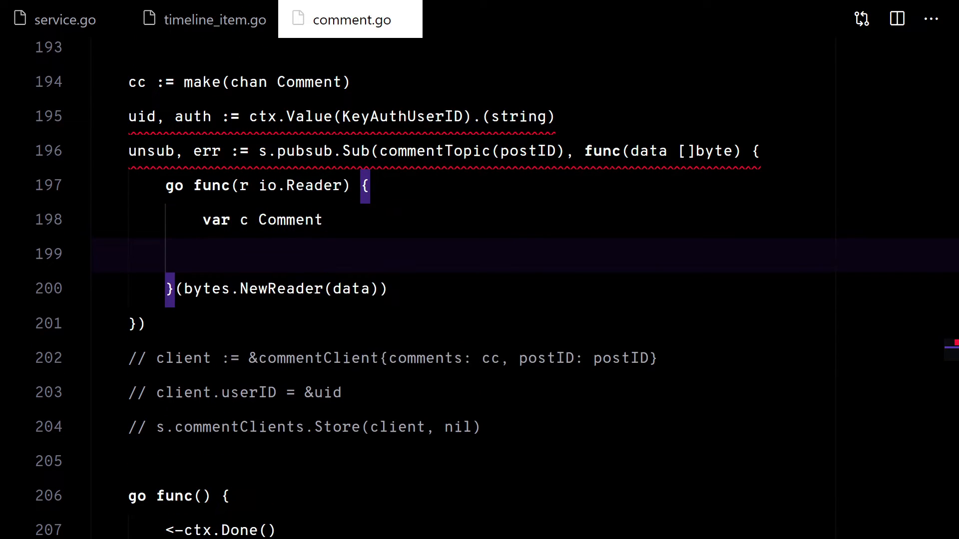
pyautogui.write('err := gob.NewDecoder(r).Decode(&c')
pyautogui.write('log.')
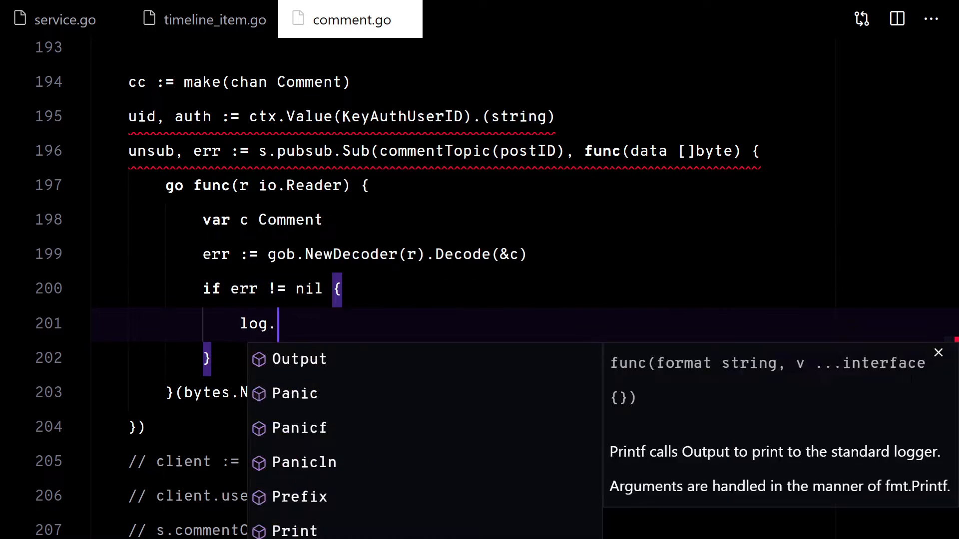
pyautogui.write('Printf("could not gob decode")')
pyautogui.write('cc <- c')
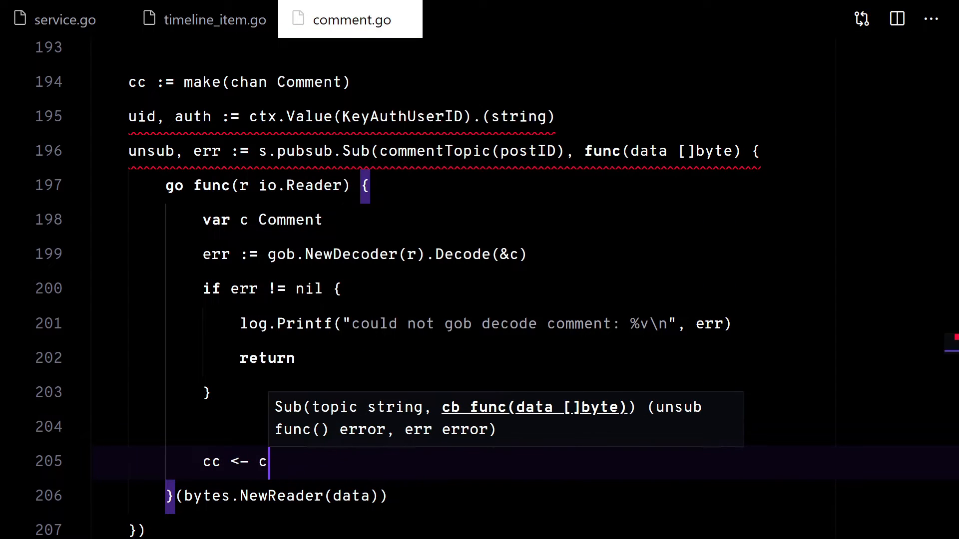
# Skip the viewer's own comments, wrap the subscribe error, and log unsubscribe failures.
pyautogui.write('if c.')
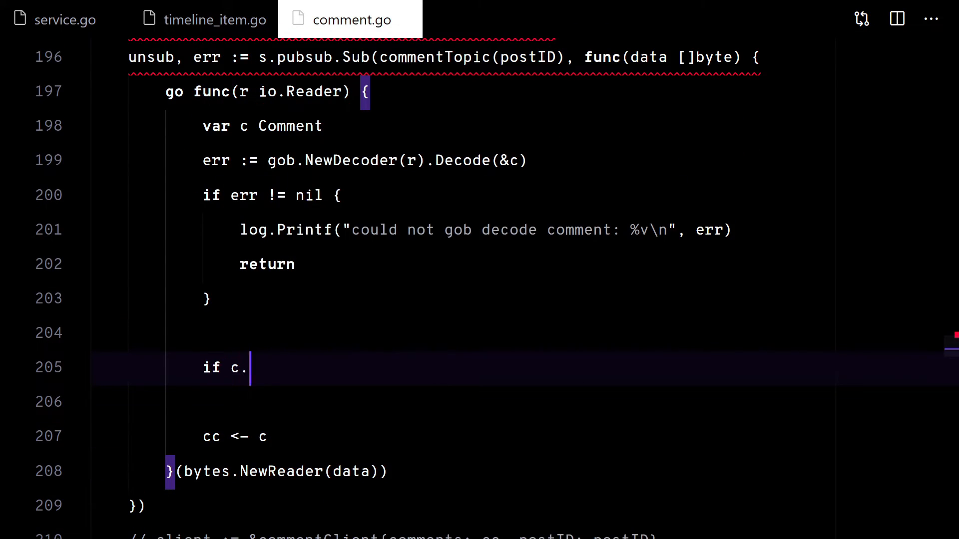
pyautogui.write('auth')
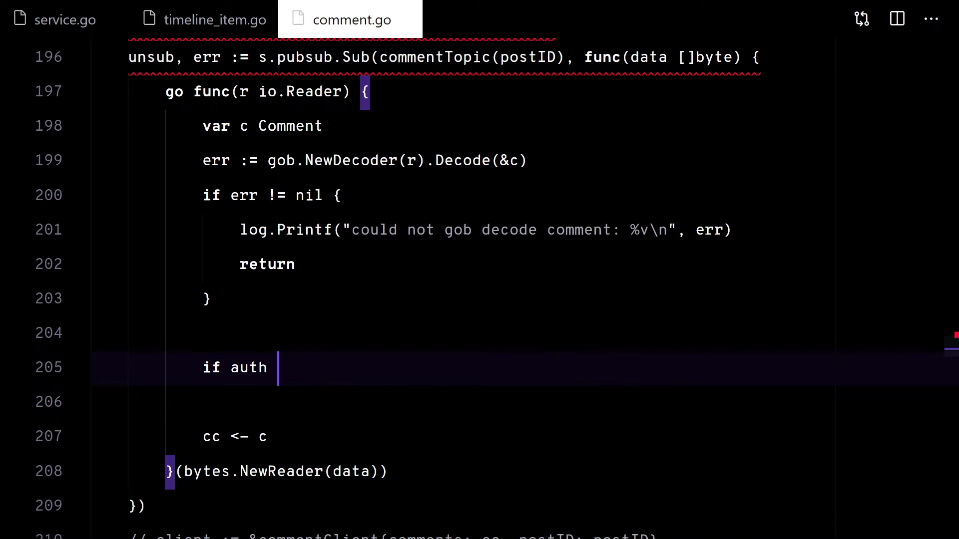
pyautogui.write('&& c.UserID == uid {')
pyautogui.write('if err != nil {')
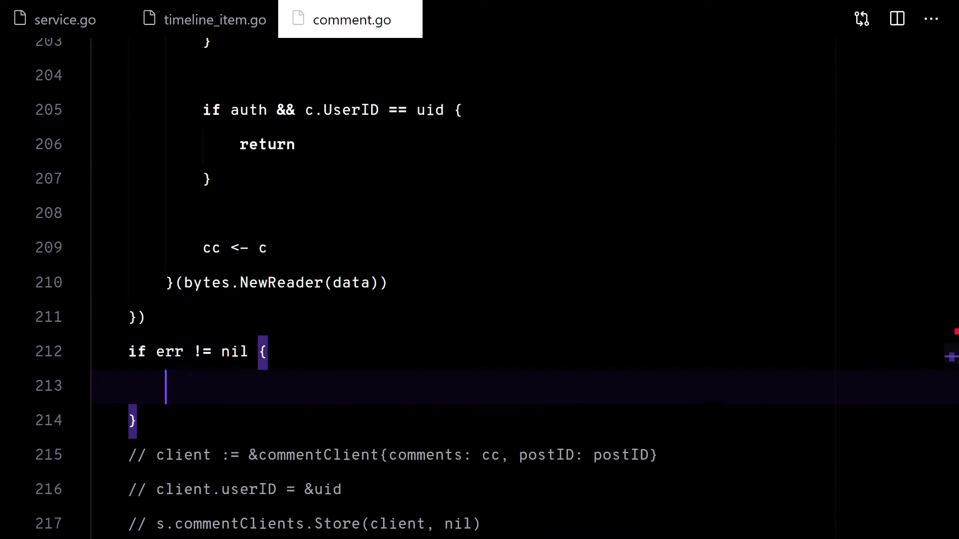
pyautogui.write('return nil, fmt.Errorf("could ")')
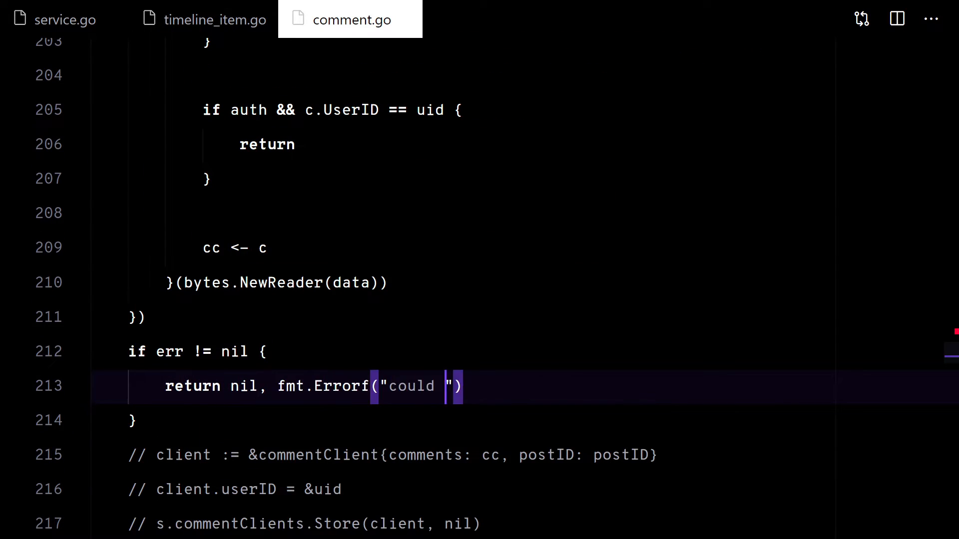
pyautogui.write('not subscribe to comments: %w')
pyautogui.write('log.Printf("')
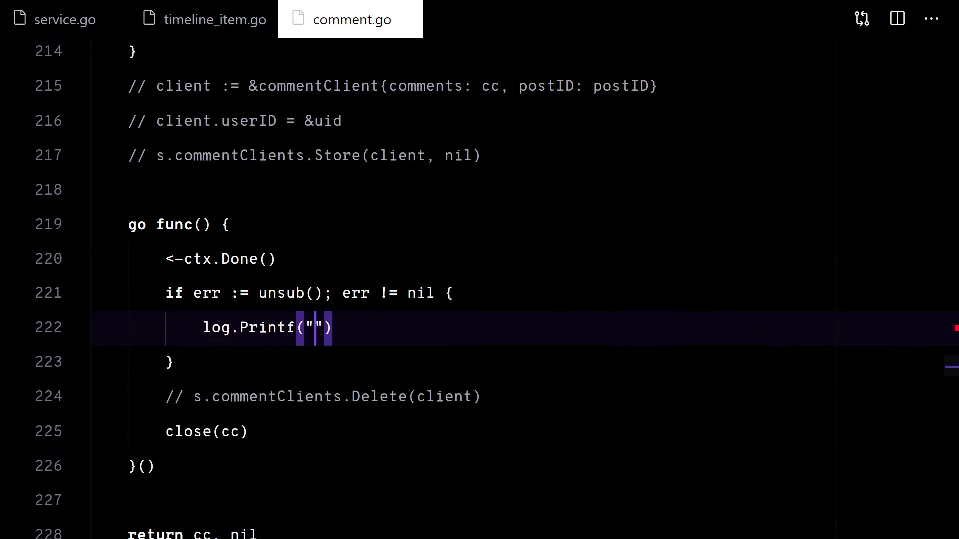
pyautogui.write('could not unsubcribe from comments: %v\\n')
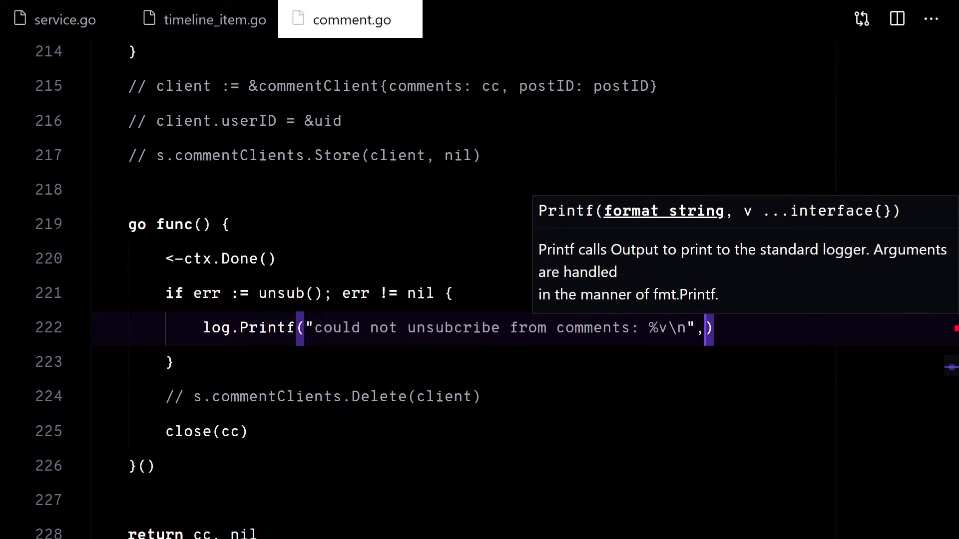
pyautogui.write('err)')
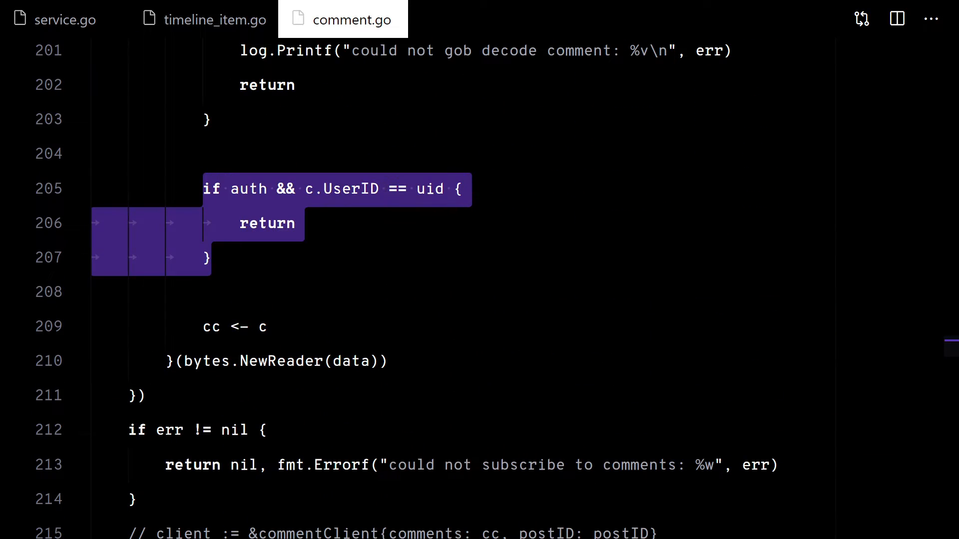
# Open internal/service/notification.go at broadcastNotification's old client loop.
pyautogui.scroll(-3)
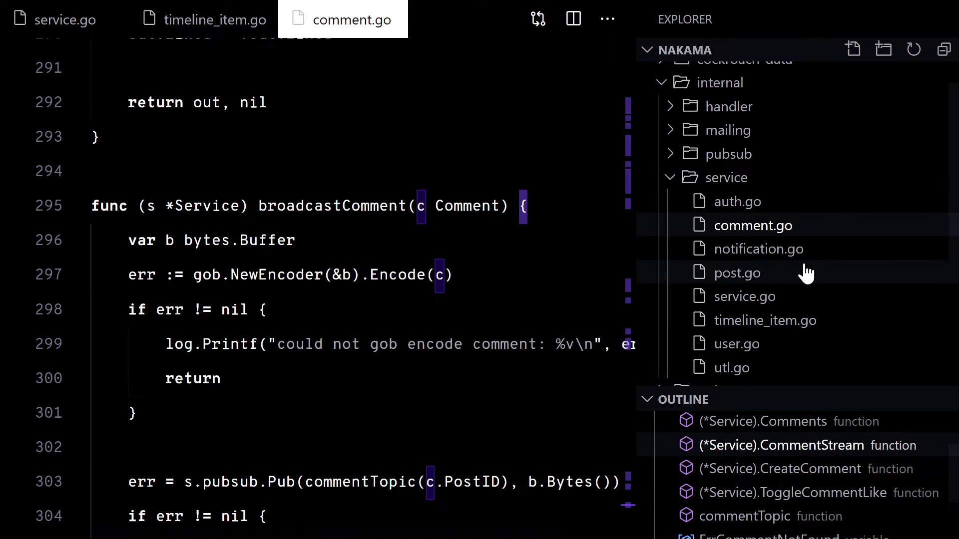
pyautogui.click(757, 249)
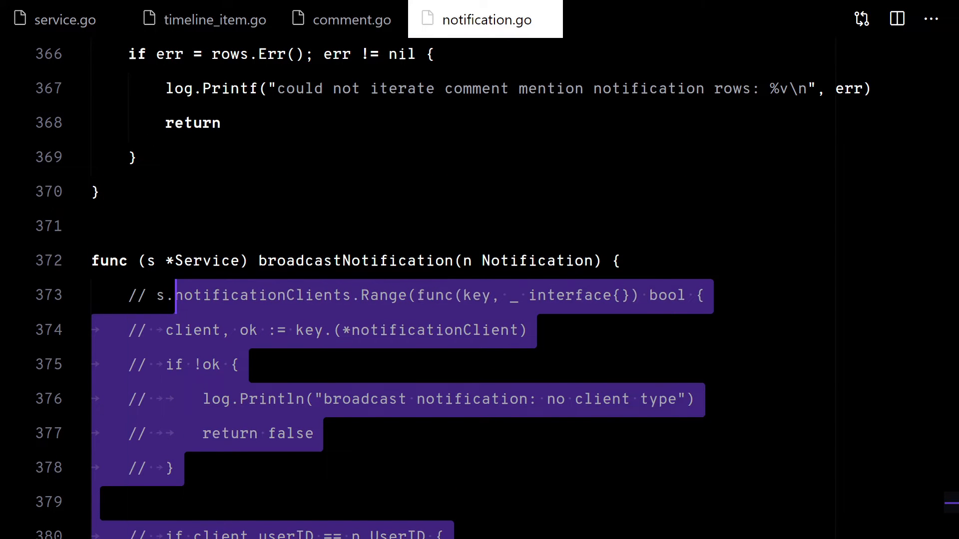
# In broadcastNotification, gob-encode the notification into a bytes buffer, logging encode errors.
pyautogui.write('var b')
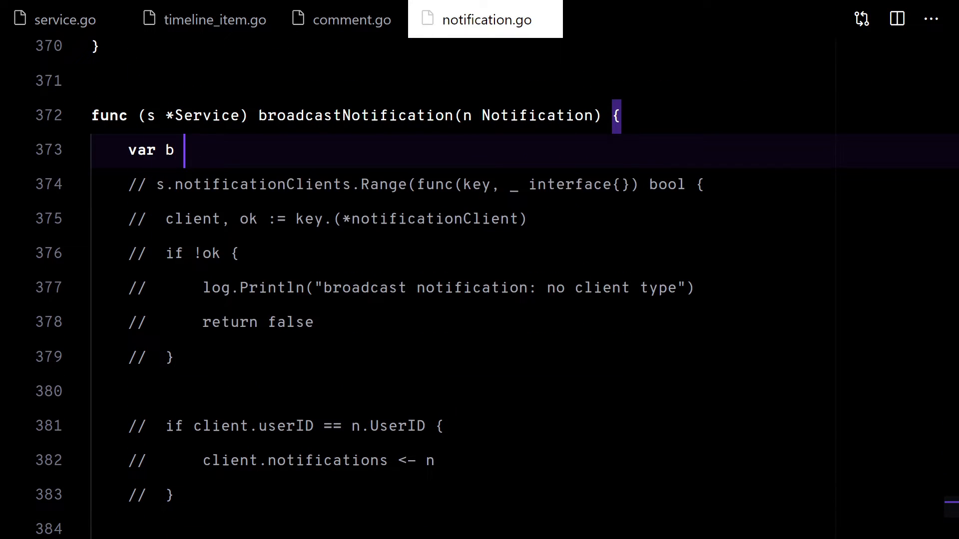
pyautogui.write('bytes.NewBuffer')
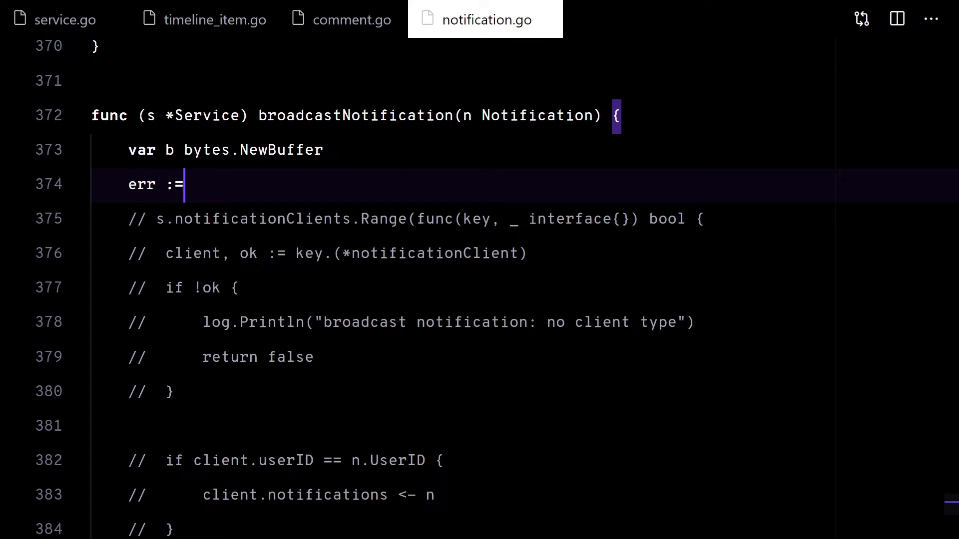
pyautogui.write('gob.NewEncoder()')
pyautogui.write('log.Printf("could not ')
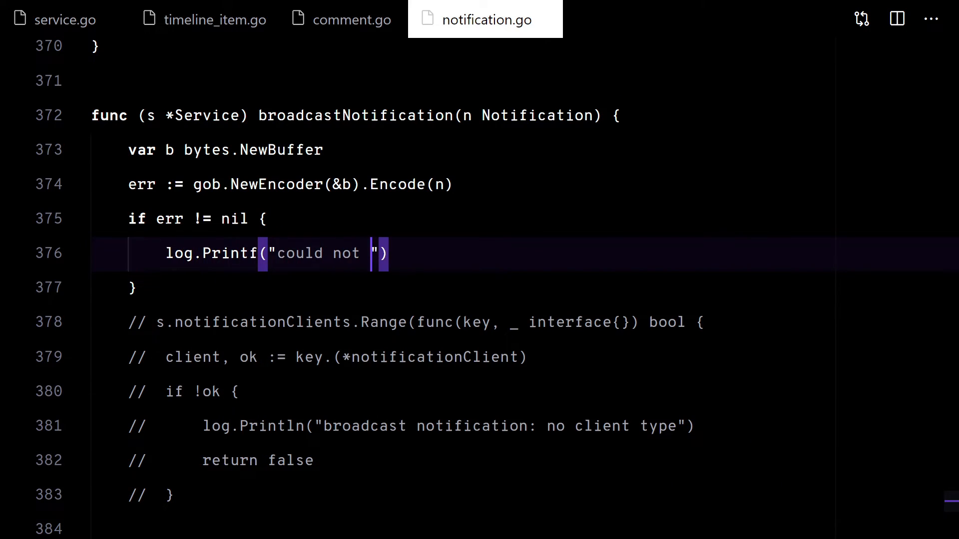
pyautogui.write('gob encode notification: %v\\n')
pyautogui.write('return')
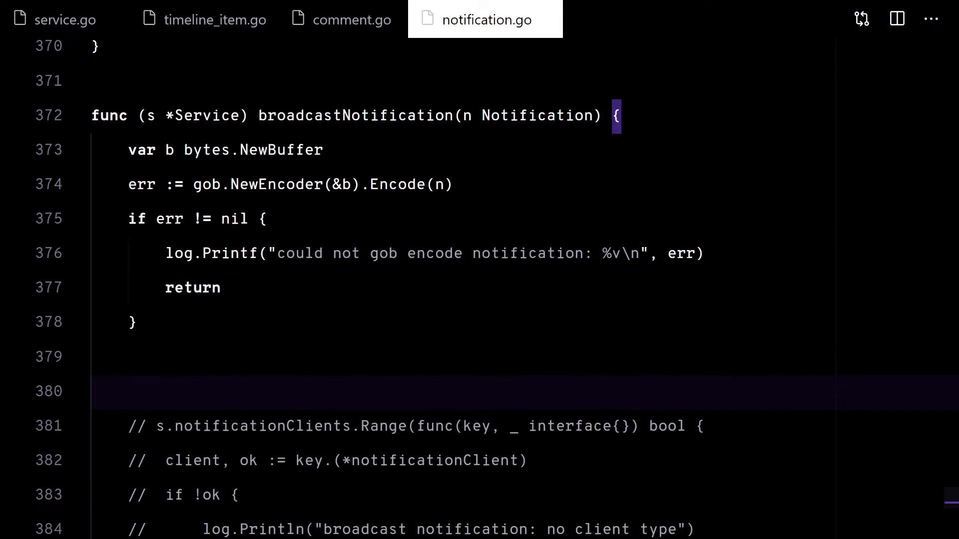
# Publish to notificationTopic(n.UserID), log failures, and add a helper returning "notification_"+userID.
pyautogui.write('s.pubsub.Pub(notificationTopic(n.UserID), b.Bytes(')
pyautogui.write('log.Printf')
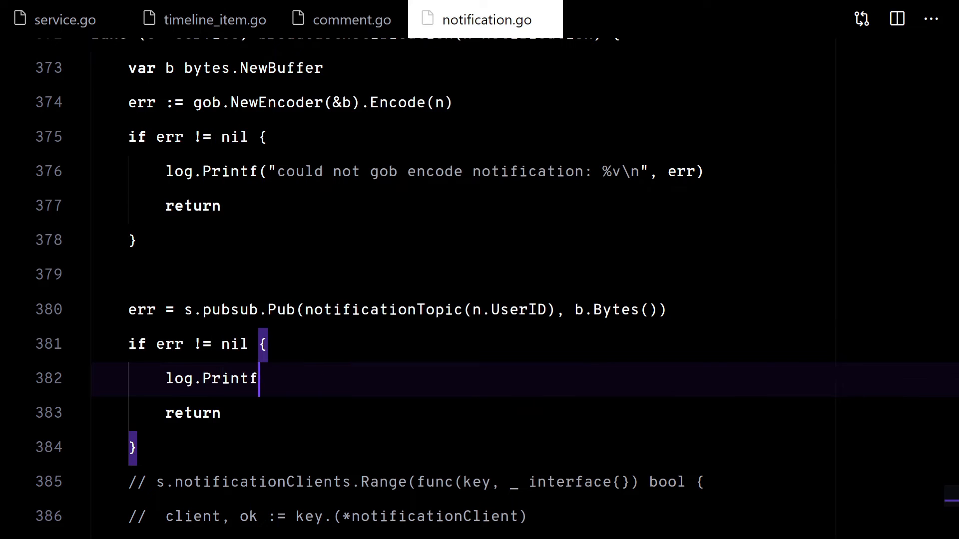
pyautogui.write('("could not publish notifi"')
pyautogui.write('func notificationTopic')
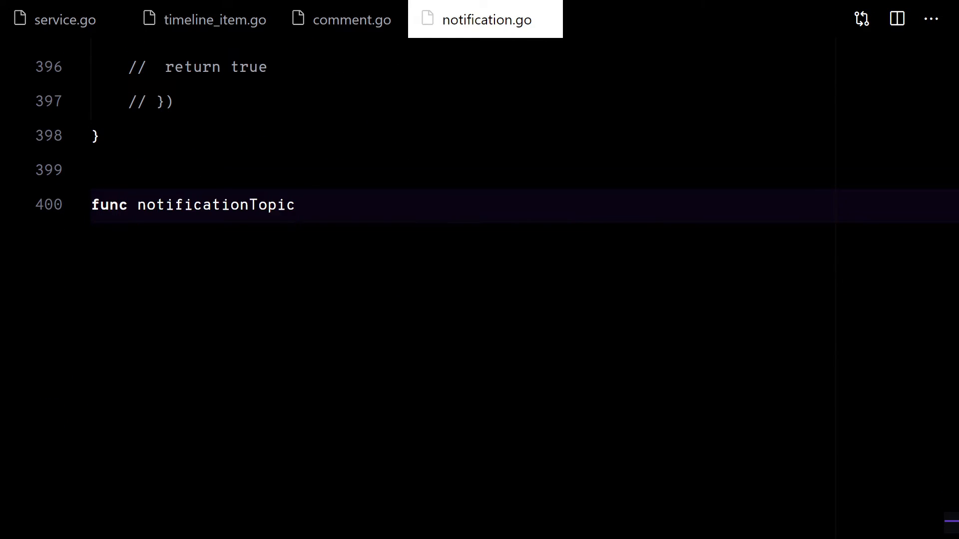
pyautogui.write('(userID string) string { re')
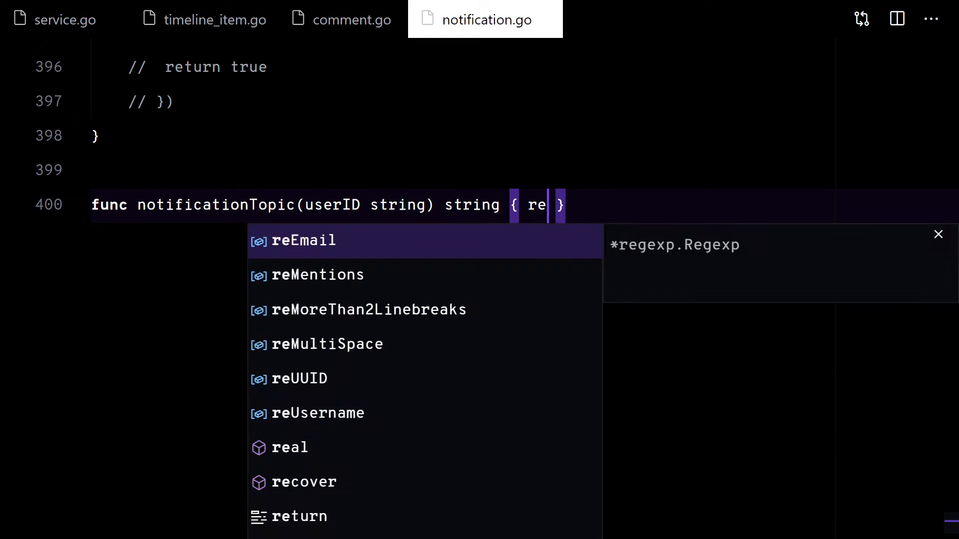
pyautogui.write('return "notification_"+userID')
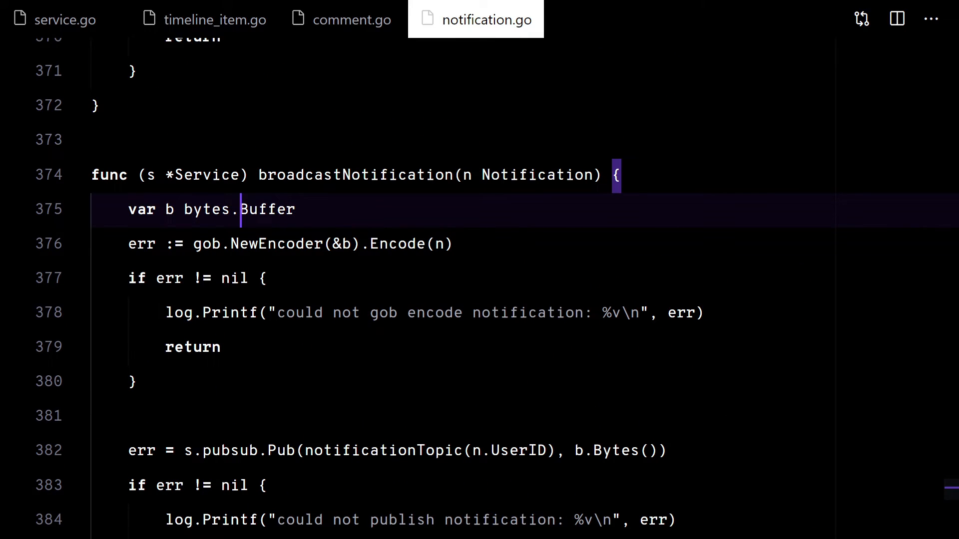
pyautogui.scroll(-3)
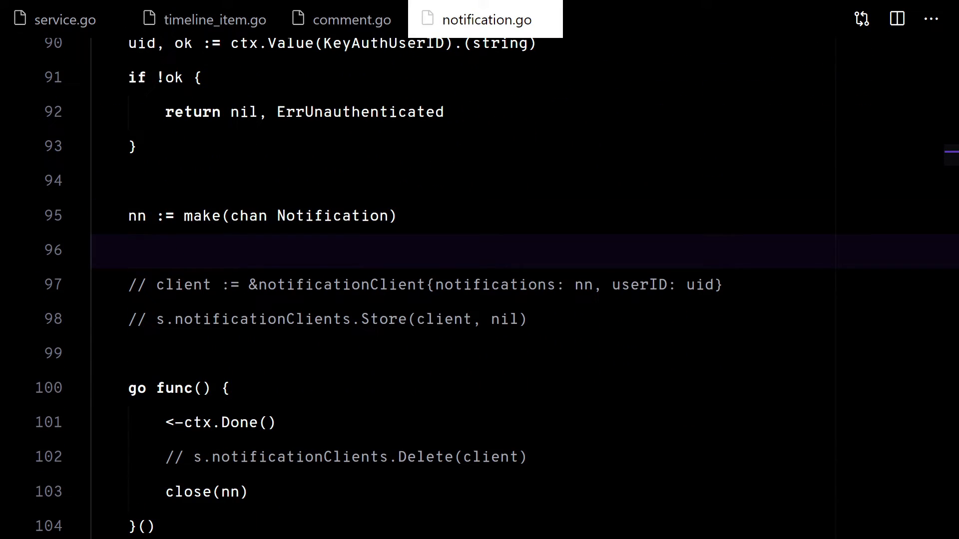
# Subscribe to notificationTopic(uid) with a callback gob-decoding each Notification into nn.
pyautogui.write('s.pubsub.Sub(notificationTopic(uid), func(data')
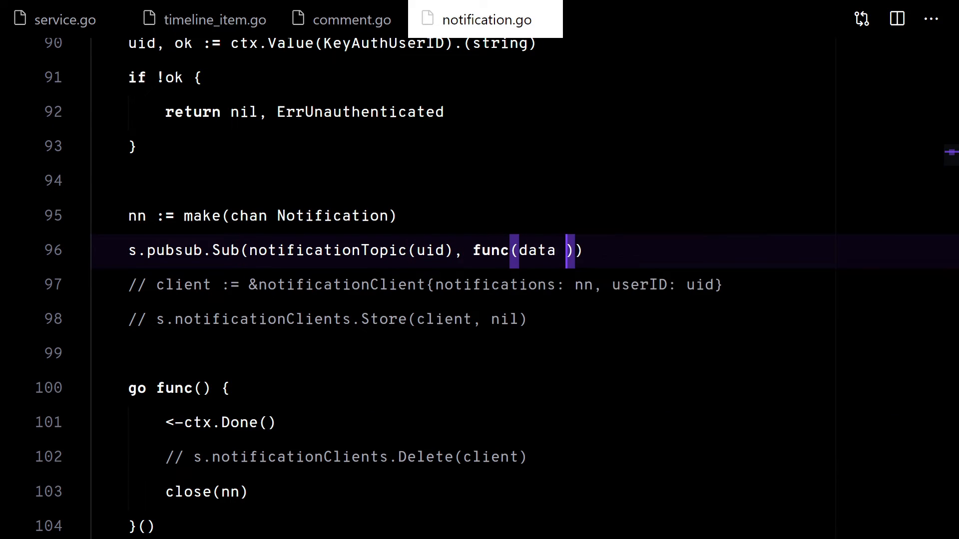
pyautogui.write('[]byte) {')
pyautogui.write('go func(r io.Reader) {')
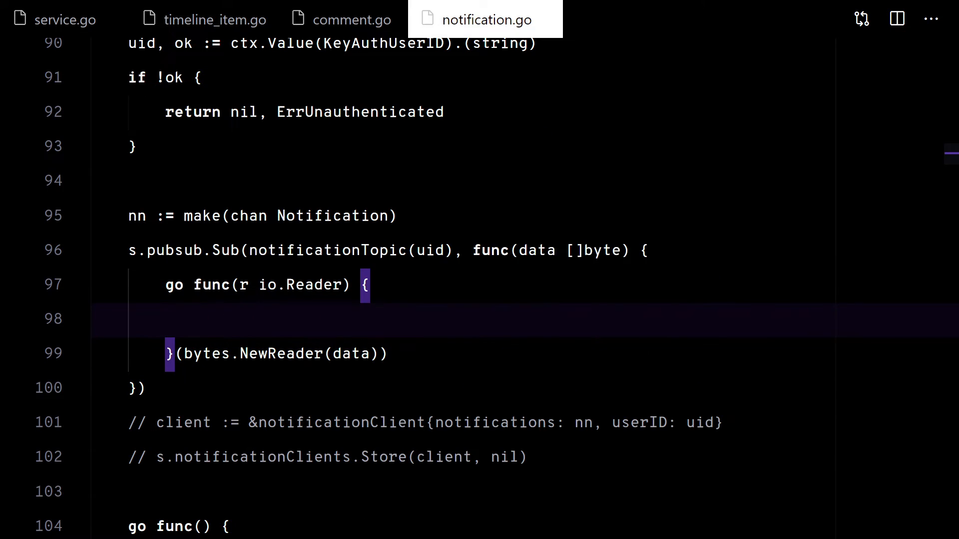
pyautogui.write('var n Notification')
pyautogui.write('err := gob.NewDecoder')
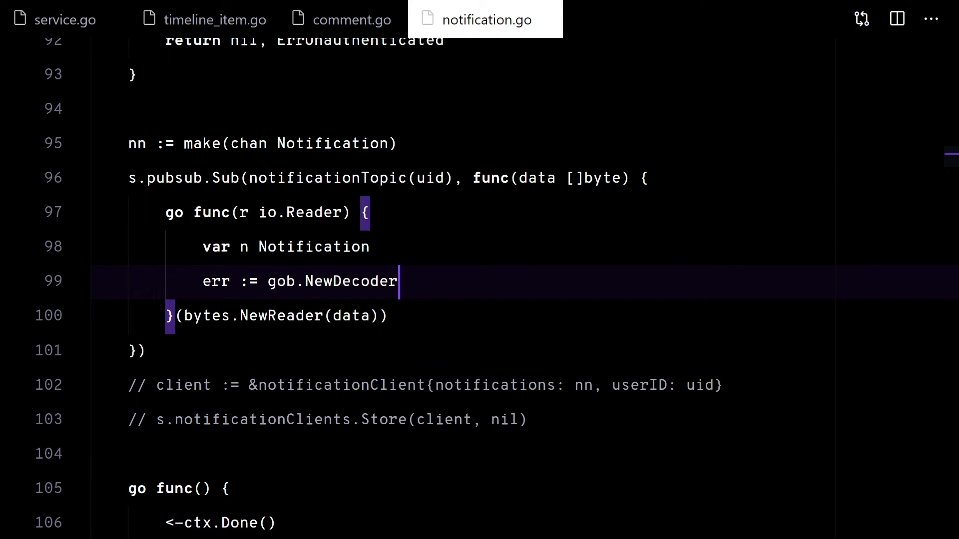
pyautogui.write('(r).Decode(&n)')
pyautogui.write('L')
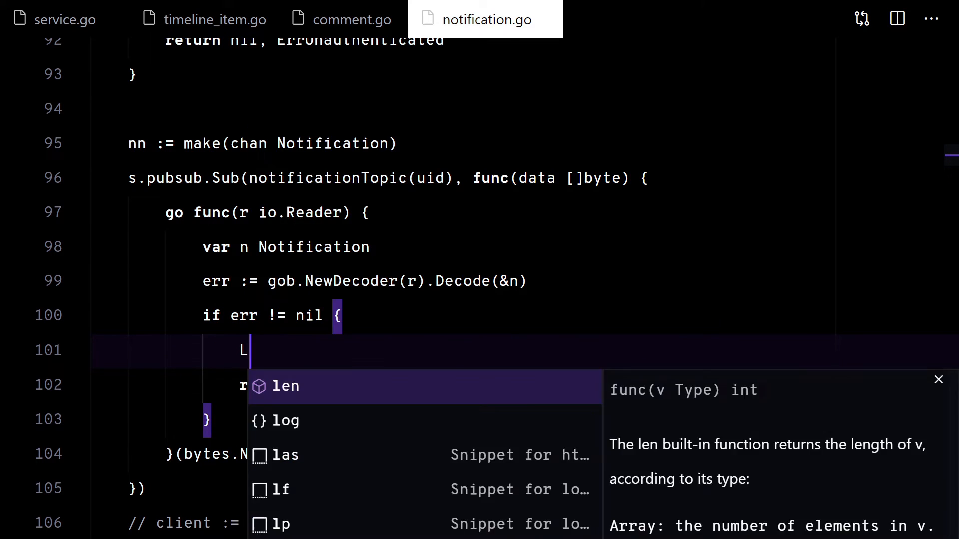
pyautogui.write('og.Printf("coould not go")')
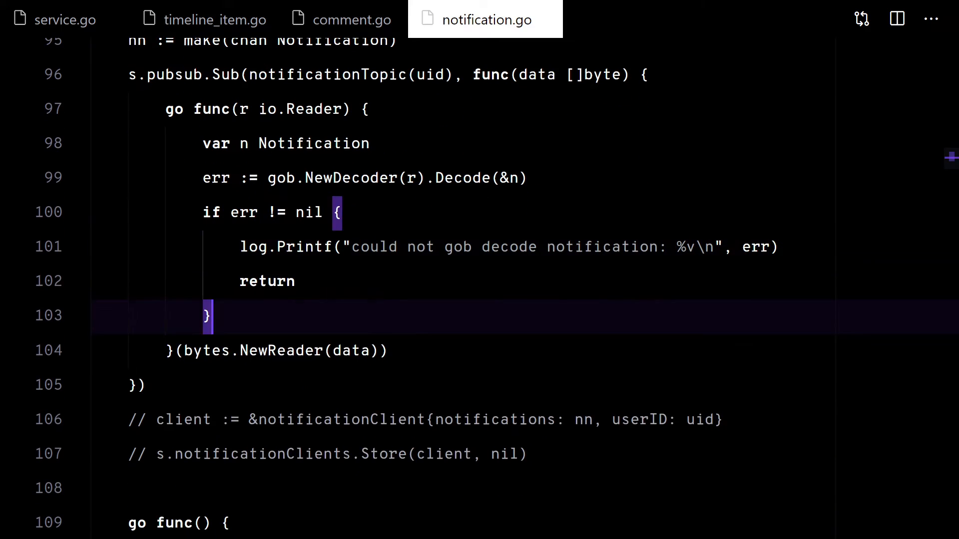
pyautogui.write('nn <- n')
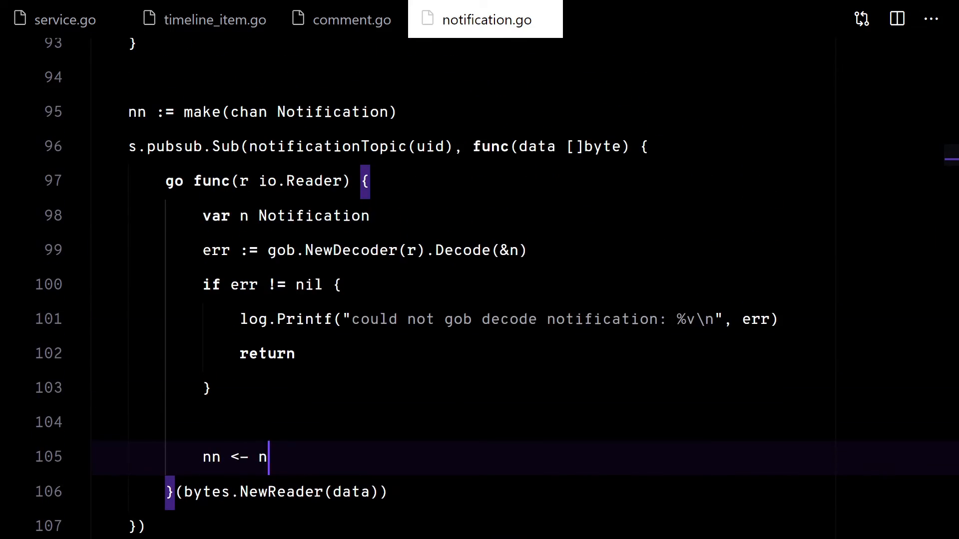
# Handle the subscribe error and call unsub() once ctx is done.
pyautogui.scroll(-3)
pyautogui.write('if err := usu')
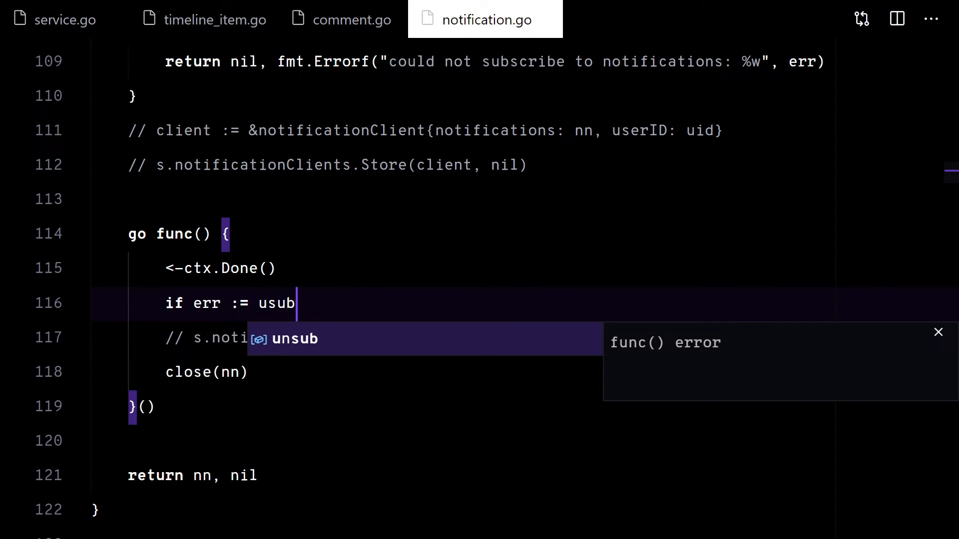
pyautogui.write('b(); er')
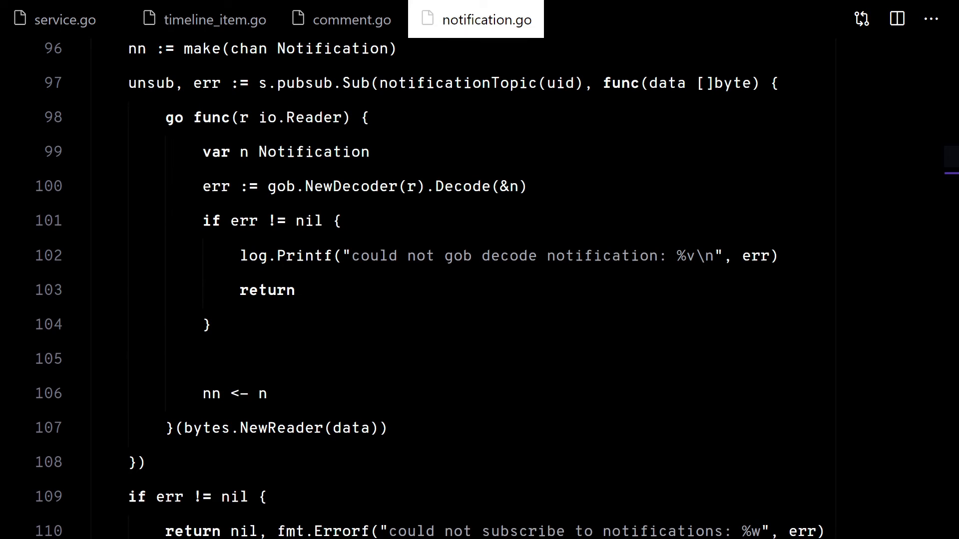
pyautogui.click(204, 19)
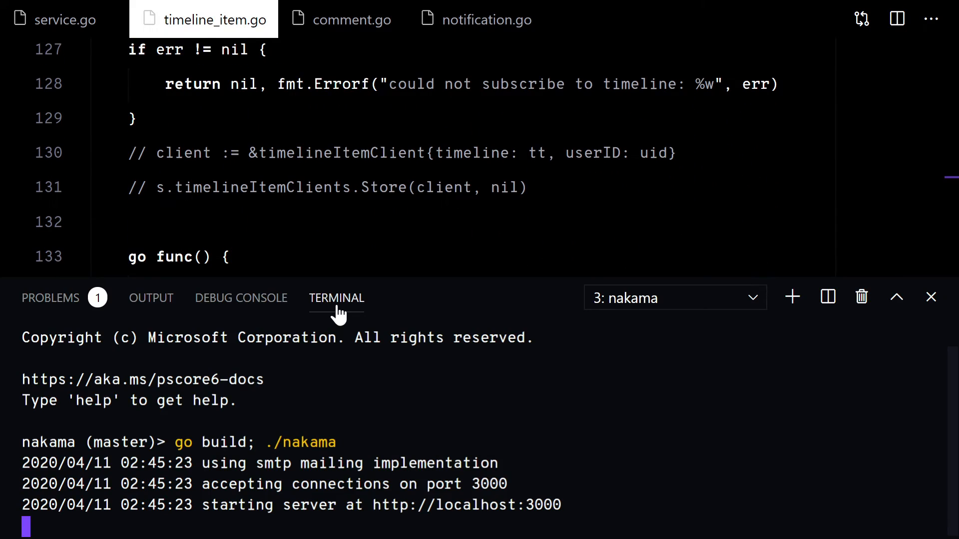
# Review the structs in service.go, timeline_item.go and comment.go, then return to notification.go.
pyautogui.click(66, 19)
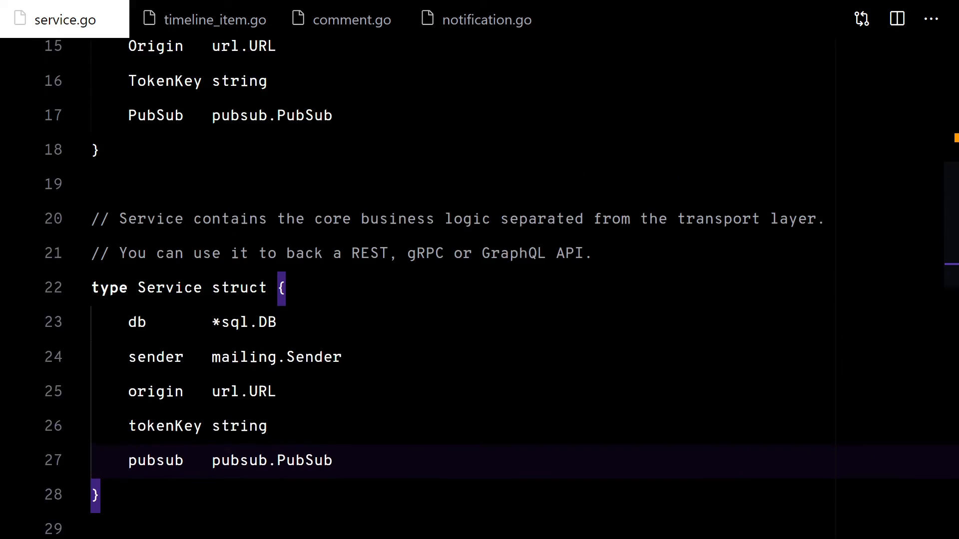
pyautogui.click(213, 19)
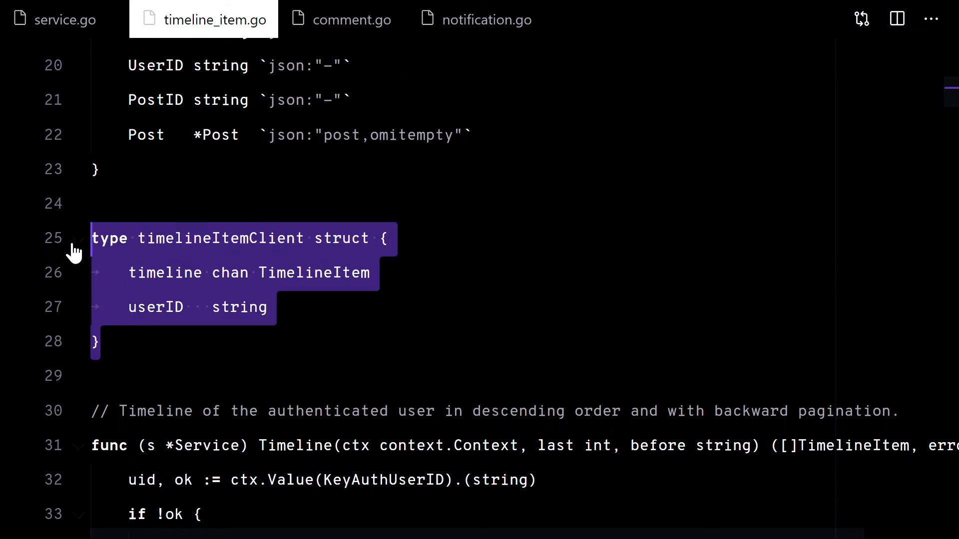
pyautogui.click(351, 19)
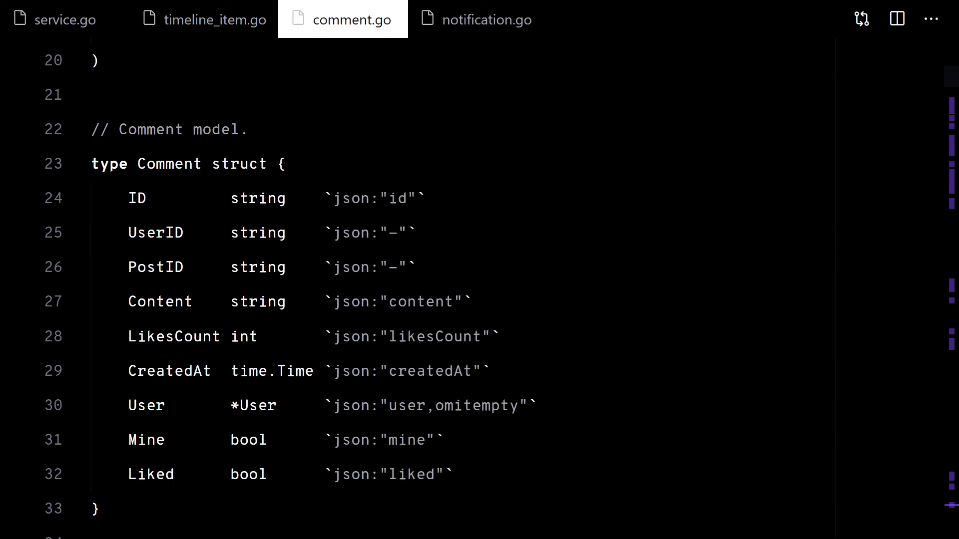
pyautogui.scroll(-3)
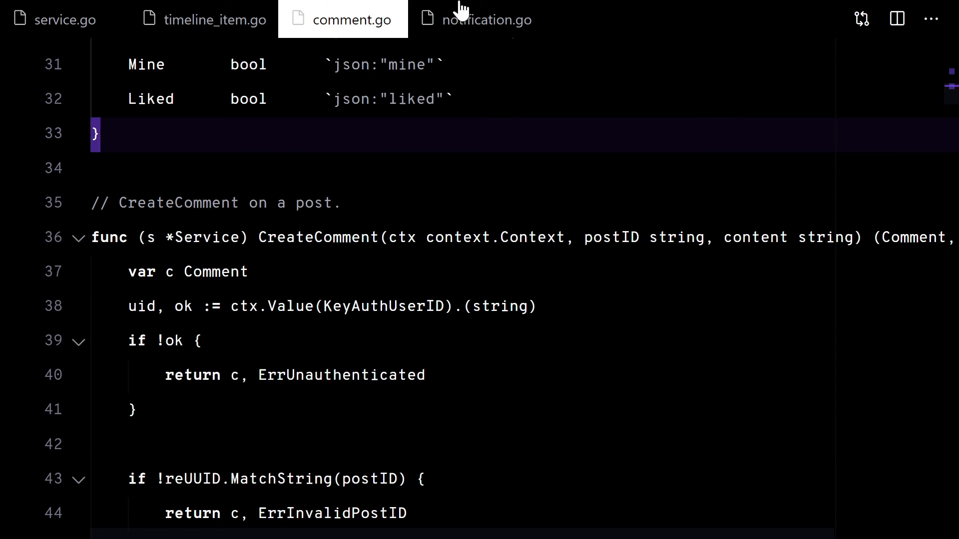
pyautogui.click(487, 19)
pyautogui.write('cat')
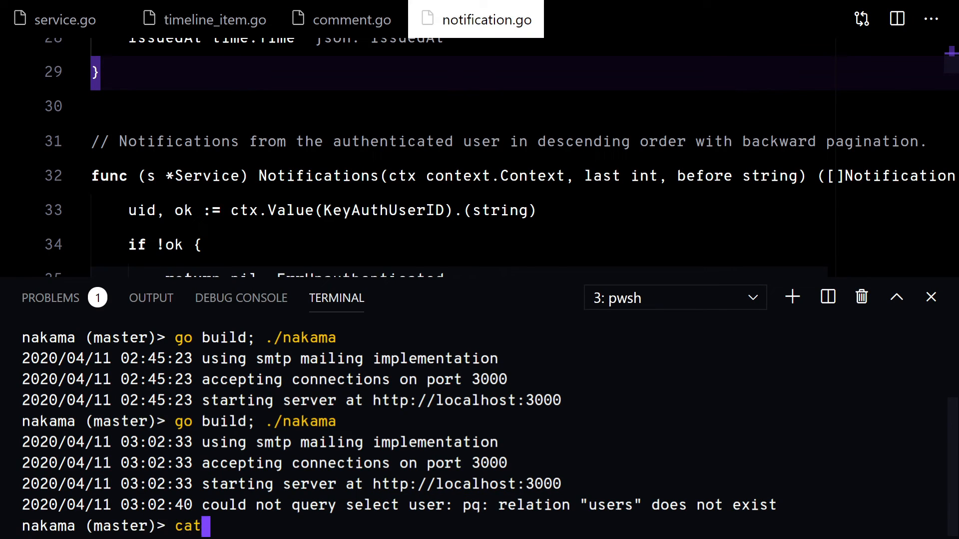
# Pipe schema.sql into the cockroach sql client to recreate the missing tables.
pyautogui.write('schema.sql | cockroach s')
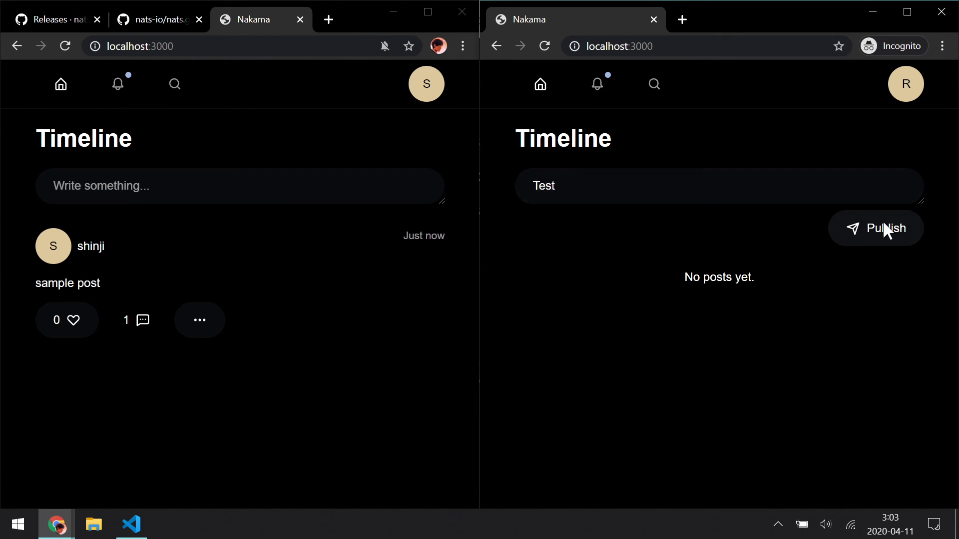
# Publish rei's "Test" post and add shinji's "Hey" comment on it.
pyautogui.click(875, 228)
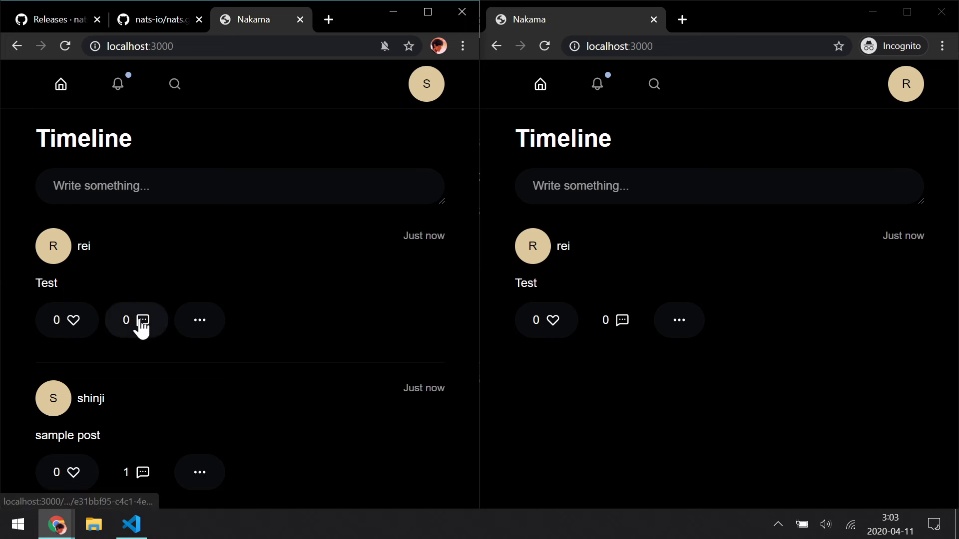
pyautogui.click(142, 320)
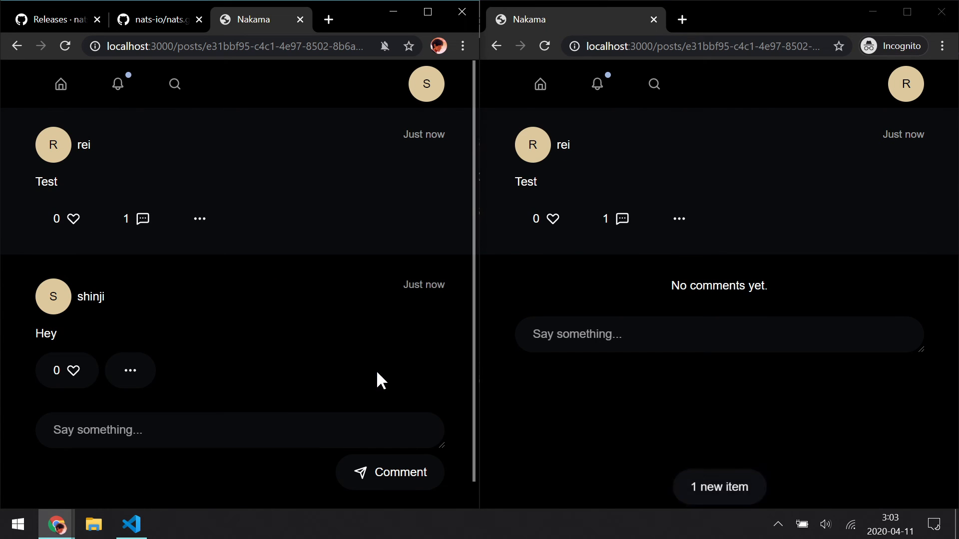
pyautogui.click(719, 487)
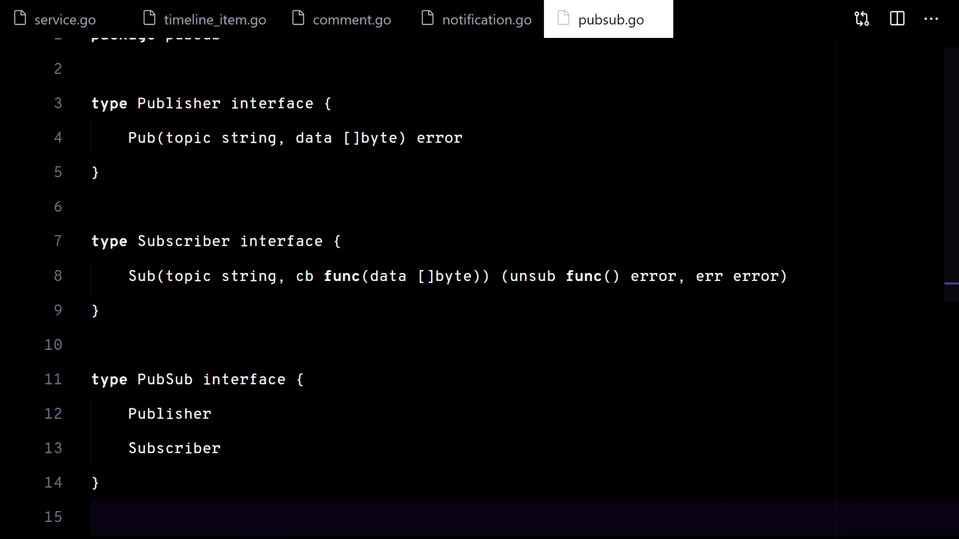
# Scroll through pubsub.go's Publisher, Subscriber and PubSub interface definitions.
pyautogui.scroll(-3)
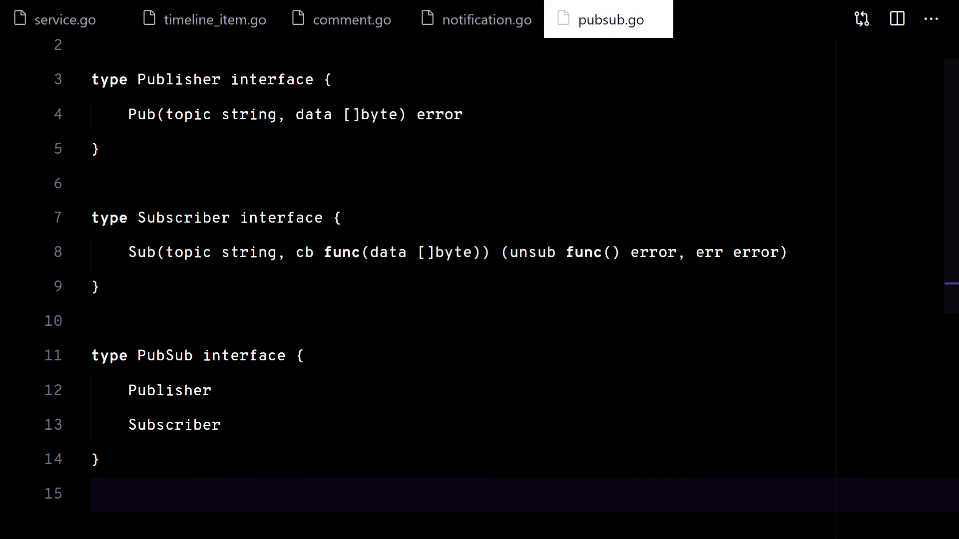